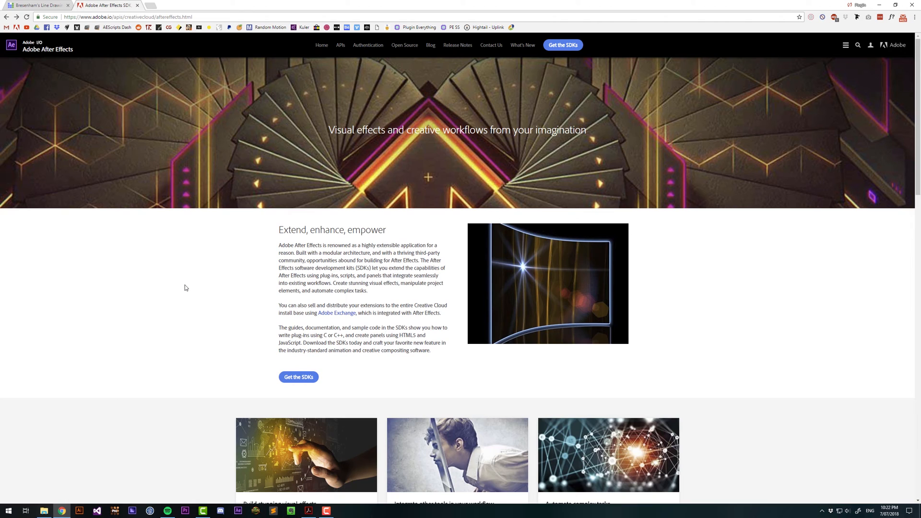
{"action": "mouse_move", "coordinate": [66, 56]}
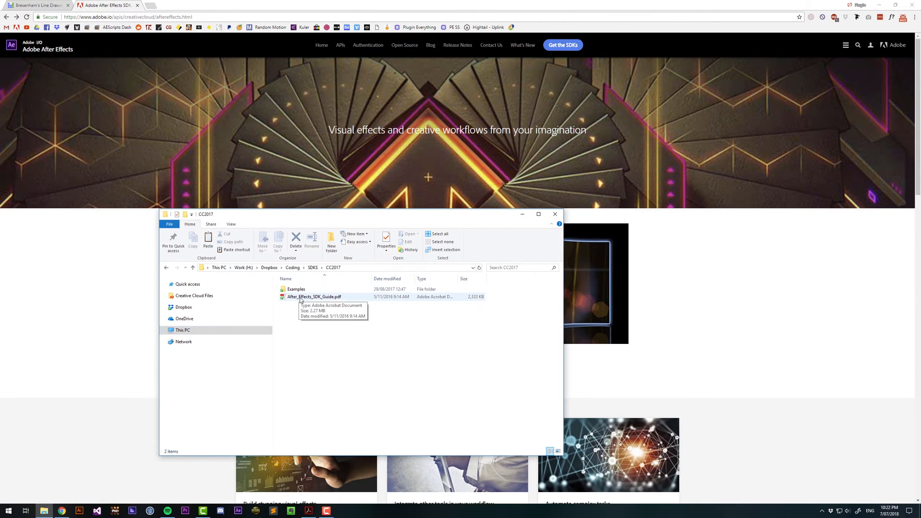
Open the CC2017 SDK's Examples folder and enter a sample project folder
{"action": "double_click", "coordinate": [295, 288]}
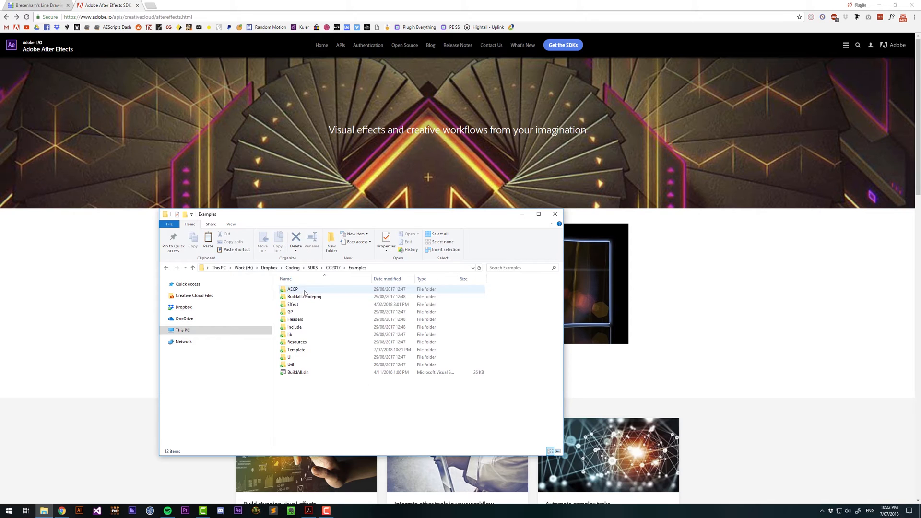
{"action": "double_click", "coordinate": [293, 289]}
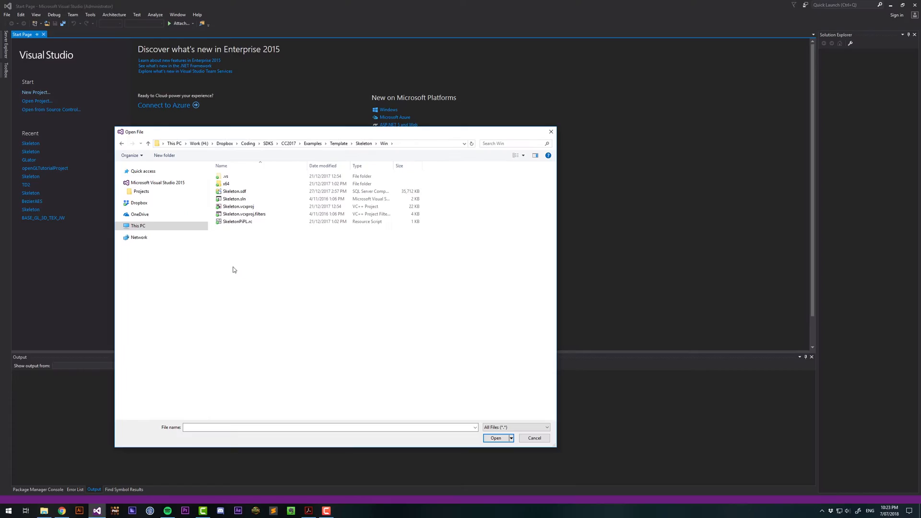
Load Skeleton.sln and bring up the Render function in Skeleton.cpp
{"action": "left_click", "coordinate": [234, 199]}
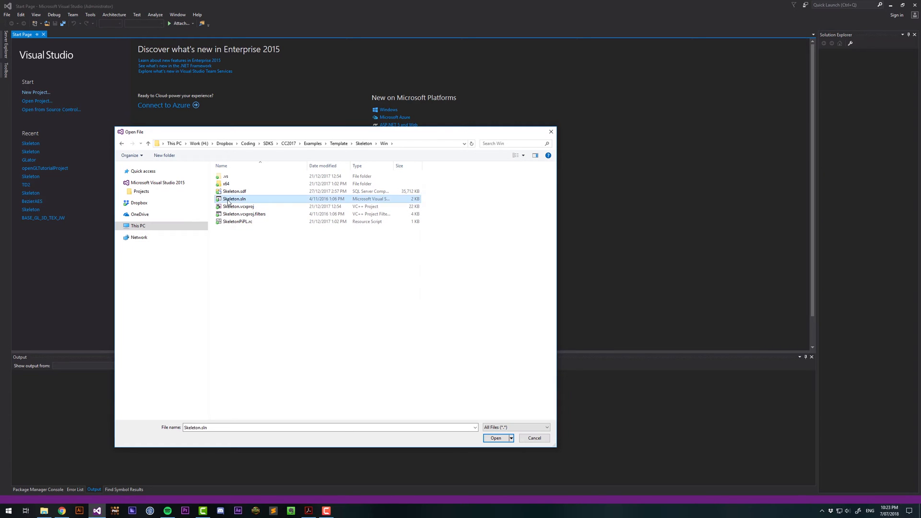
{"action": "left_click", "coordinate": [495, 437]}
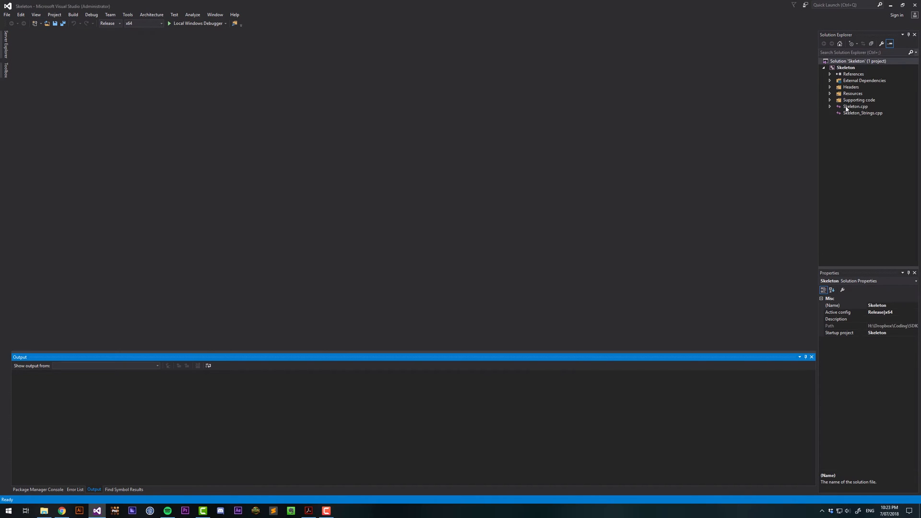
{"action": "double_click", "coordinate": [856, 106]}
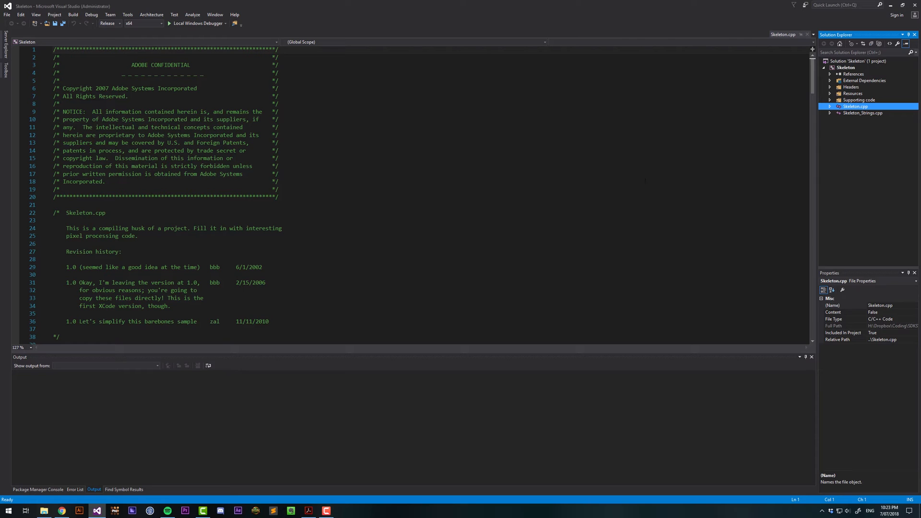
{"action": "left_click", "coordinate": [830, 107]}
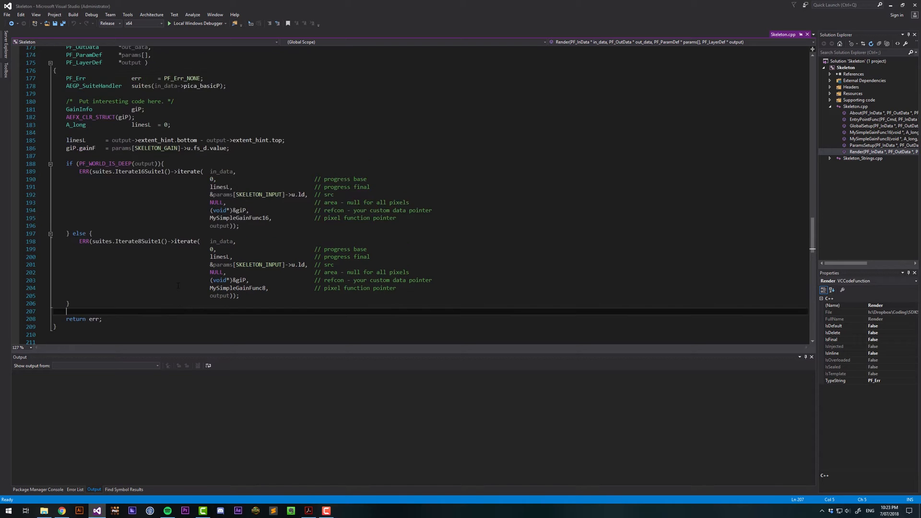
{"action": "scroll", "scroll_direction": "up", "scroll_amount": 3}
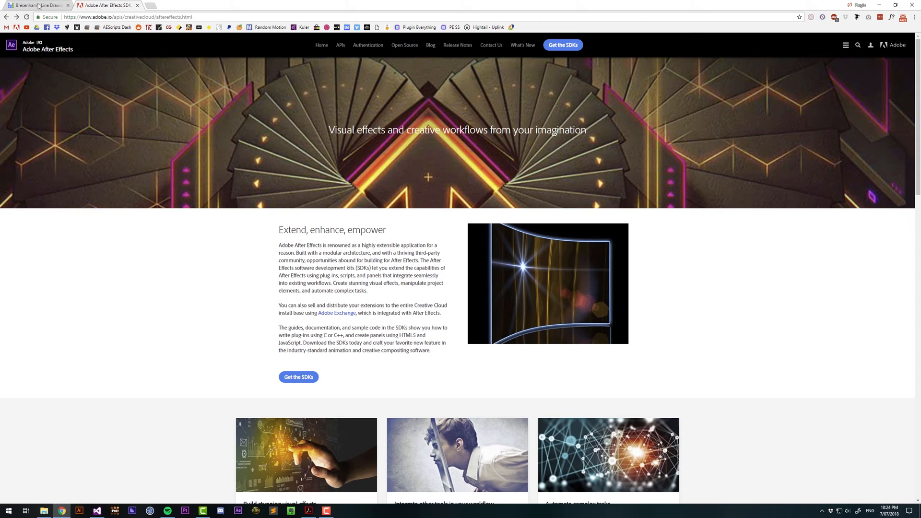
Switch to the Bresenham's Line Drawing article and scroll down to its C++ program
{"action": "left_click", "coordinate": [35, 6]}
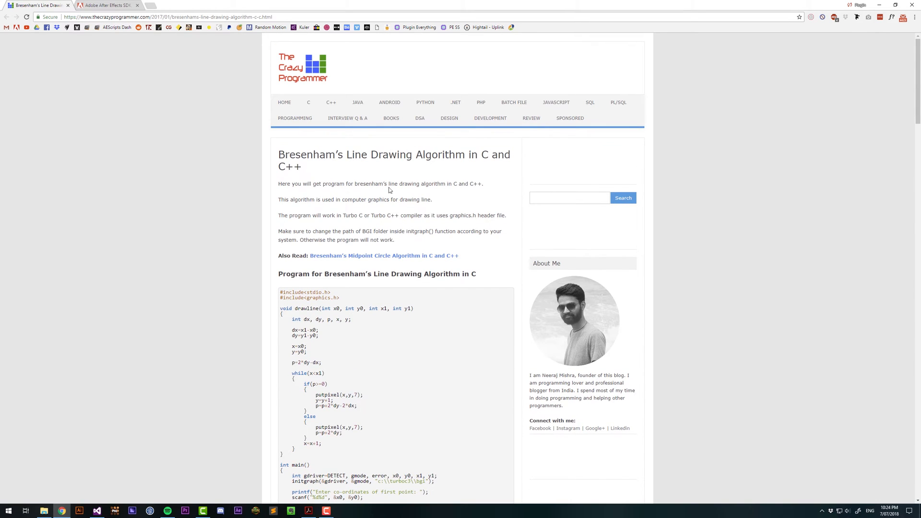
{"action": "mouse_move", "coordinate": [229, 305]}
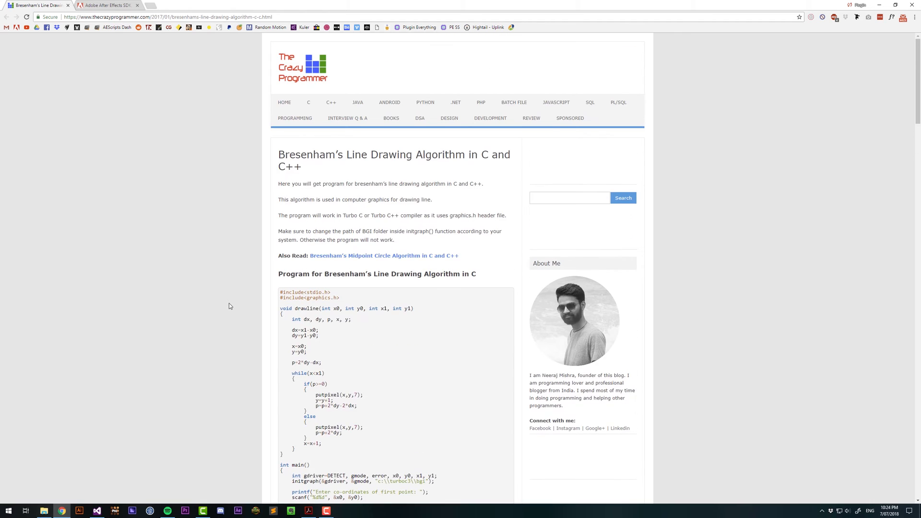
{"action": "scroll", "scroll_direction": "down", "scroll_amount": 3}
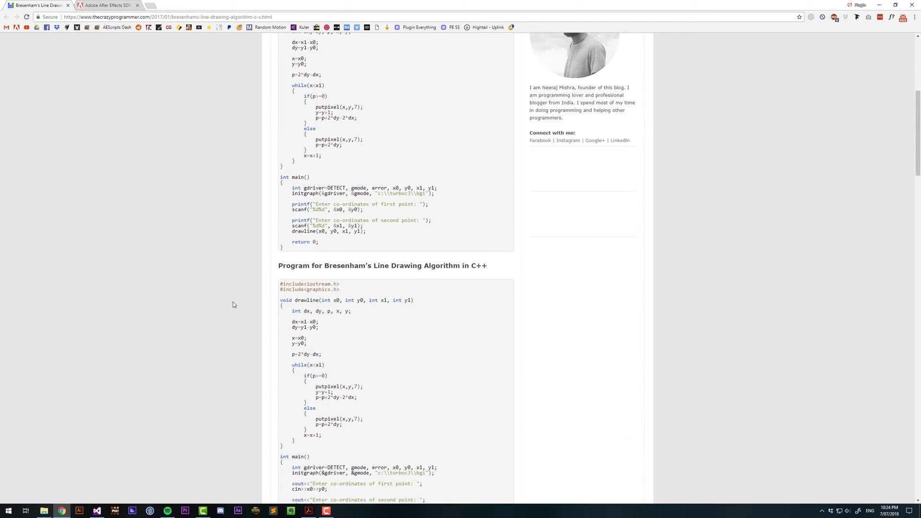
{"action": "scroll", "scroll_direction": "down", "scroll_amount": 3}
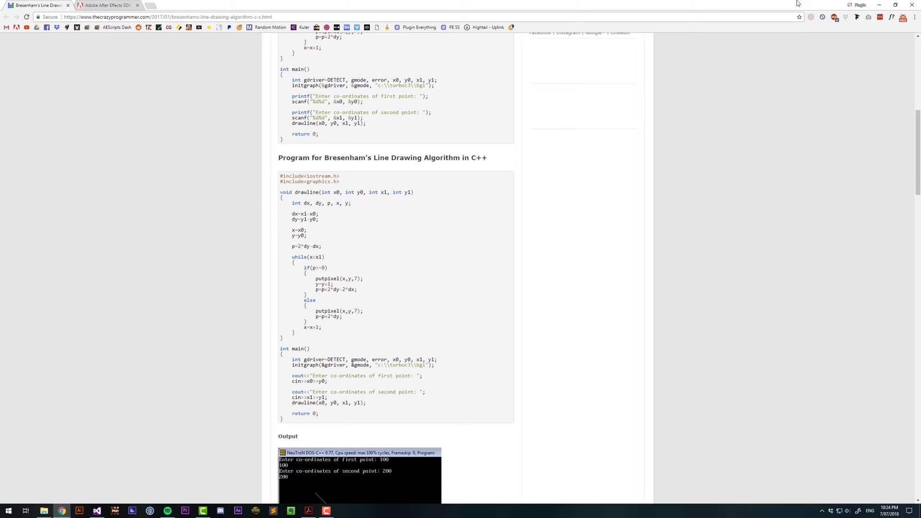
{"action": "left_click", "coordinate": [96, 510]}
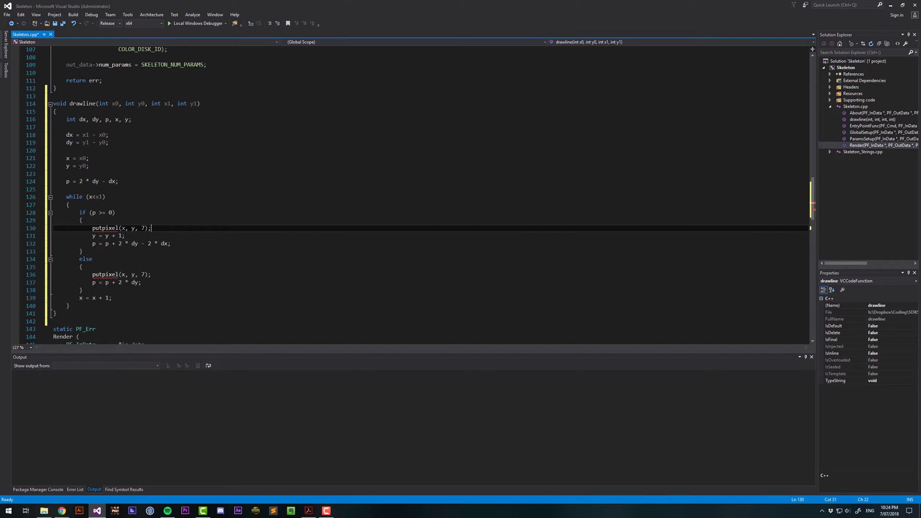
{"action": "mouse_move", "coordinate": [107, 228]}
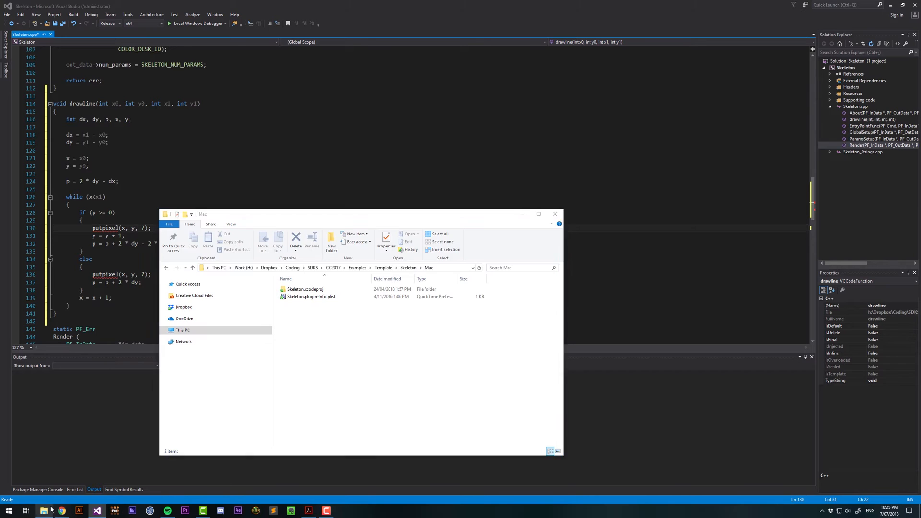
Reach the SDK guide's pixel sampling section and select the sampleIntegral32 code
{"action": "left_click", "coordinate": [333, 267]}
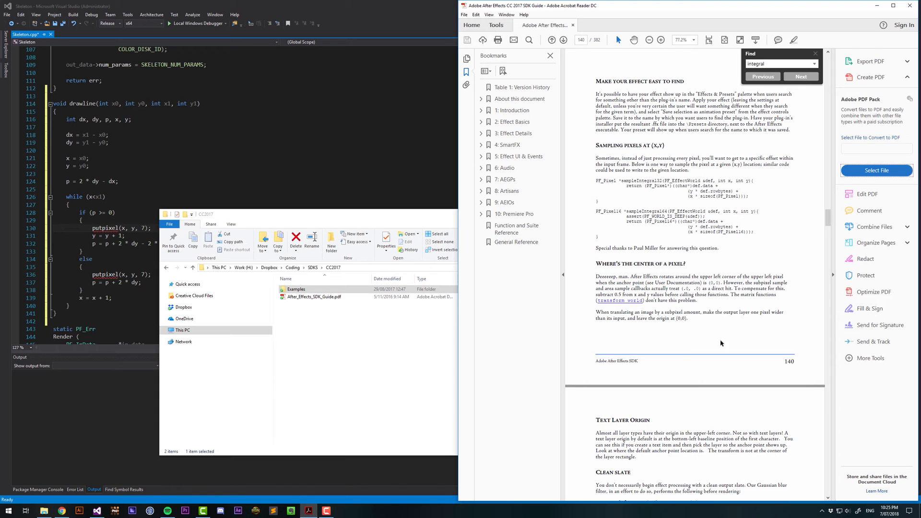
{"action": "mouse_move", "coordinate": [586, 181]}
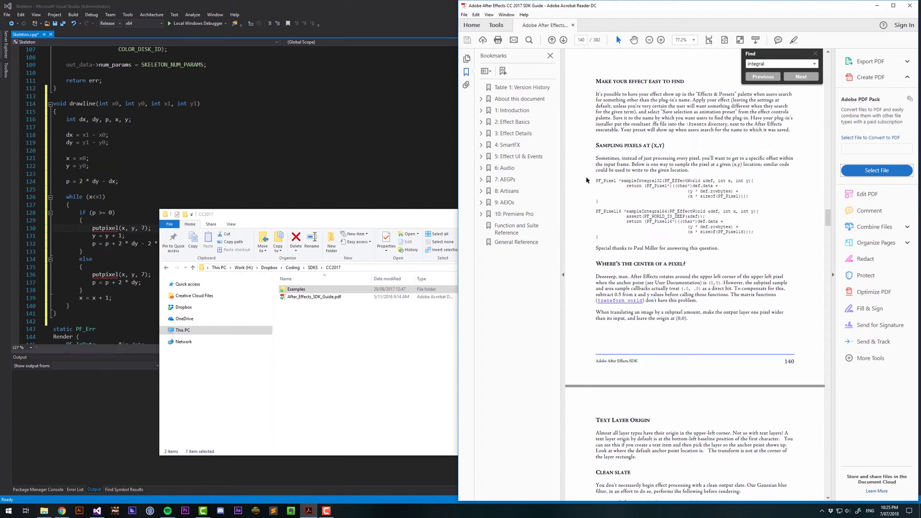
{"action": "mouse_move", "coordinate": [591, 179]}
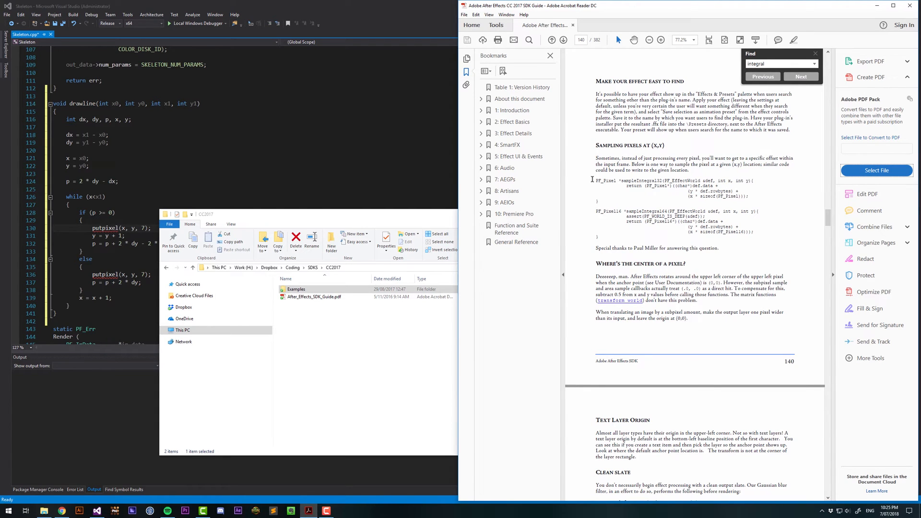
{"action": "left_click_drag", "start_coordinate": [592, 178], "coordinate": [603, 200]}
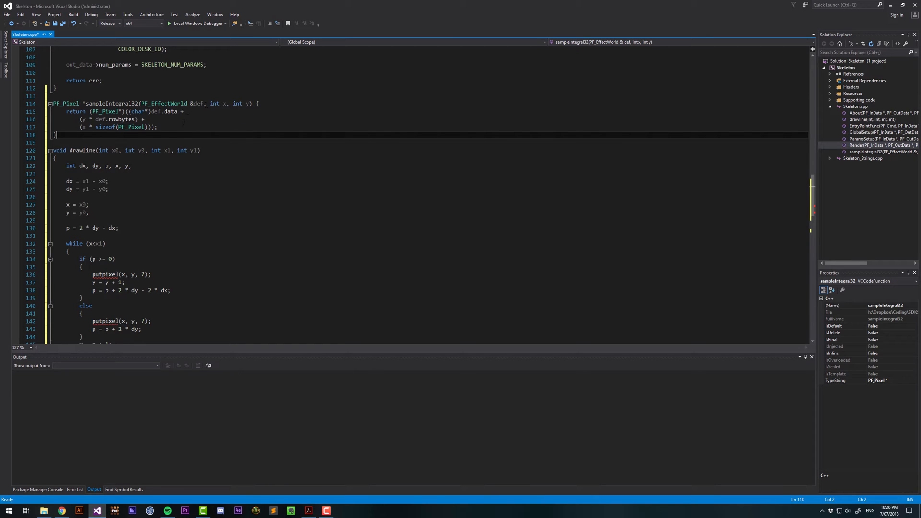
{"action": "mouse_move", "coordinate": [175, 107]}
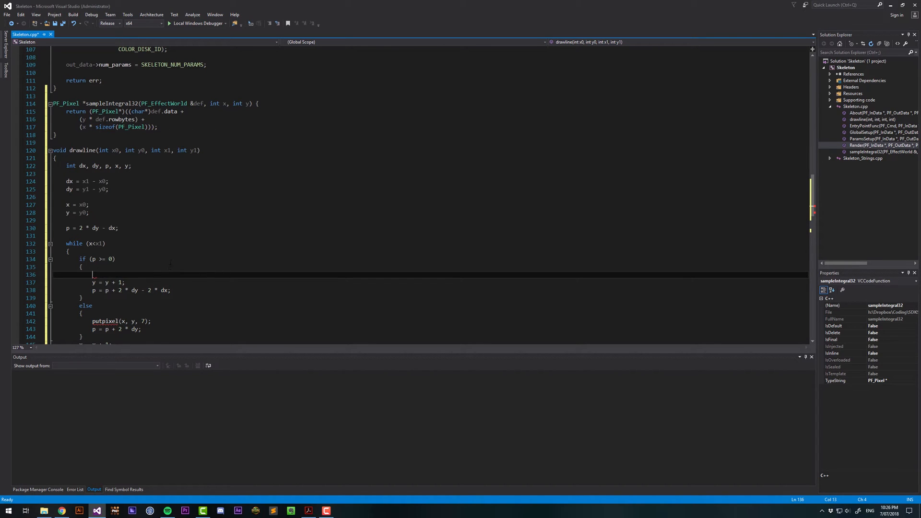
Add PF_Pixel *myPixel = sampleIntegral32(output, x, y) inside drawline's if block
{"action": "type", "text": "PF"}
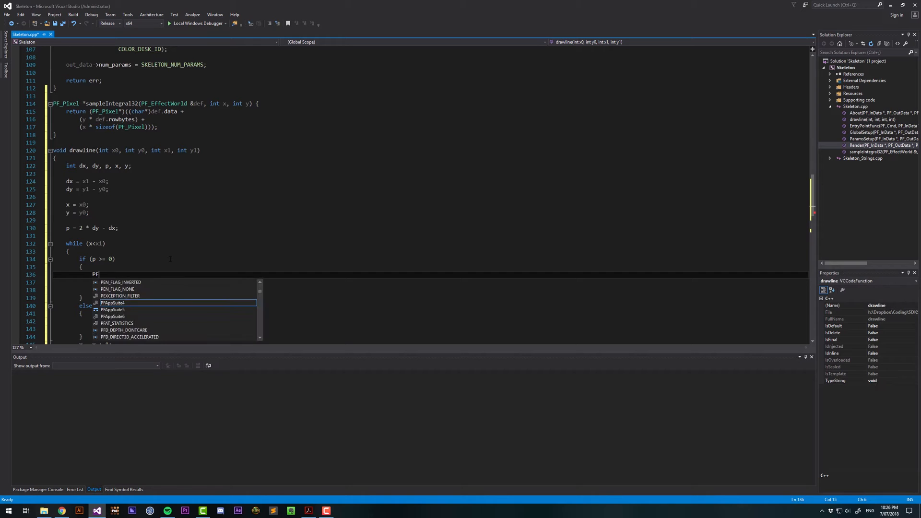
{"action": "type", "text": "_Pixel"}
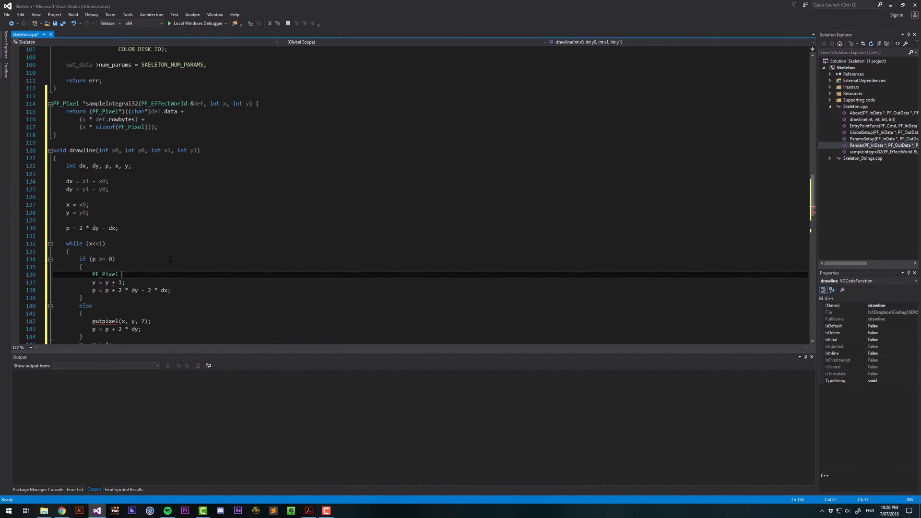
{"action": "type", "text": "myPixel"}
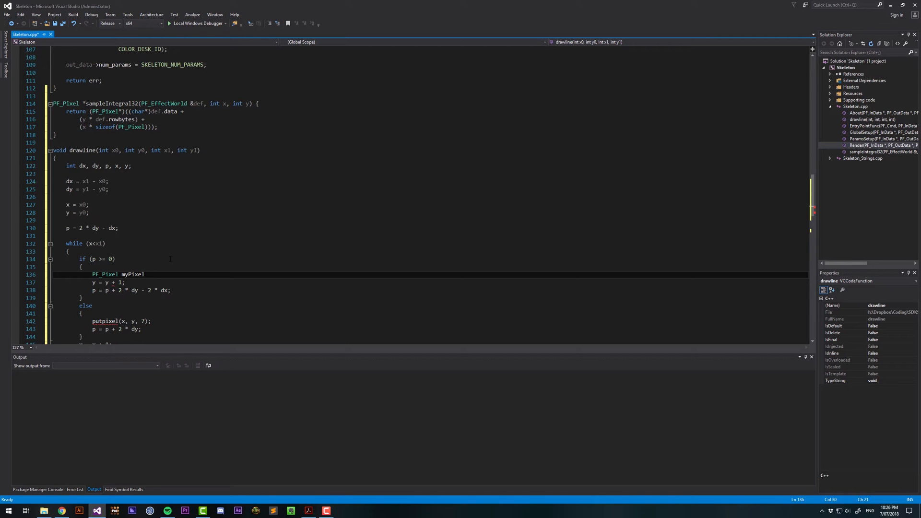
{"action": "type", "text": "="}
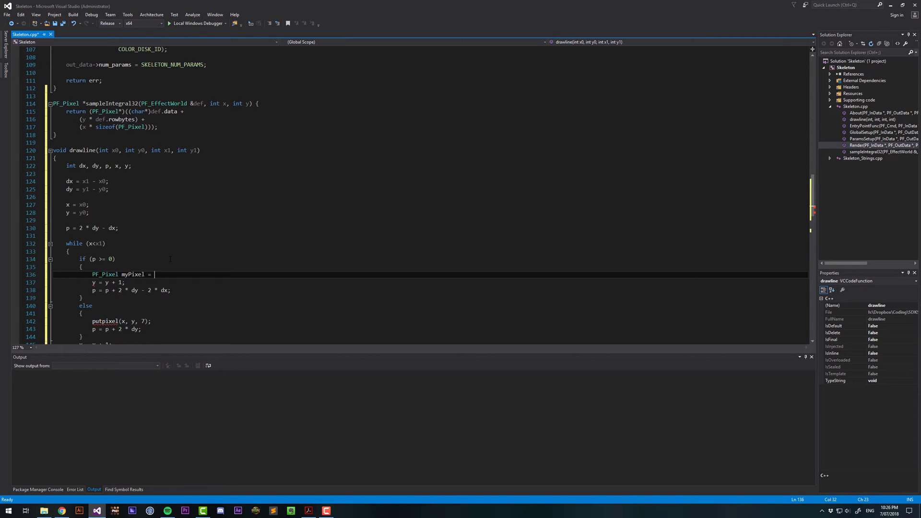
{"action": "type", "text": "sampleIntegral32("}
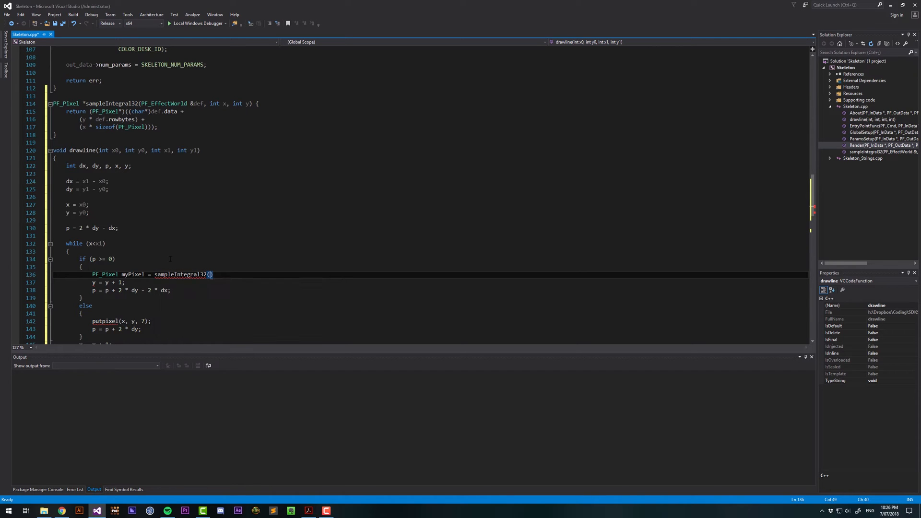
{"action": "mouse_move", "coordinate": [208, 275]}
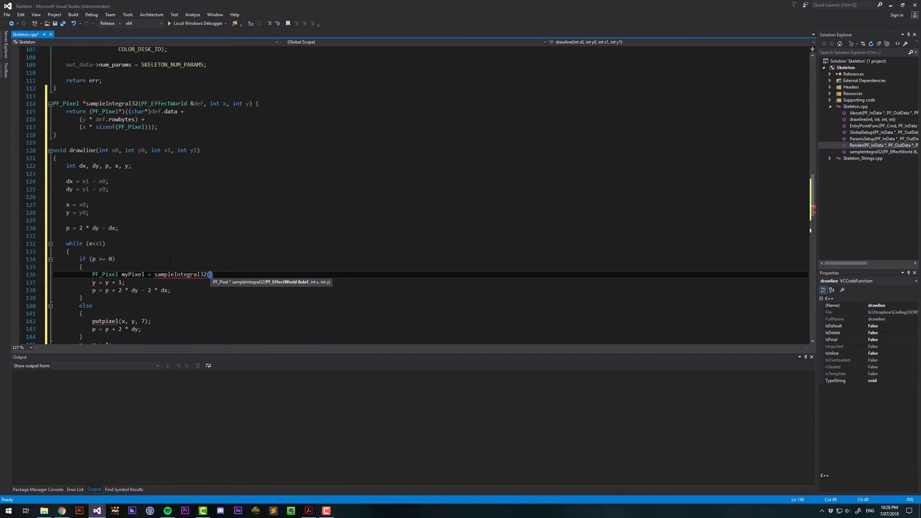
{"action": "type", "text": "output,"}
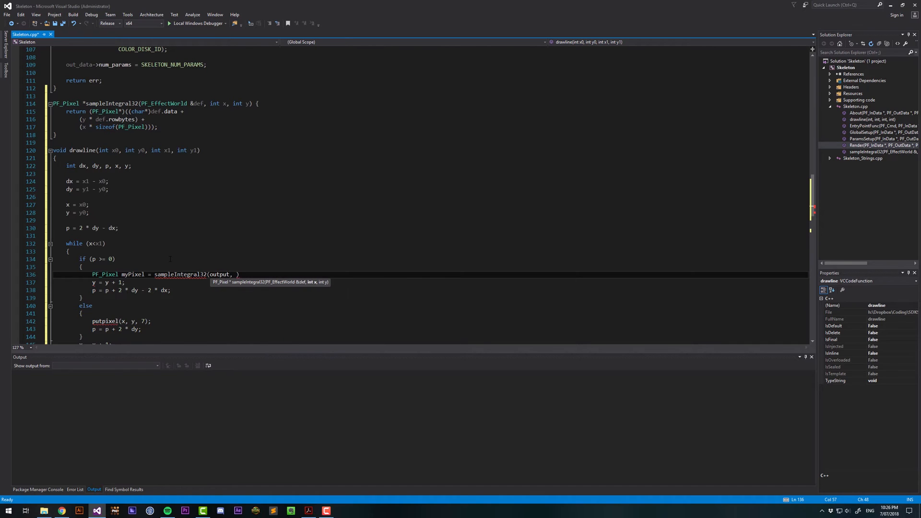
{"action": "type", "text": "x"}
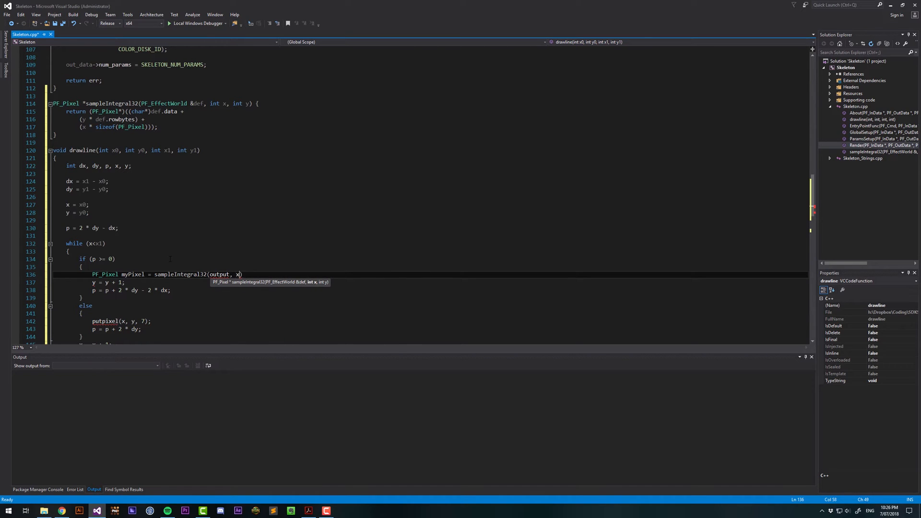
{"action": "type", "text": ", y"}
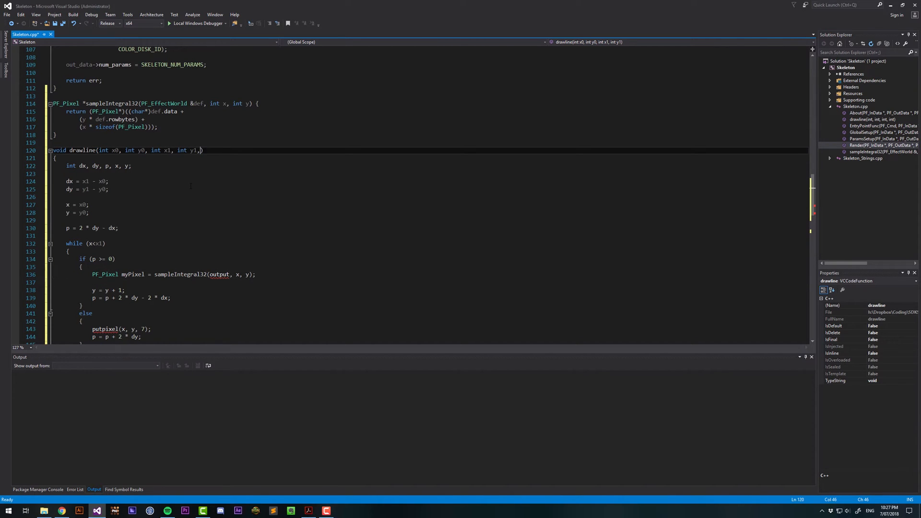
Give drawline a PF_EffectWorld *output parameter and dereference output in the sampling call
{"action": "type", "text": "PF_EffectWorld *"}
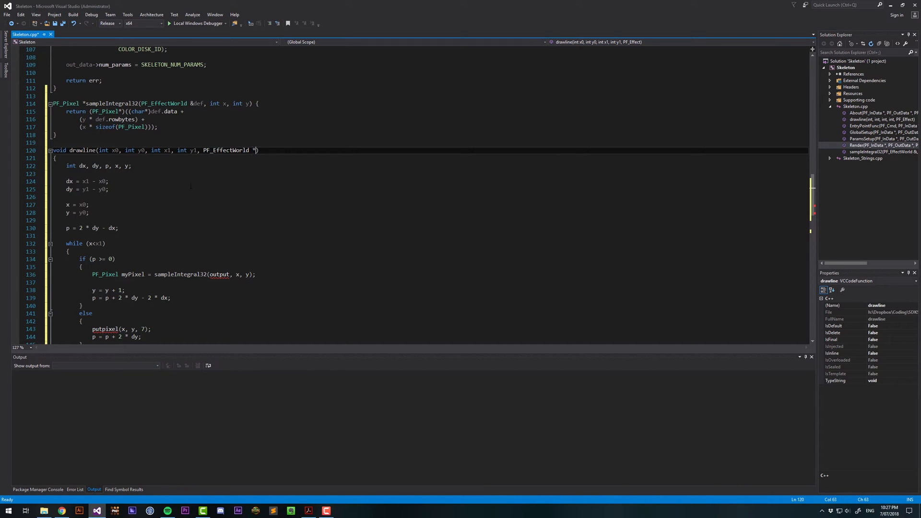
{"action": "type", "text": "output"}
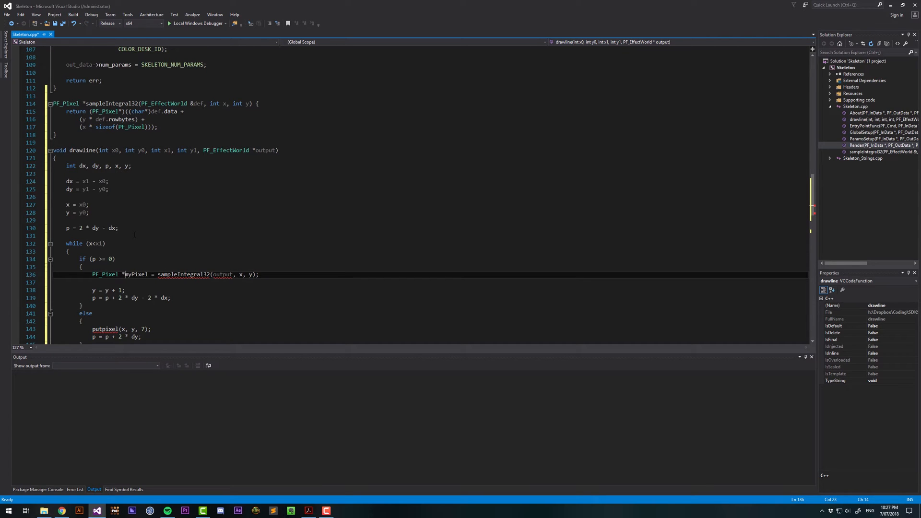
{"action": "double_click", "coordinate": [222, 274]}
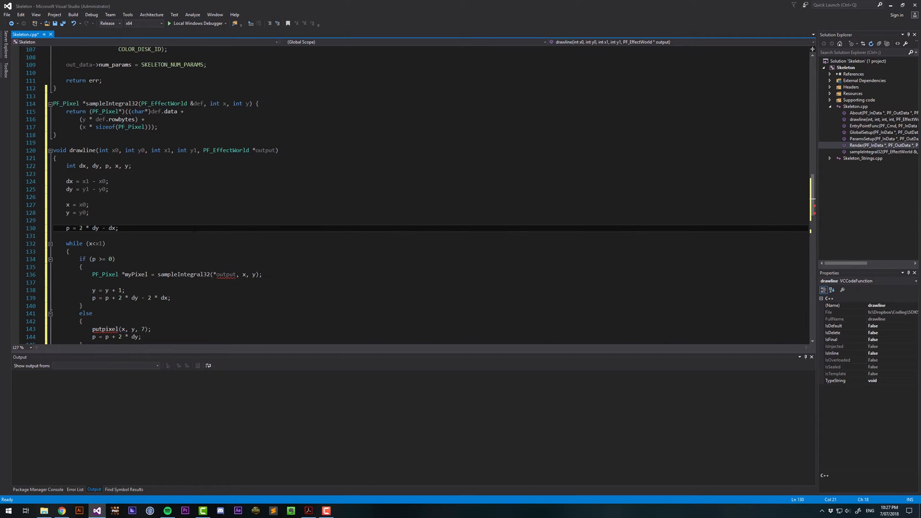
{"action": "left_click", "coordinate": [262, 274]}
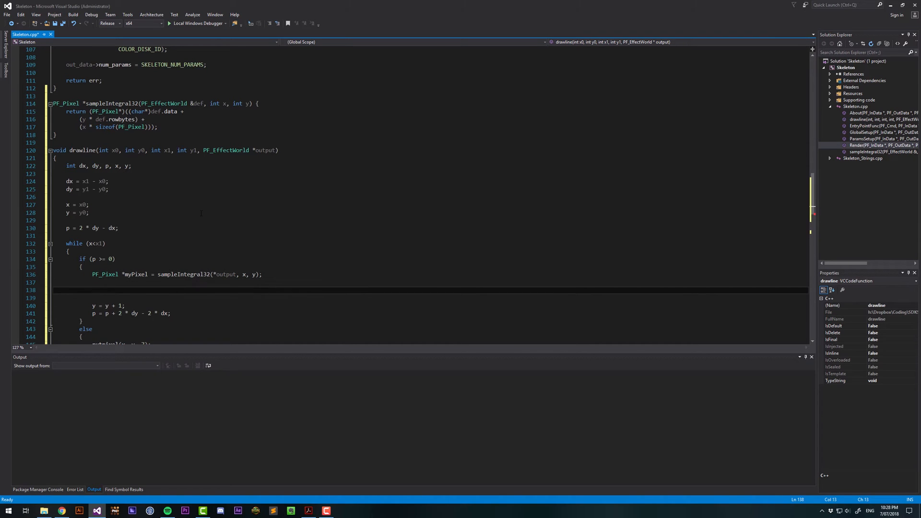
Set myPixel->red and myPixel->alpha to 255 in both drawline branches, replacing putpixel
{"action": "type", "text": "myPixel->red = 255"}
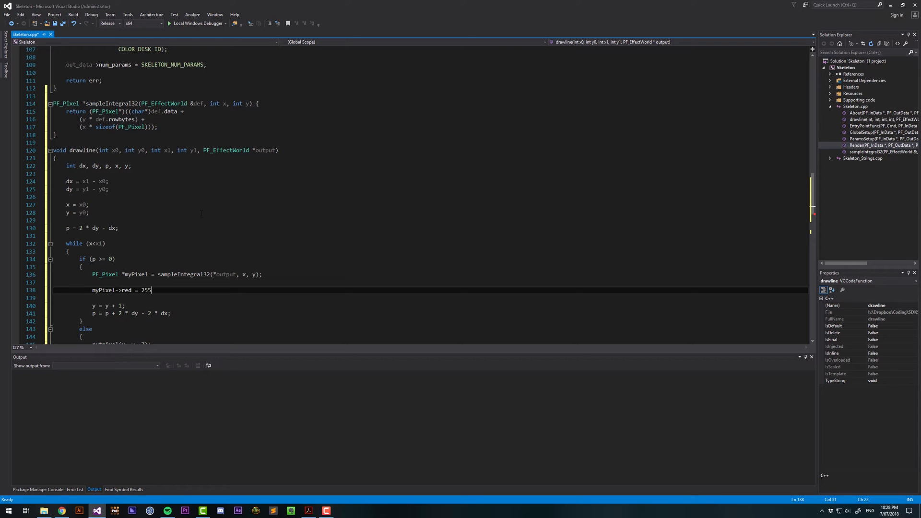
{"action": "type", "text": ";"}
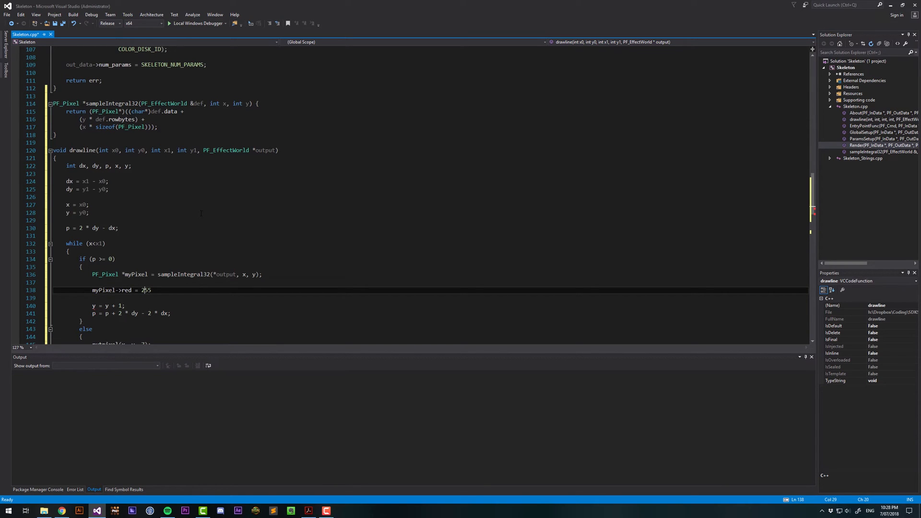
{"action": "type", "text": "myPixel->alpha ="}
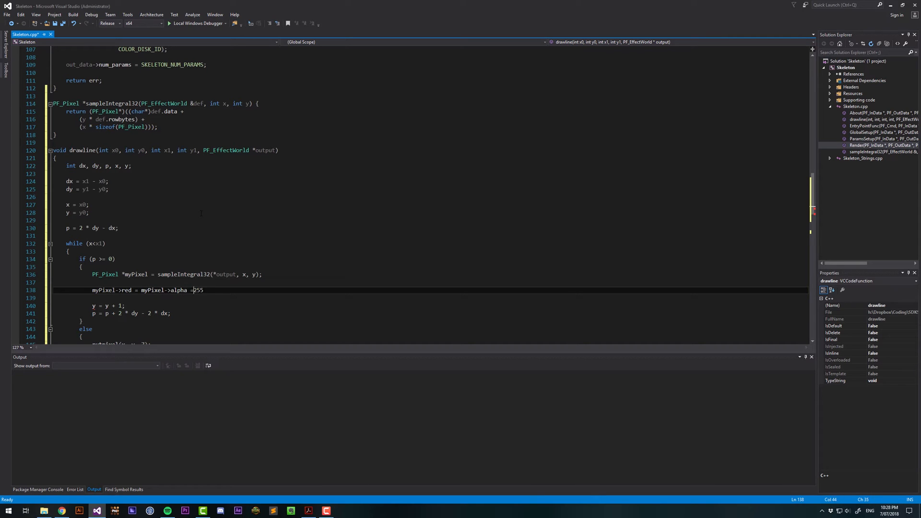
{"action": "type", "text": ";"}
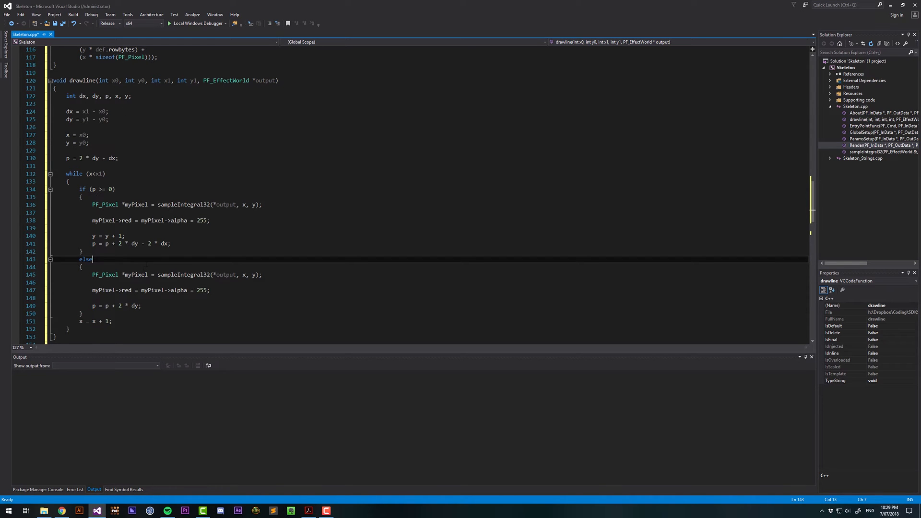
In Render, call drawline(x, y, x1, y1, output) and declare A_long x, y, x1, y1 = 0
{"action": "type", "text": "drawline("}
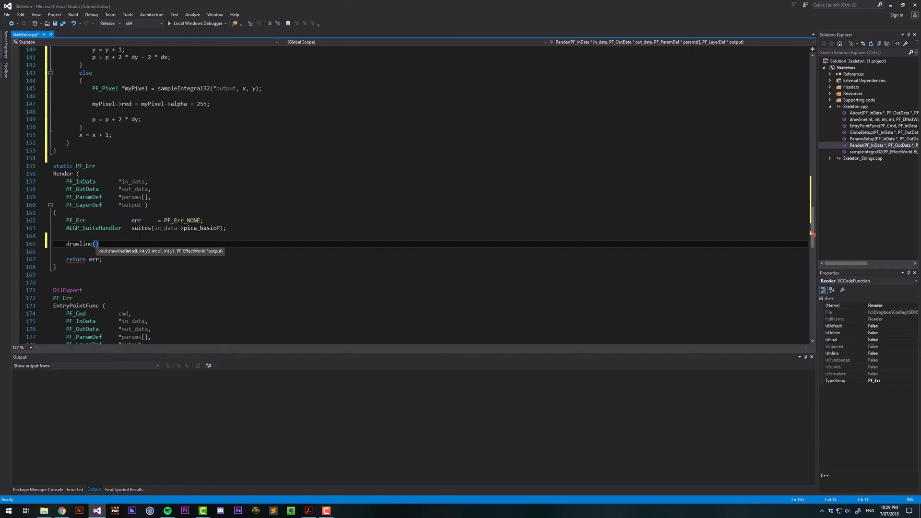
{"action": "type", "text": "x, y, x1,"}
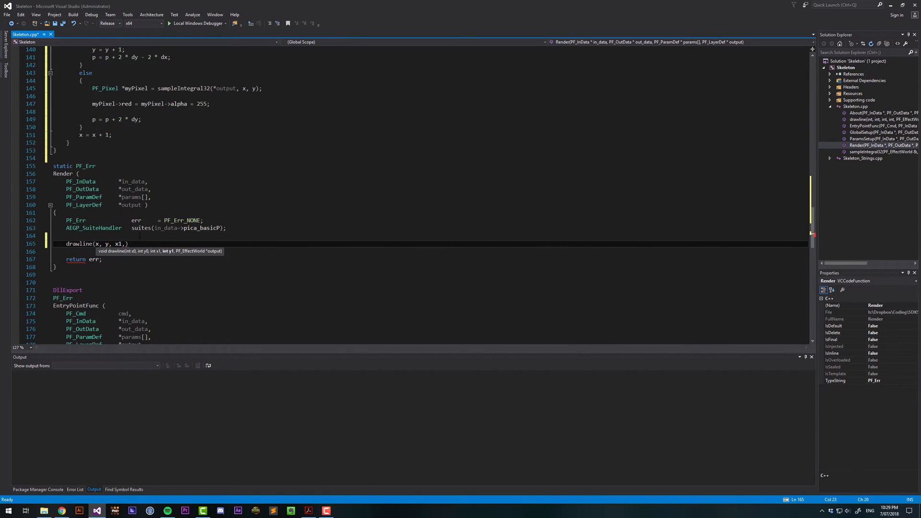
{"action": "type", "text": "y1, output"}
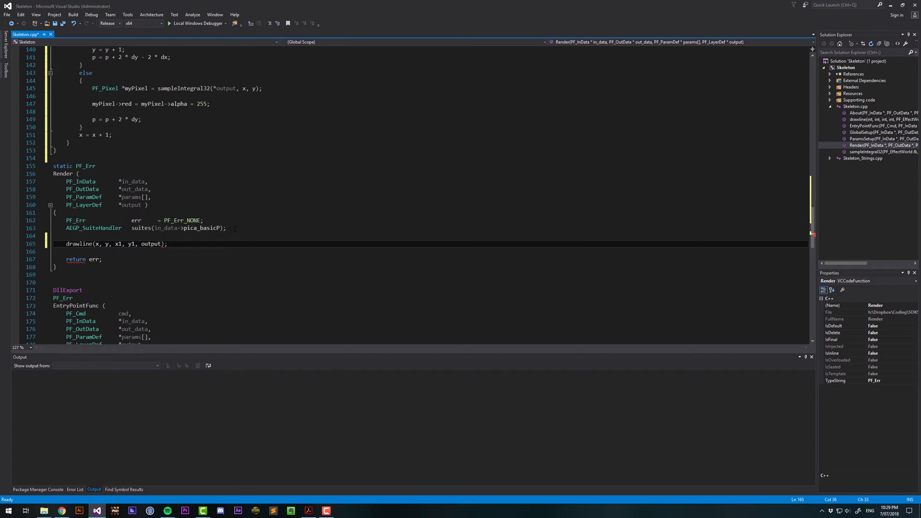
{"action": "type", "text": "A"}
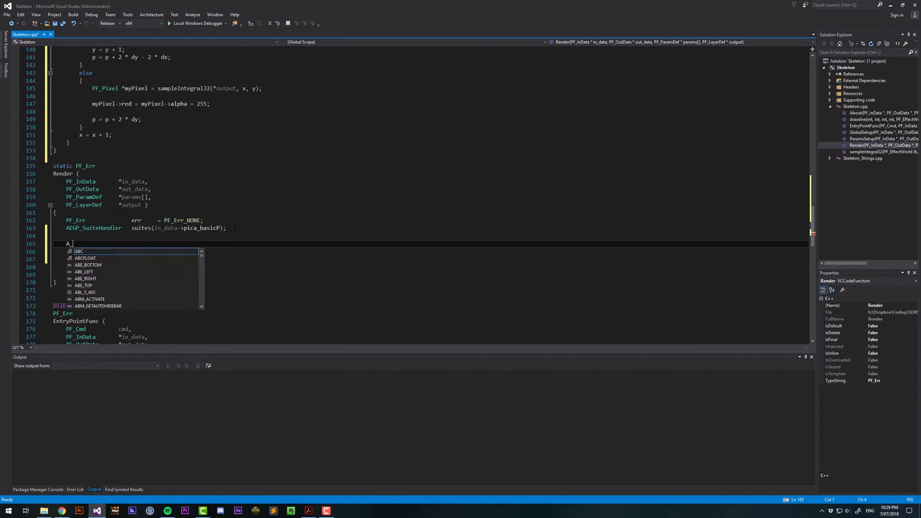
{"action": "type", "text": "_long x, y,"}
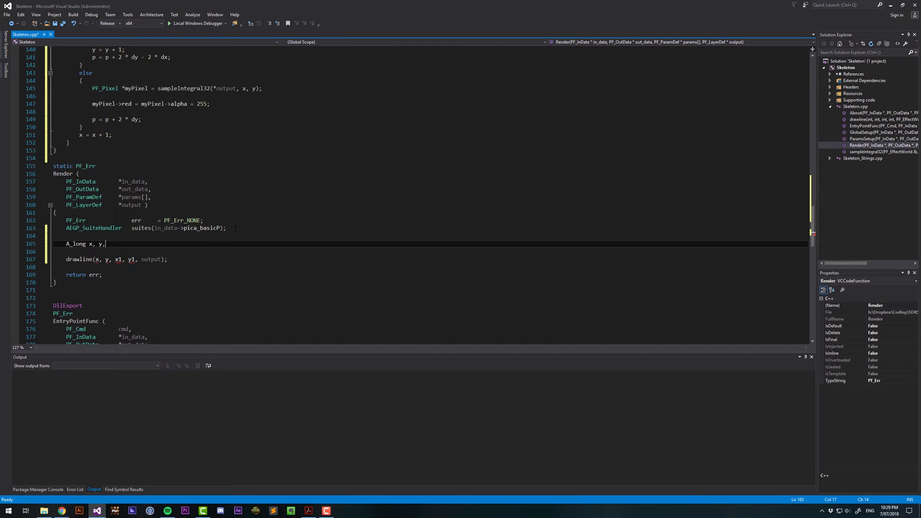
{"action": "type", "text": "x1, y1;"}
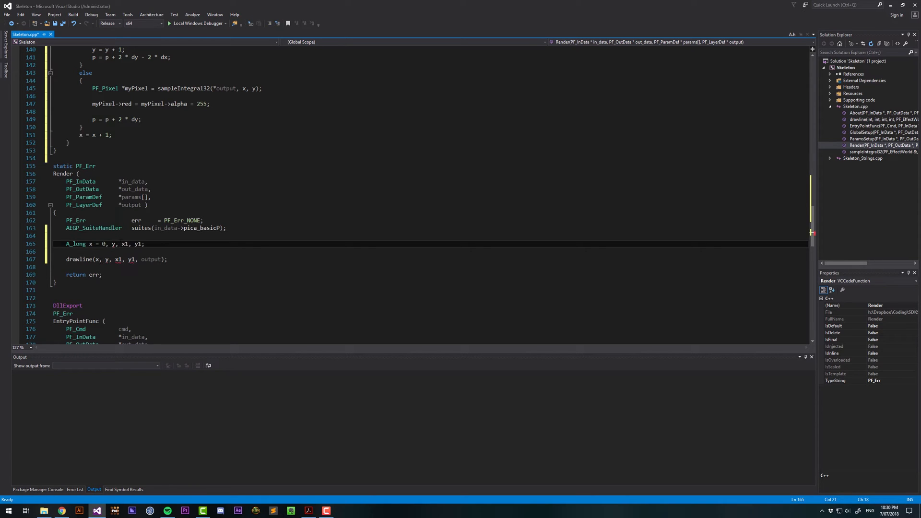
{"action": "type", "text": "= 0"}
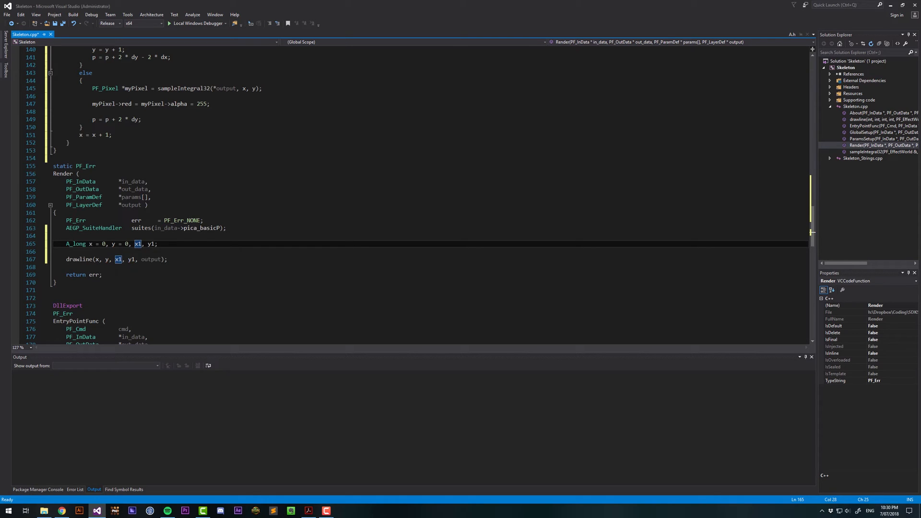
Initialize x1 to output->width and y1 to output->height
{"action": "left_click", "coordinate": [140, 244]}
{"action": "type", "text": " = 0"}
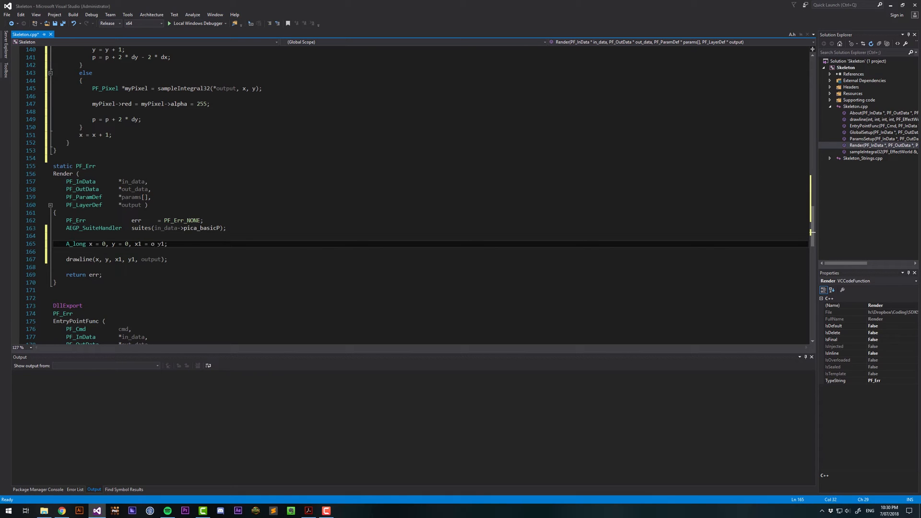
{"action": "type", "text": "utput->"}
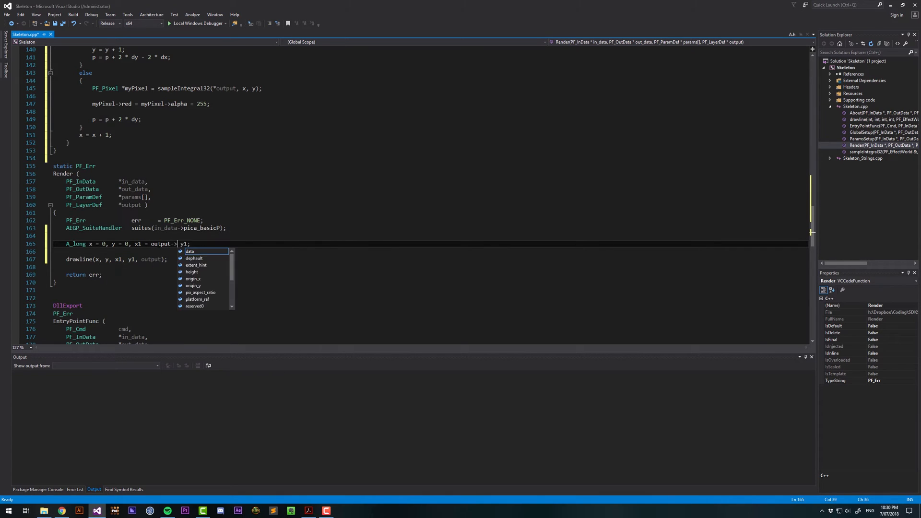
{"action": "type", "text": "width"}
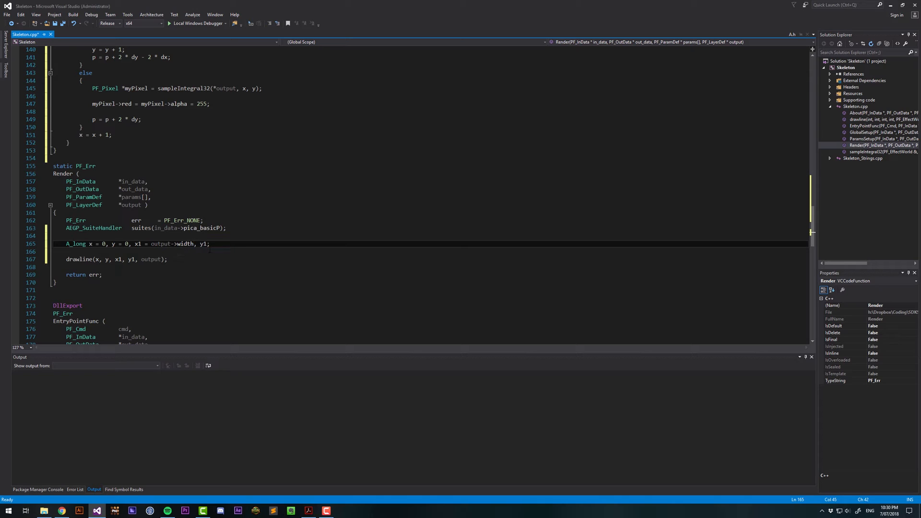
{"action": "type", "text": "="}
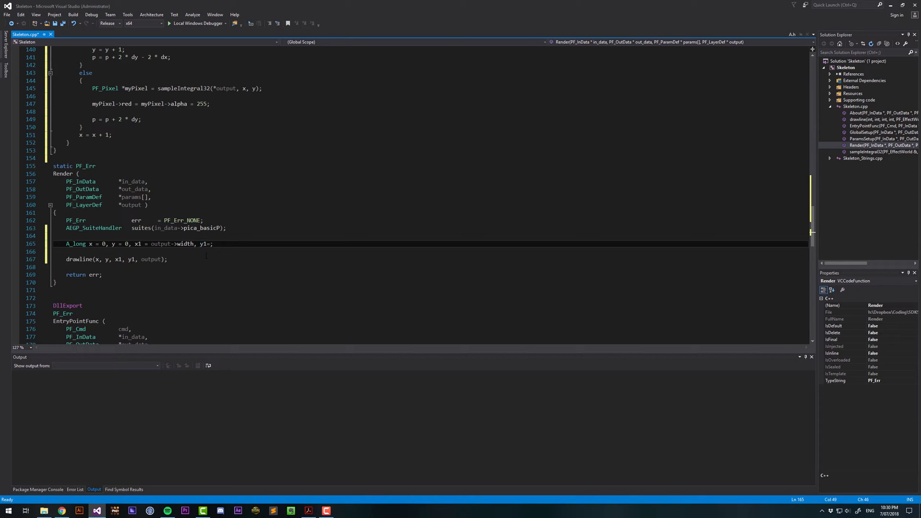
{"action": "type", "text": "output->"}
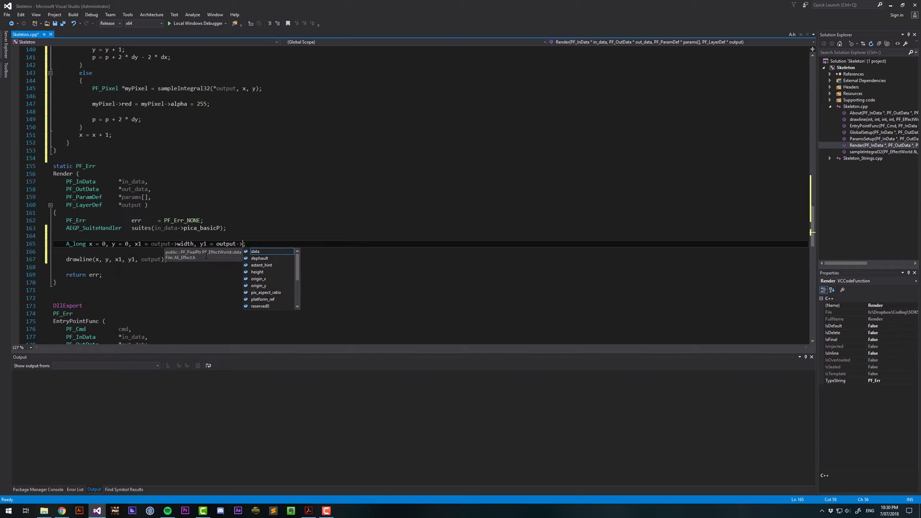
{"action": "type", "text": "height;"}
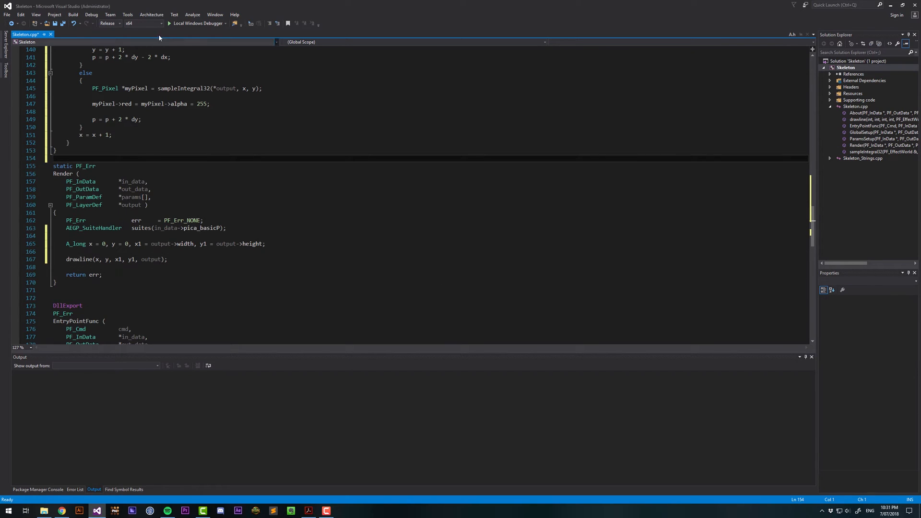
Switch to the Debug configuration and reach the project's Debugging property page
{"action": "left_click", "coordinate": [116, 24]}
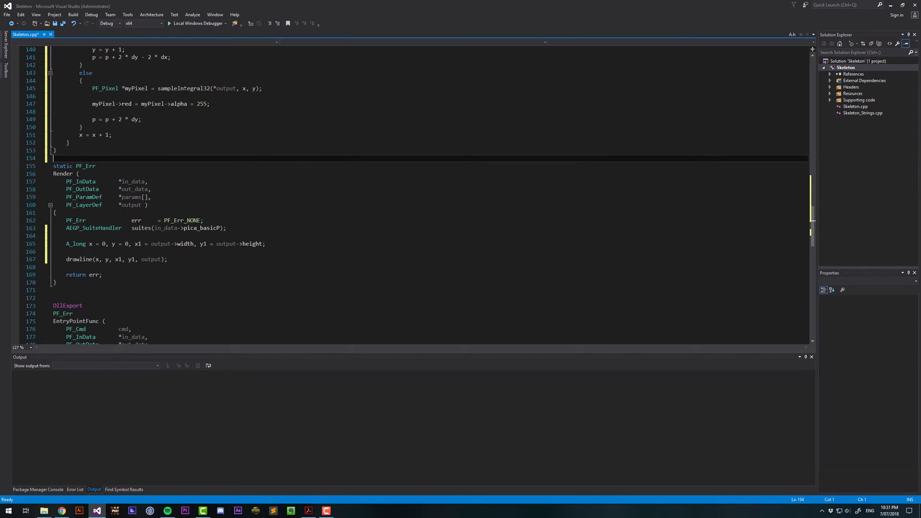
{"action": "left_click", "coordinate": [846, 68]}
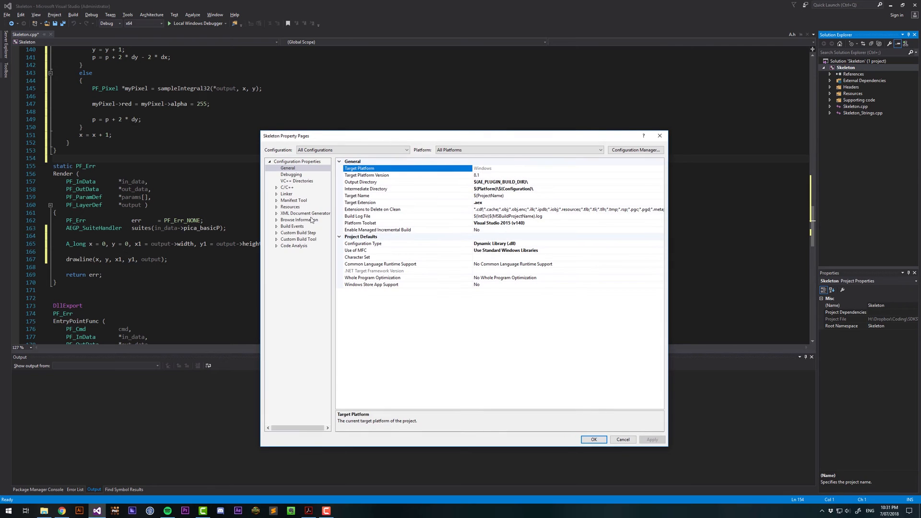
{"action": "left_click", "coordinate": [411, 182]}
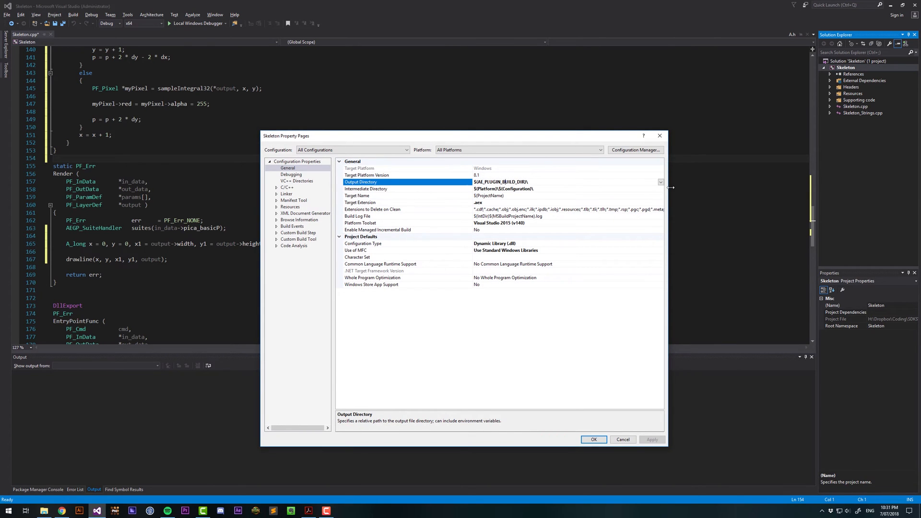
{"action": "left_click", "coordinate": [660, 182]}
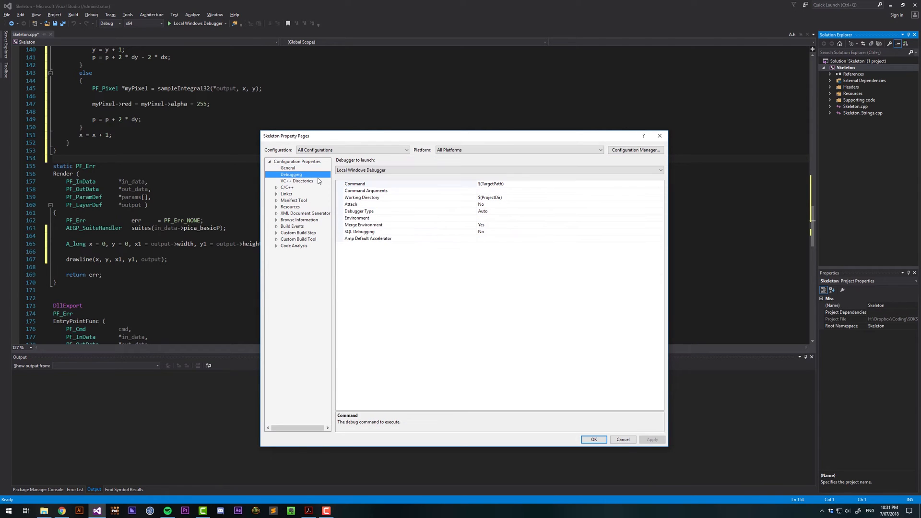
Set the debugging Command to the $(AE_CC_2018) After Effects executable macro
{"action": "left_click", "coordinate": [411, 183]}
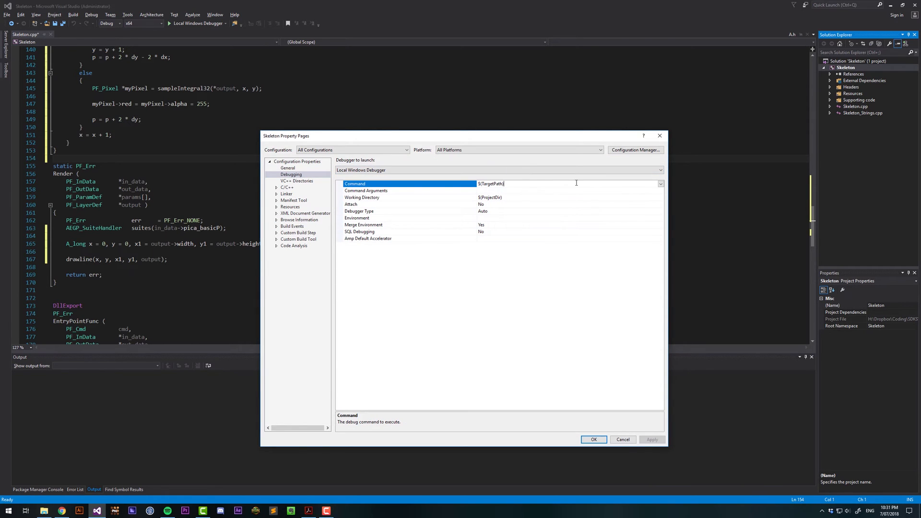
{"action": "left_click", "coordinate": [660, 183]}
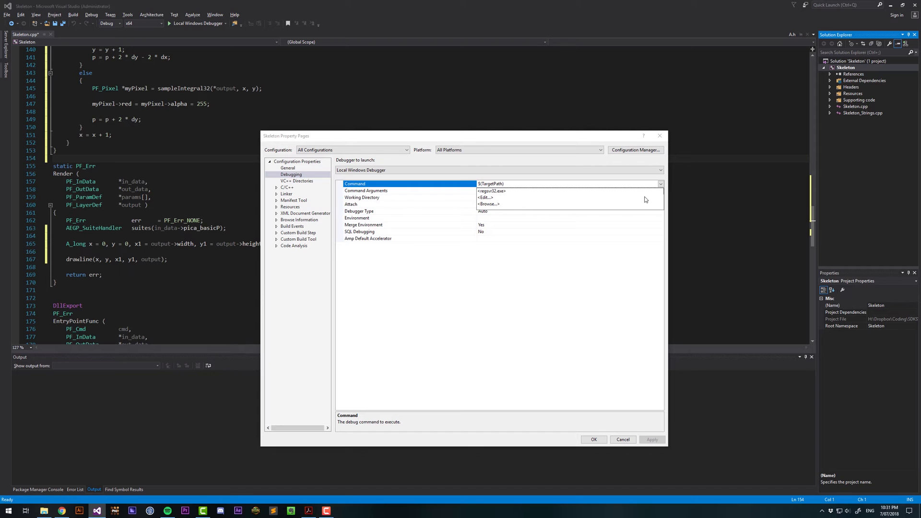
{"action": "left_click", "coordinate": [485, 197]}
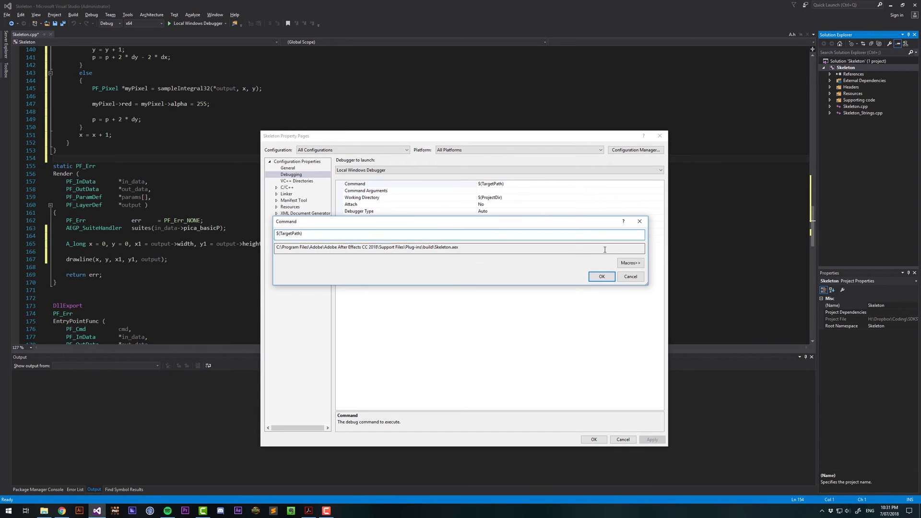
{"action": "left_click", "coordinate": [630, 262]}
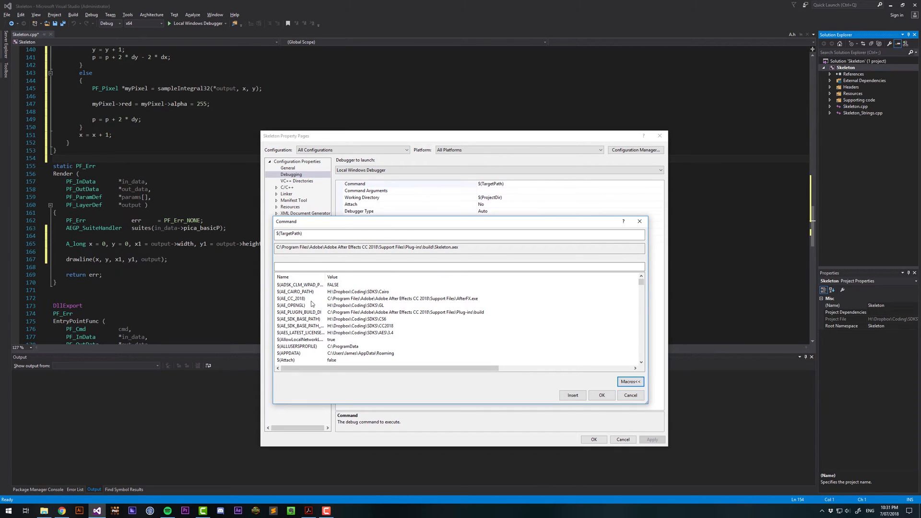
{"action": "double_click", "coordinate": [292, 298]}
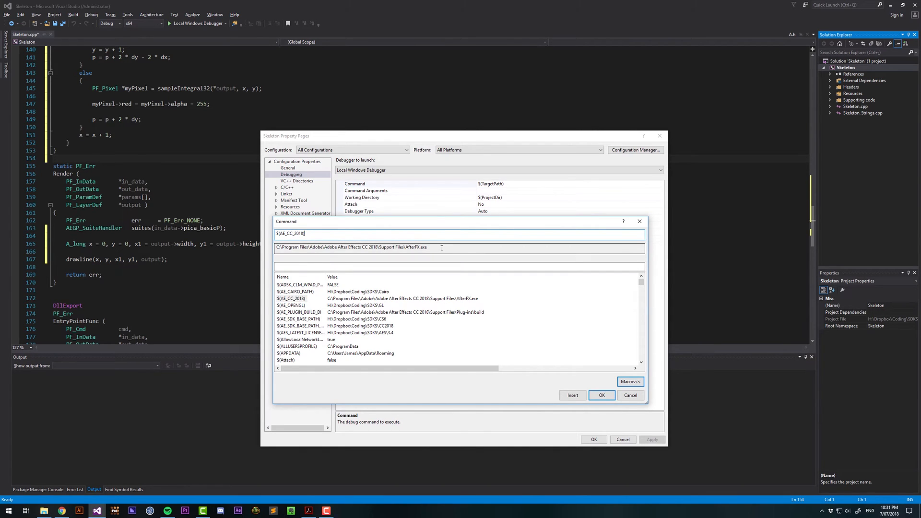
{"action": "left_click", "coordinate": [602, 395]}
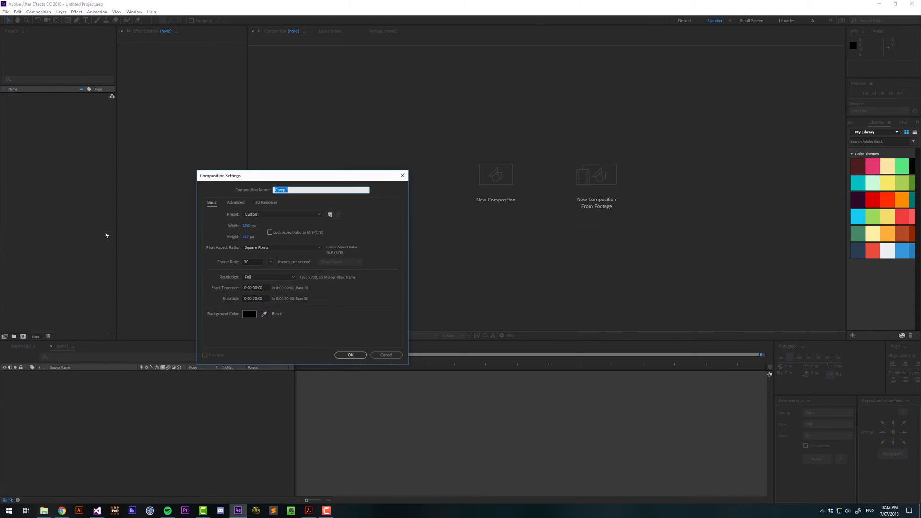
Select the Medium Red Solid layer, search effects for 'skele', and apply Skeleton
{"action": "left_click", "coordinate": [350, 355]}
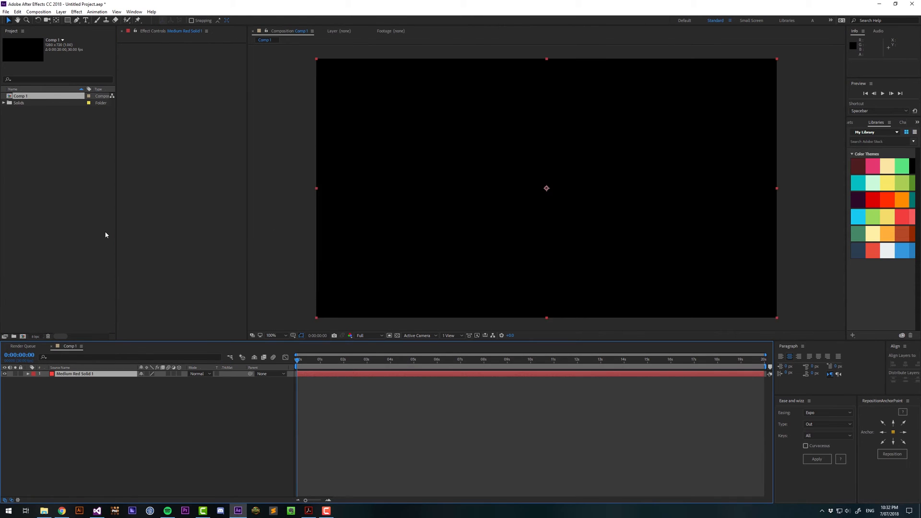
{"action": "type", "text": "skele"}
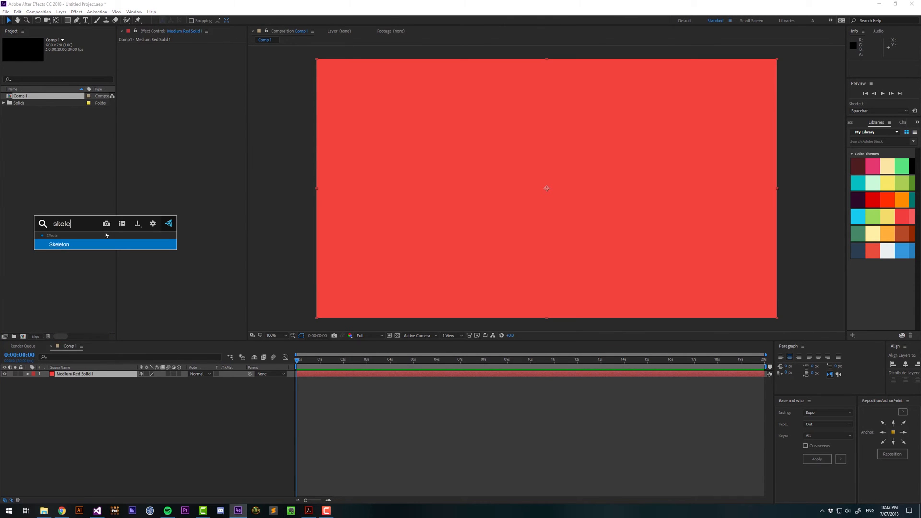
{"action": "double_click", "coordinate": [58, 244]}
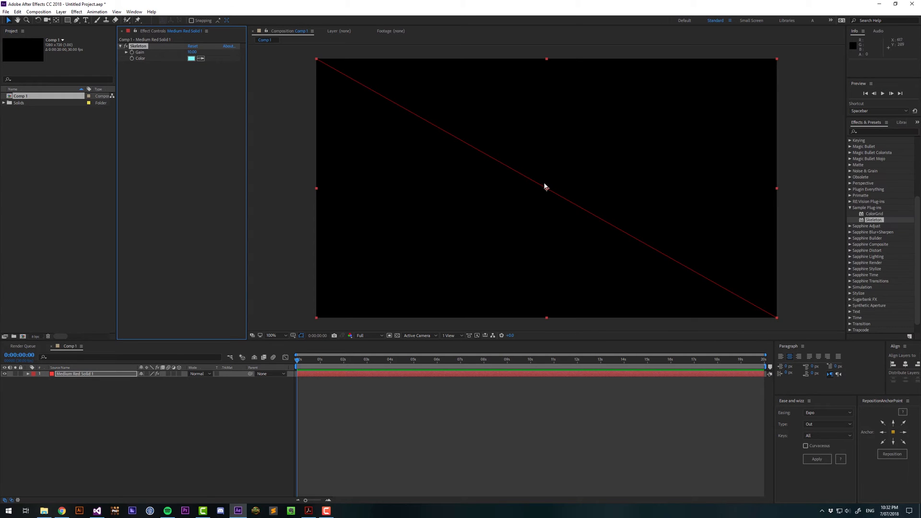
{"action": "mouse_move", "coordinate": [36, 336]}
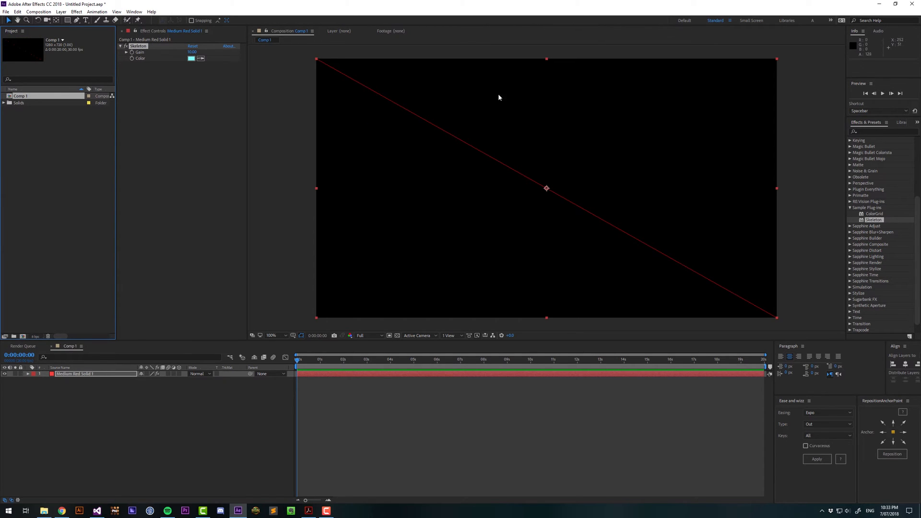
{"action": "mouse_move", "coordinate": [354, 191]}
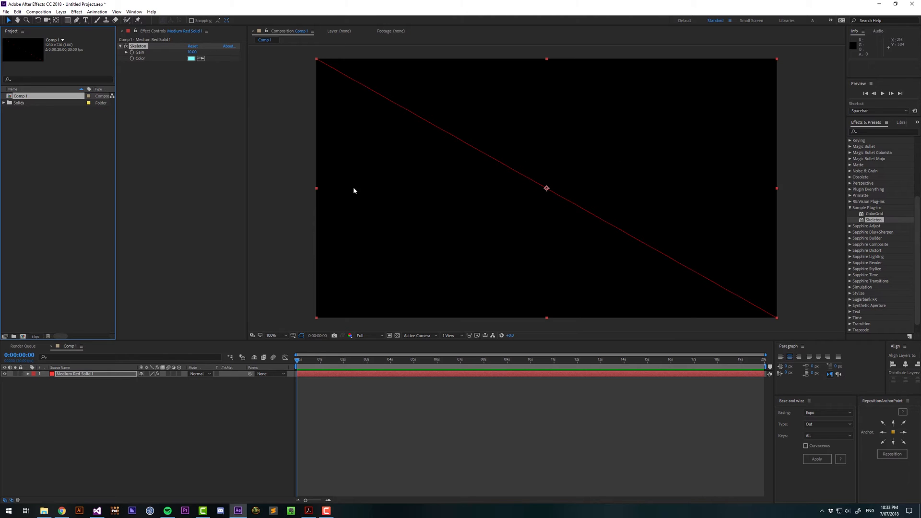
{"action": "mouse_move", "coordinate": [642, 165]}
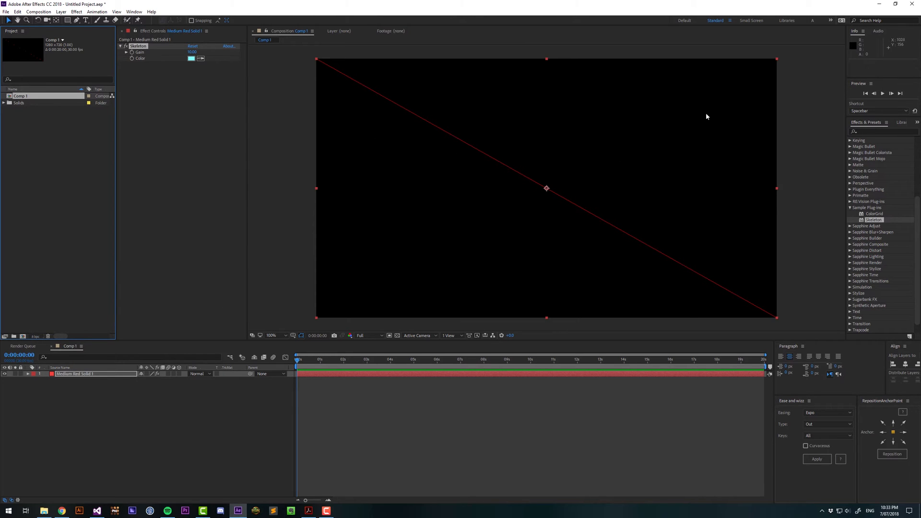
{"action": "mouse_move", "coordinate": [481, 190]}
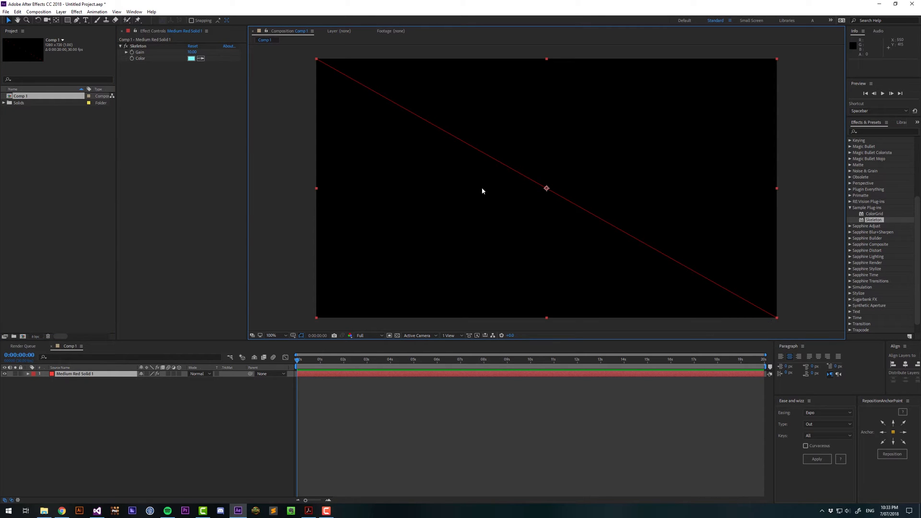
{"action": "mouse_move", "coordinate": [403, 130]}
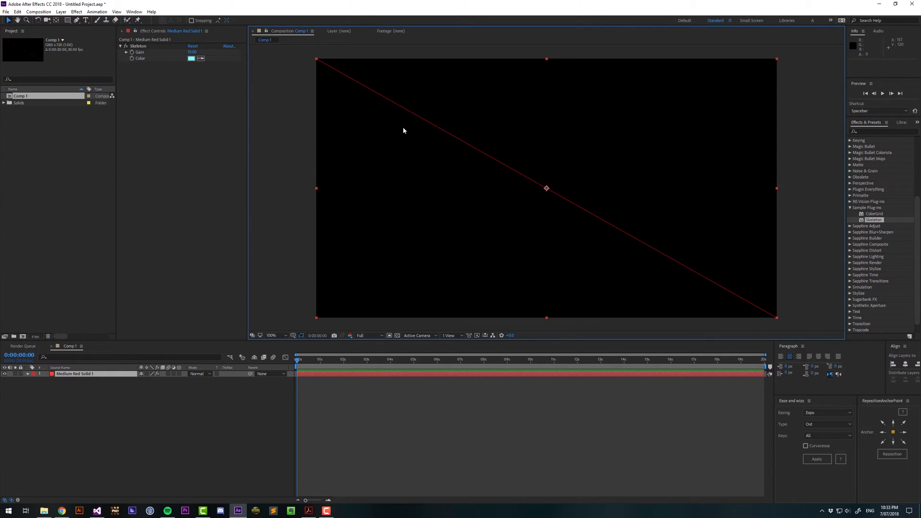
{"action": "mouse_move", "coordinate": [287, 184]}
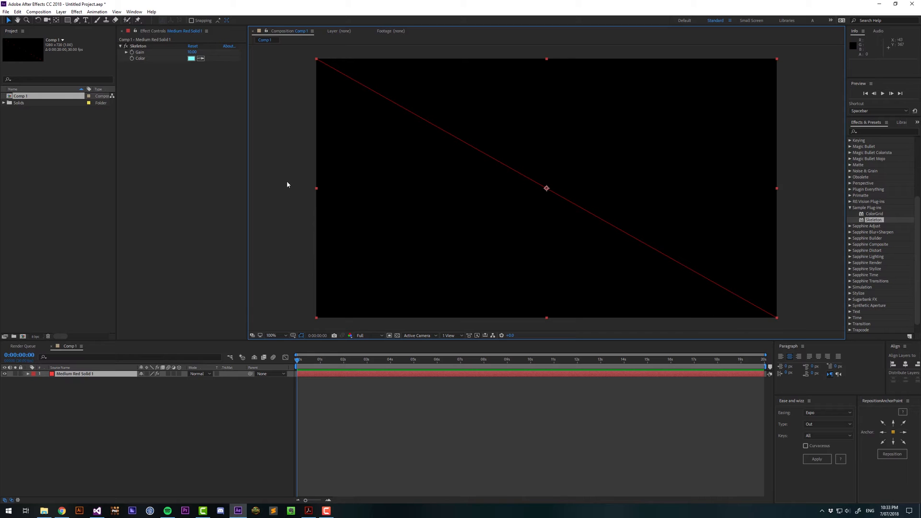
{"action": "mouse_move", "coordinate": [704, 175]}
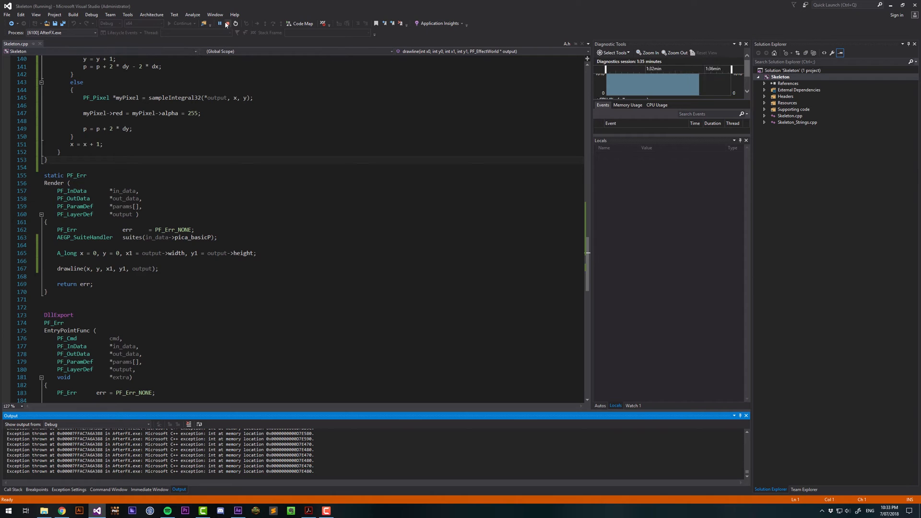
Stop debugging and go to ParamsSetup's gain slider parameter code
{"action": "left_click", "coordinate": [226, 23]}
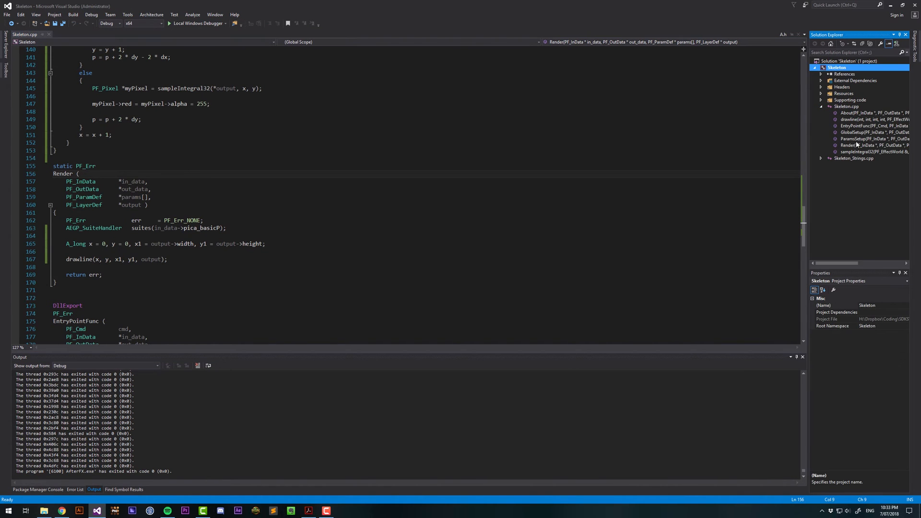
{"action": "left_click", "coordinate": [873, 139]}
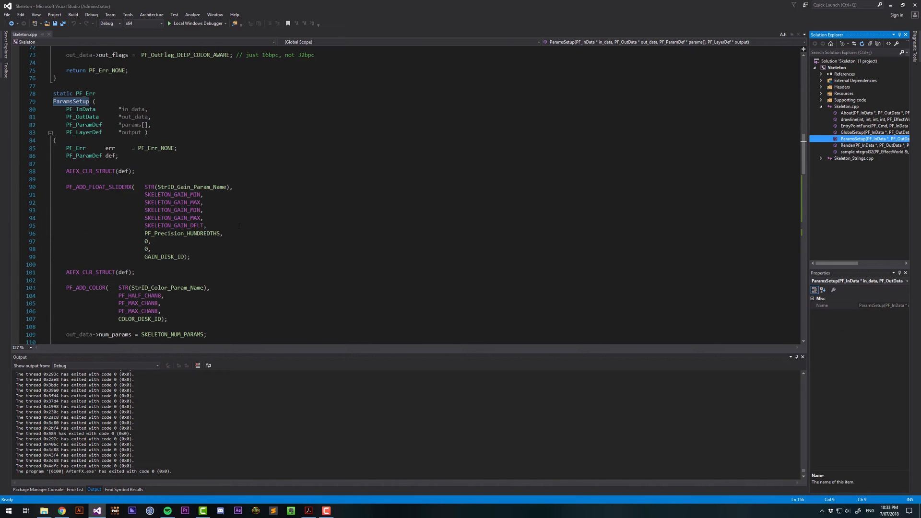
{"action": "scroll", "scroll_direction": "down", "scroll_amount": 3}
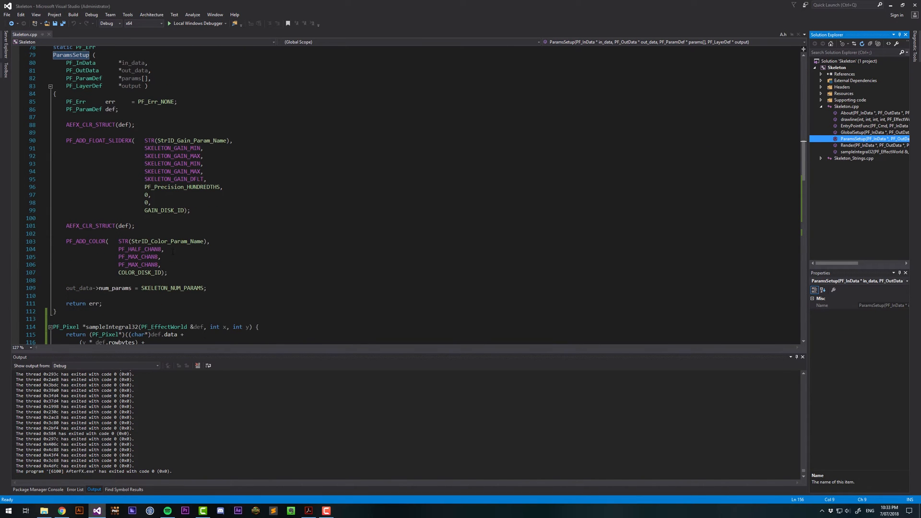
{"action": "left_click", "coordinate": [190, 210]}
{"action": "type", "text": "PF_"}
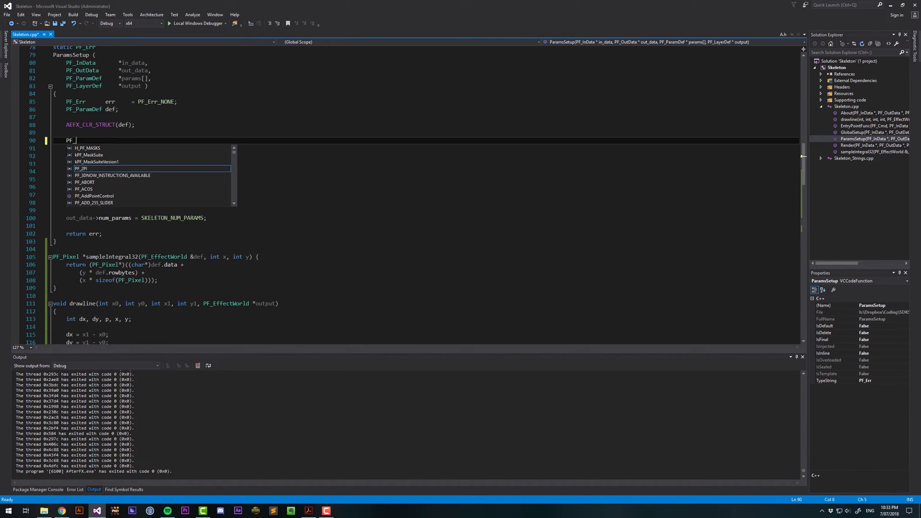
Replace the gain slider with PF_ADD_POINT("Start", 0, 0, false, START_ID)
{"action": "type", "text": "ADD"}
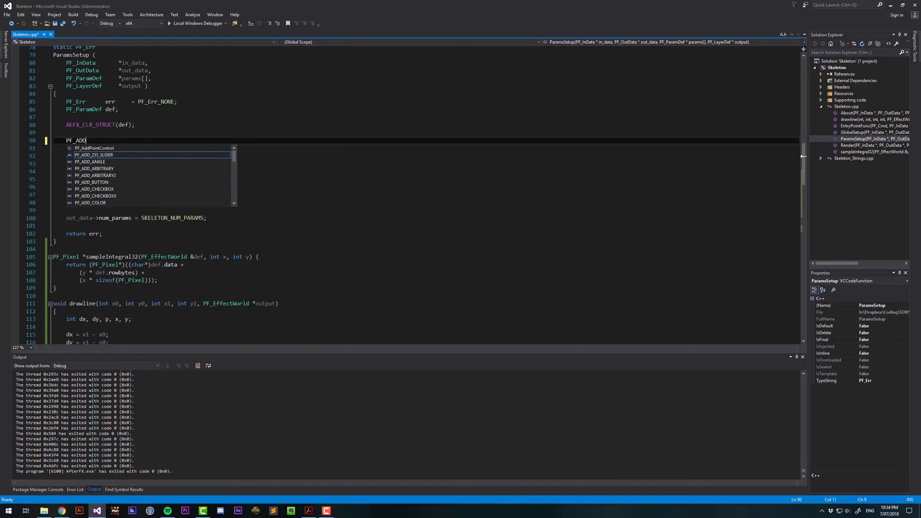
{"action": "type", "text": "_P"}
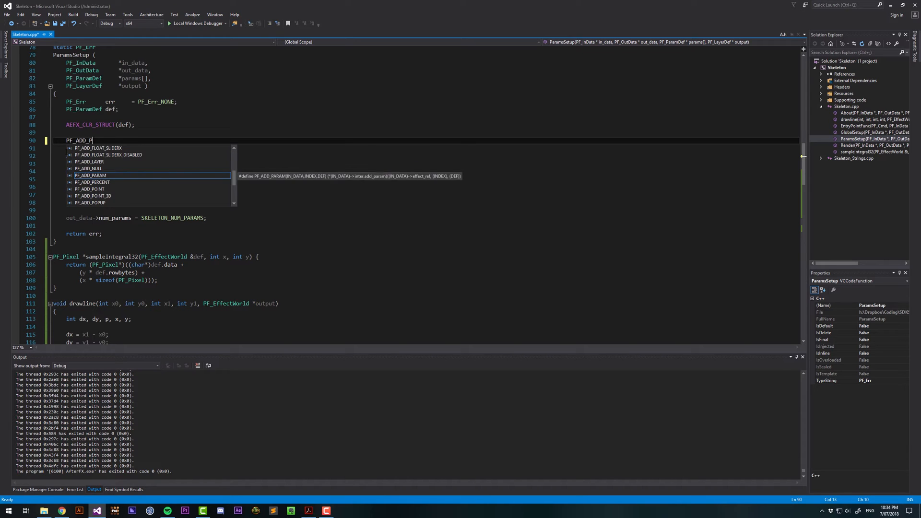
{"action": "type", "text": "POINT"}
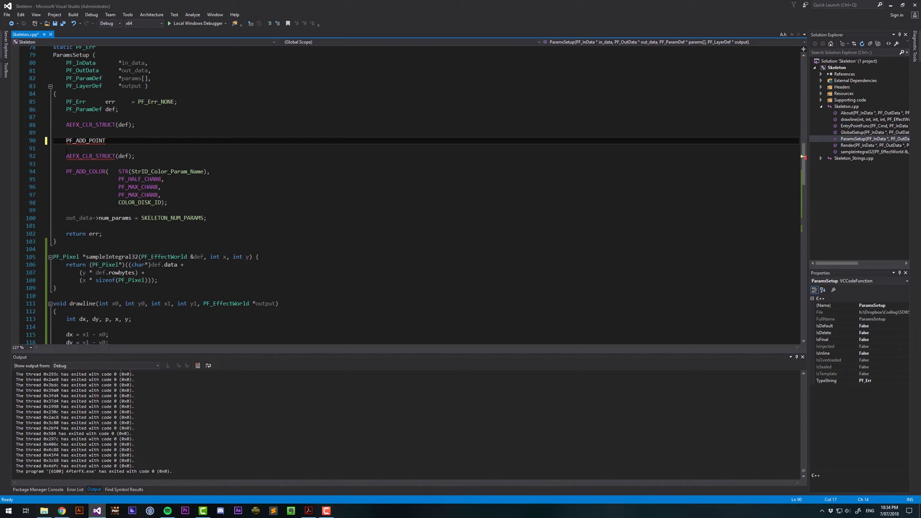
{"action": "type", "text": "()"}
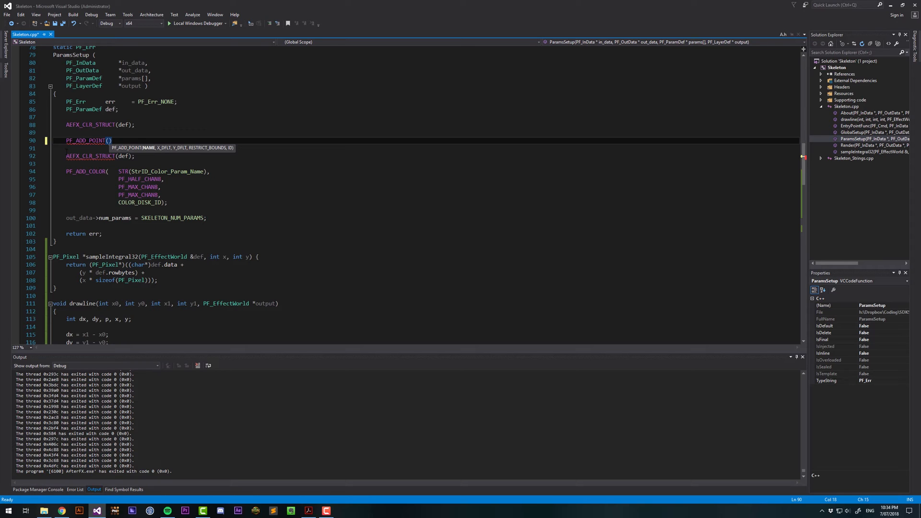
{"action": "type", "text": "\"\""}
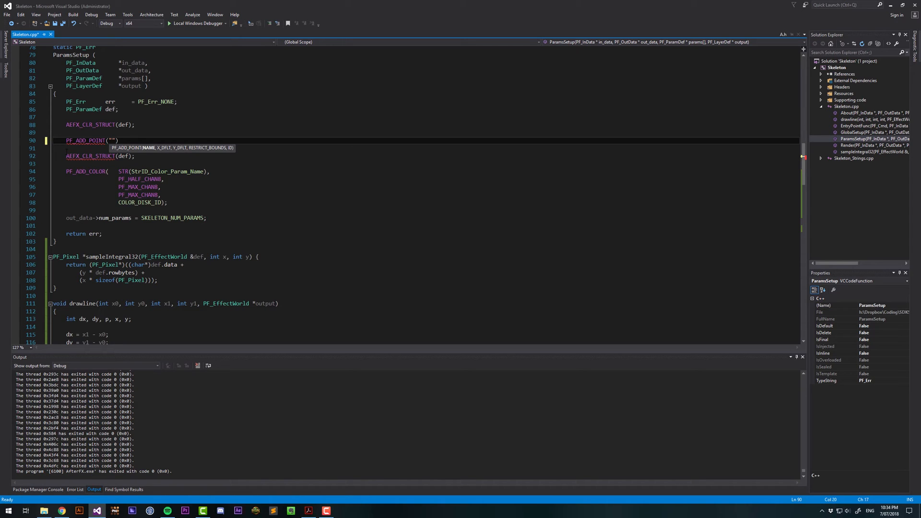
{"action": "type", "text": "Start"}
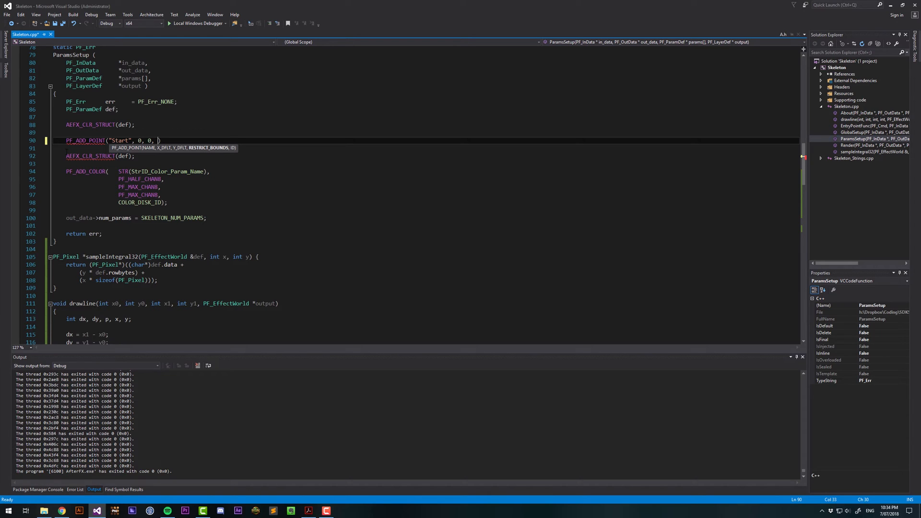
{"action": "type", "text": "false,"}
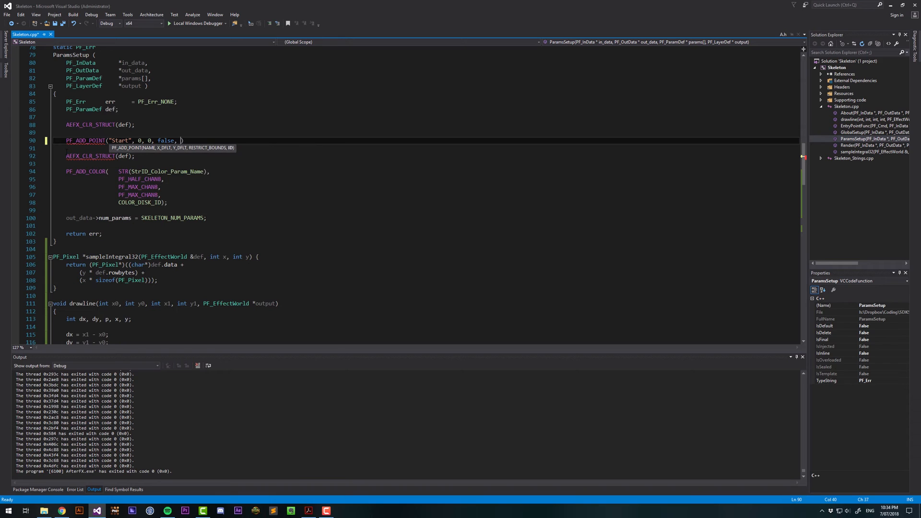
{"action": "type", "text": "START_ID"}
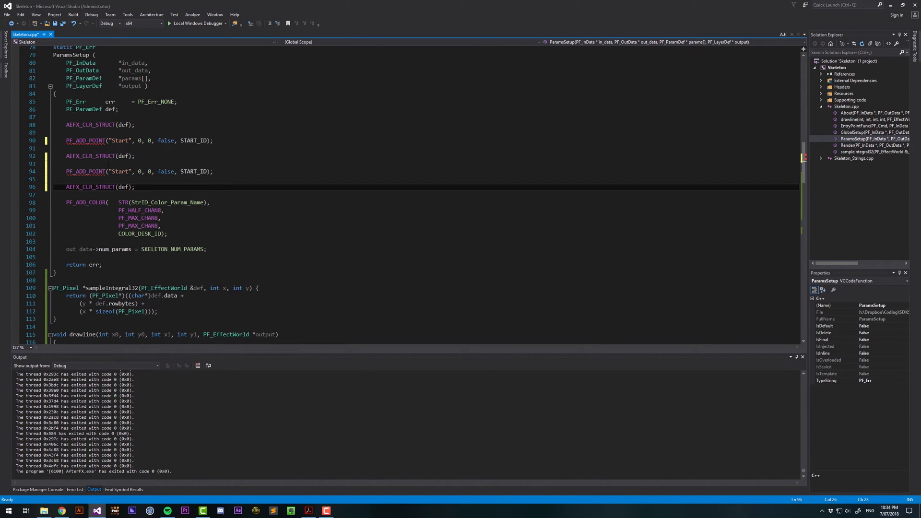
Add the End point parameter with END_ID at 100,100, with 75 also entered
{"action": "type", "text": "End"}
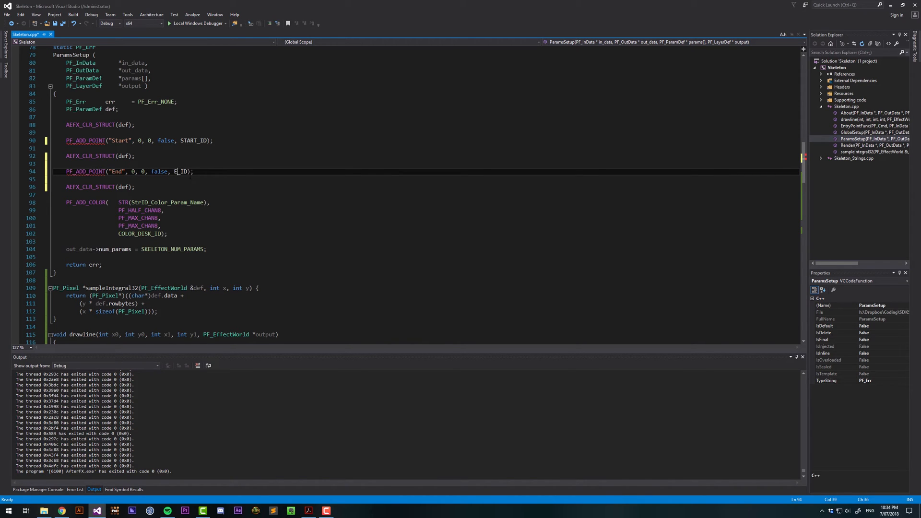
{"action": "type", "text": "ND"}
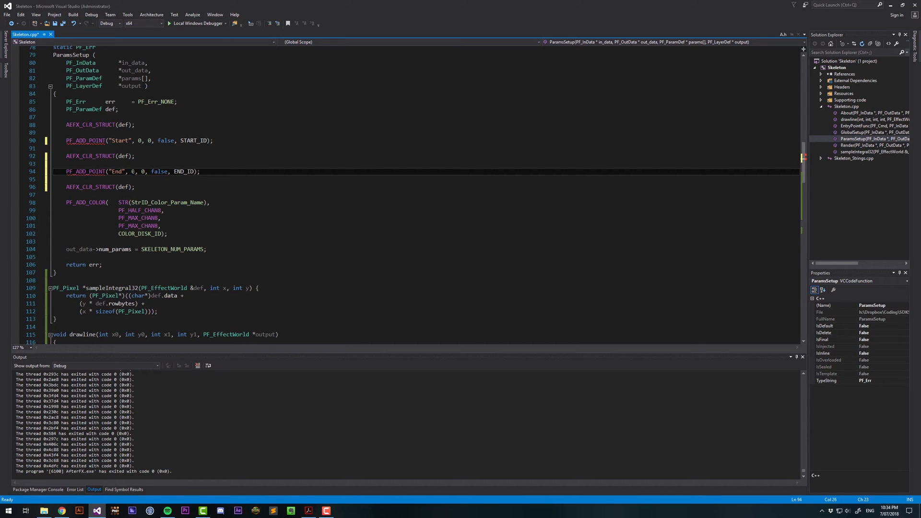
{"action": "type", "text": "100"}
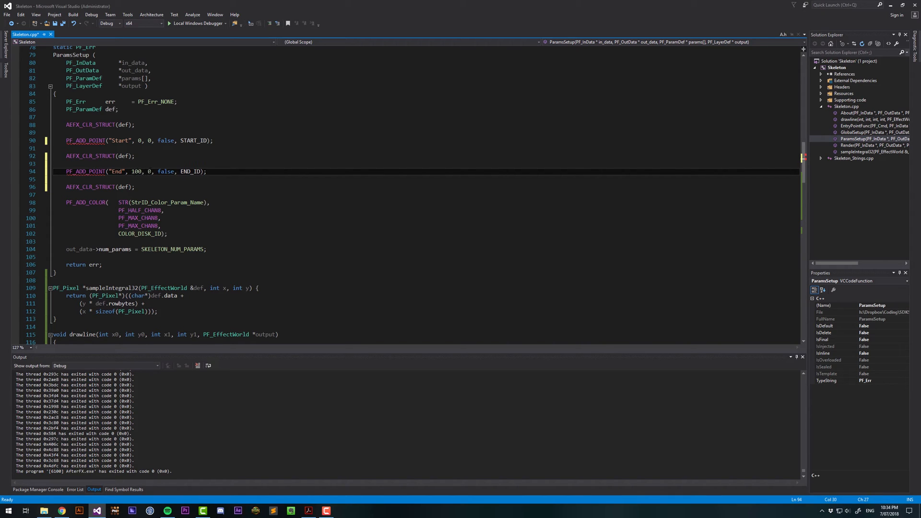
{"action": "type", "text": "100"}
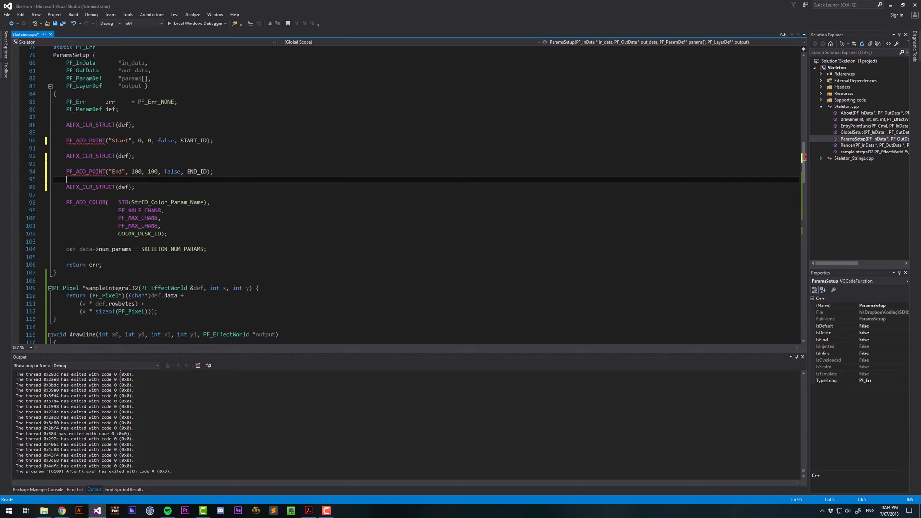
{"action": "type", "text": "75"}
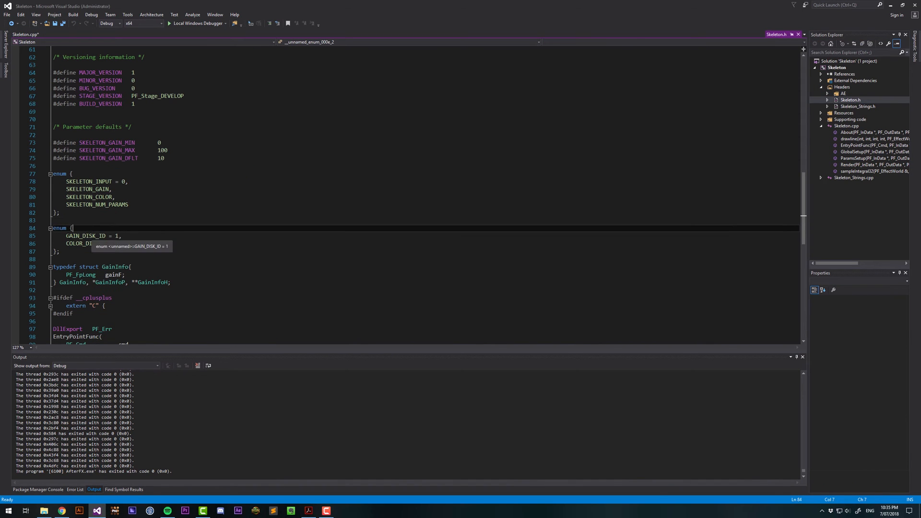
Add START_ID and END_ID to Skeleton.h's disk ID enum
{"action": "type", "text": "STAR"}
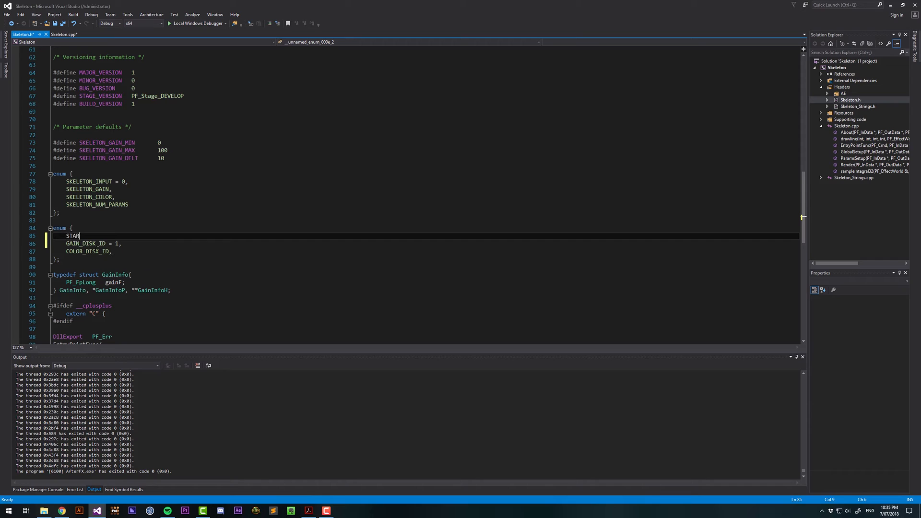
{"action": "type", "text": "T_ID = 1,"}
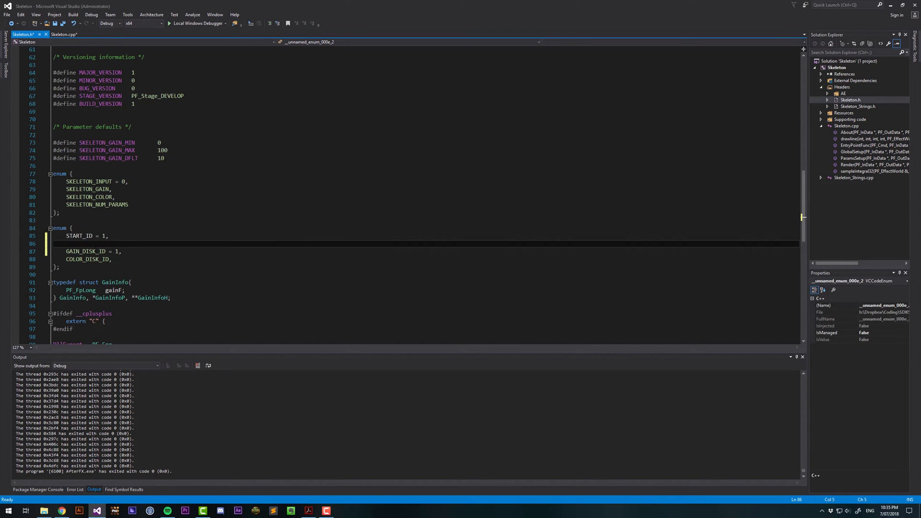
{"action": "type", "text": "END_ID,"}
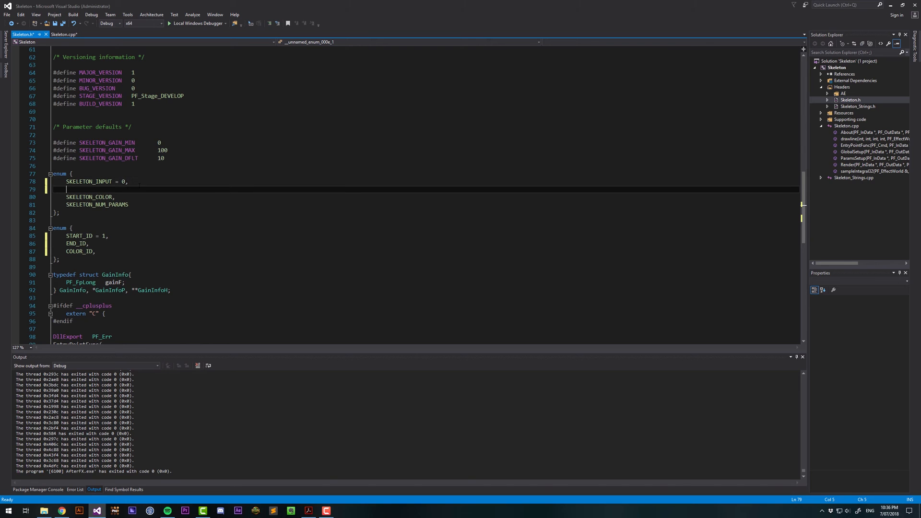
Add SKELETON_START and SKELETON_END to the parameter enum before SKELETON_COLOR
{"action": "type", "text": "SKELETON_"}
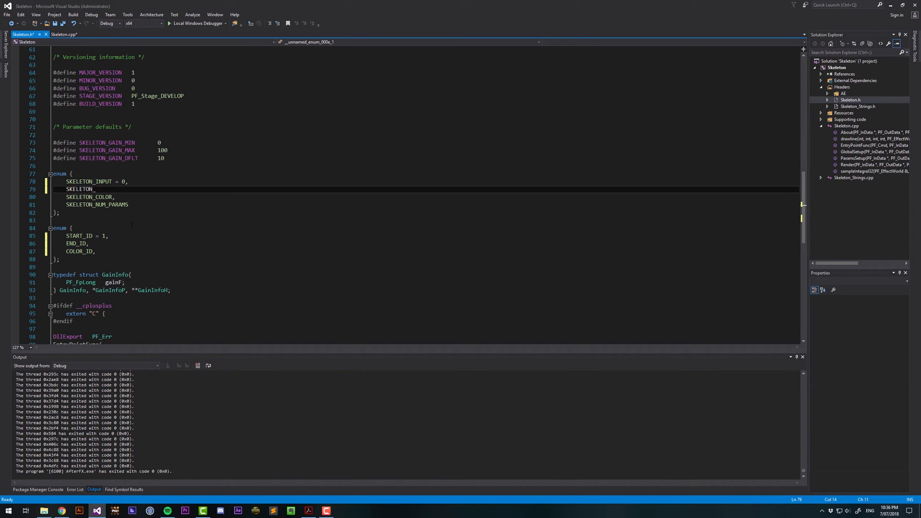
{"action": "type", "text": "START,"}
{"action": "type", "text": "SKELETON"}
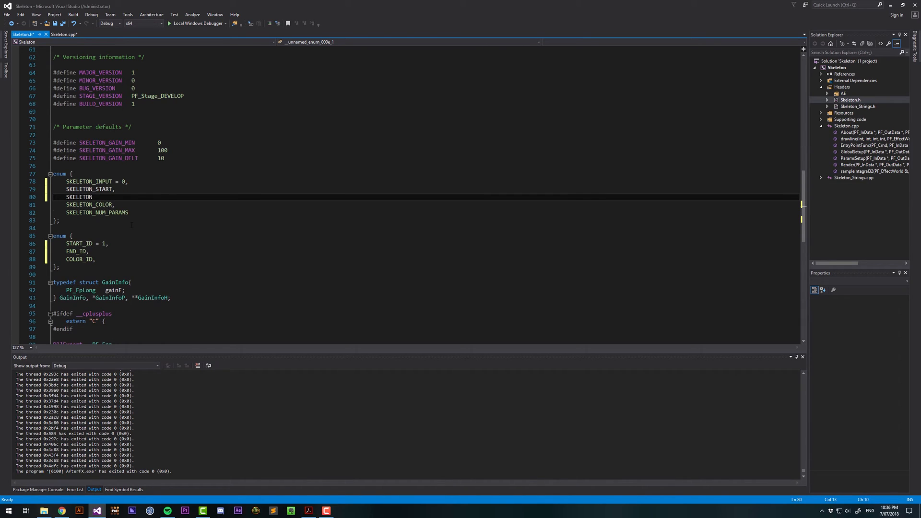
{"action": "type", "text": "_END,"}
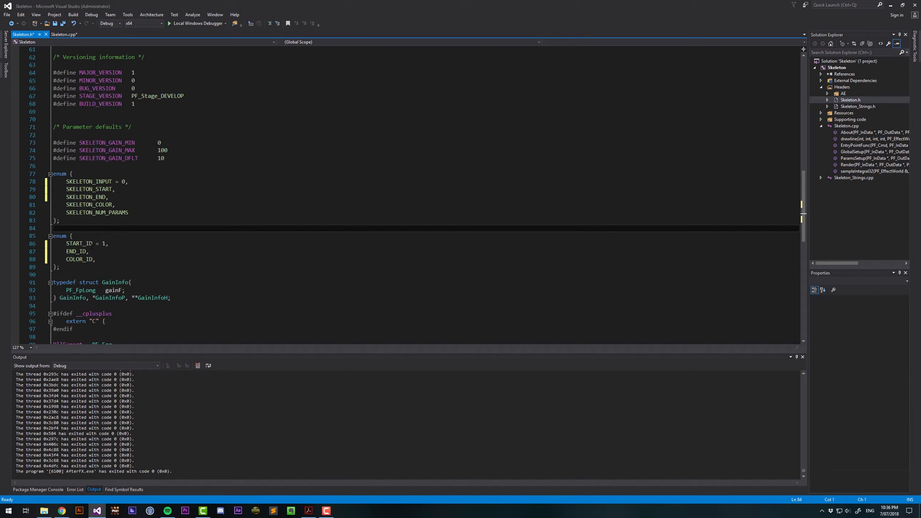
{"action": "mouse_move", "coordinate": [81, 243]}
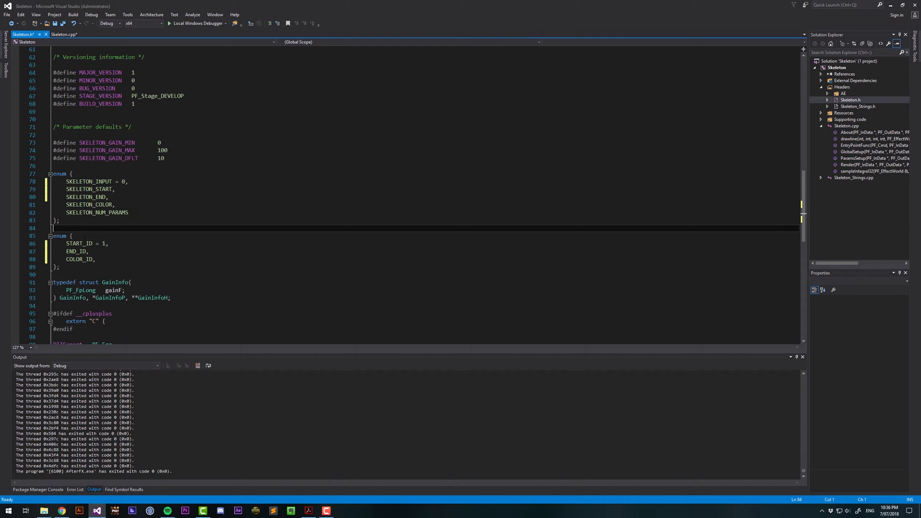
{"action": "left_click", "coordinate": [57, 220]}
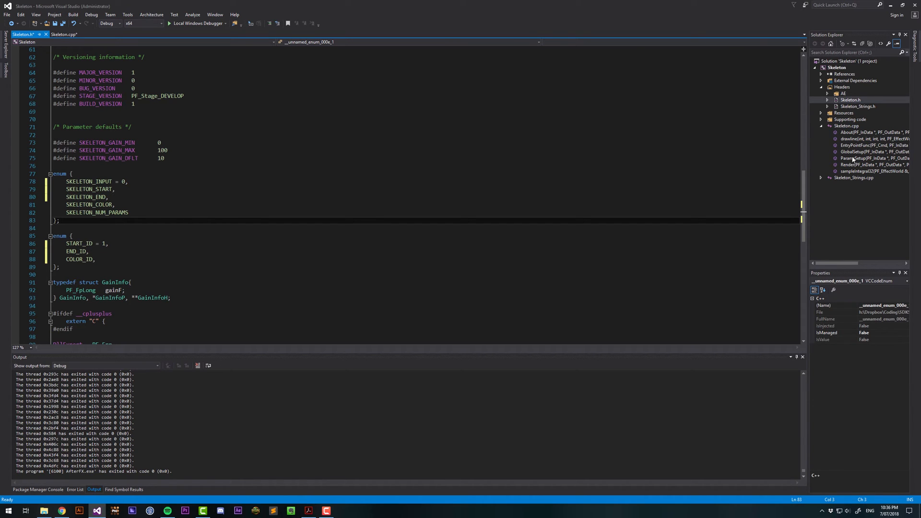
In ParamsSetup, rename COLOR_DISK_ID to COLOR_ID and review the point parameters
{"action": "left_click", "coordinate": [872, 158]}
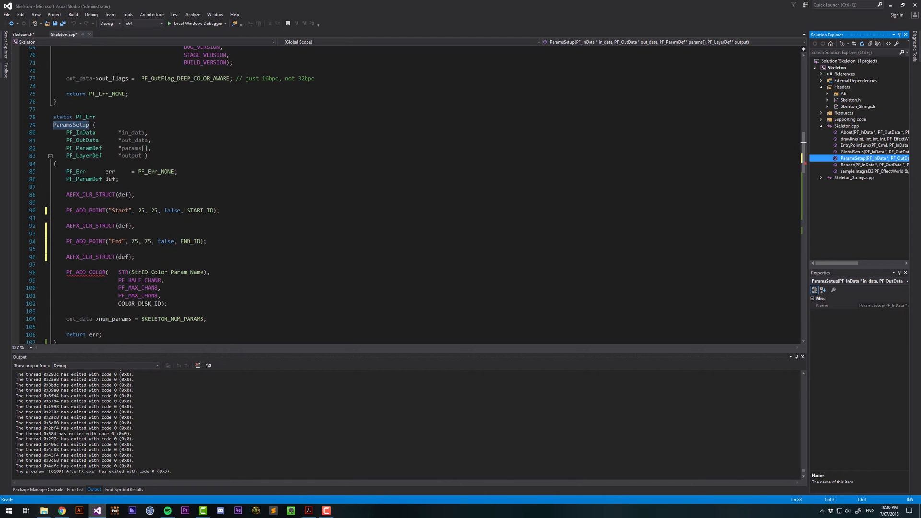
{"action": "double_click", "coordinate": [142, 304]}
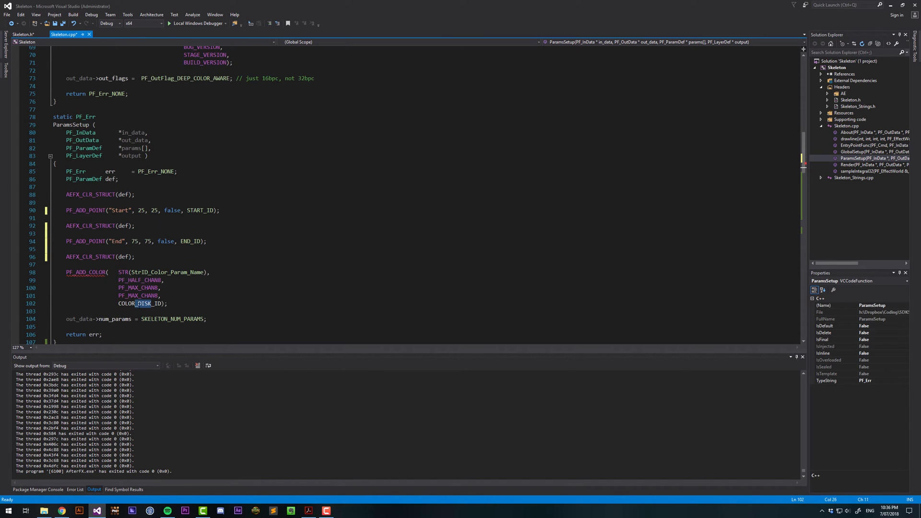
{"action": "scroll", "scroll_direction": "down", "scroll_amount": 3}
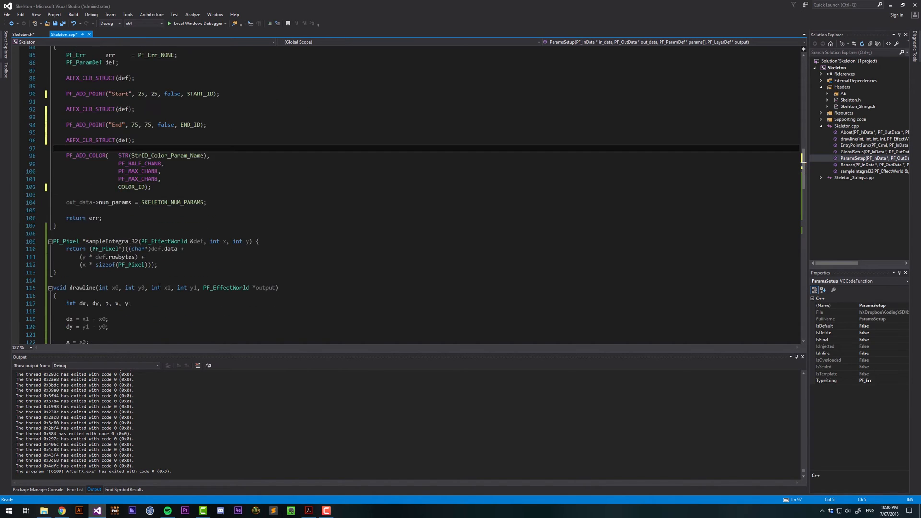
{"action": "scroll", "scroll_direction": "down", "scroll_amount": 3}
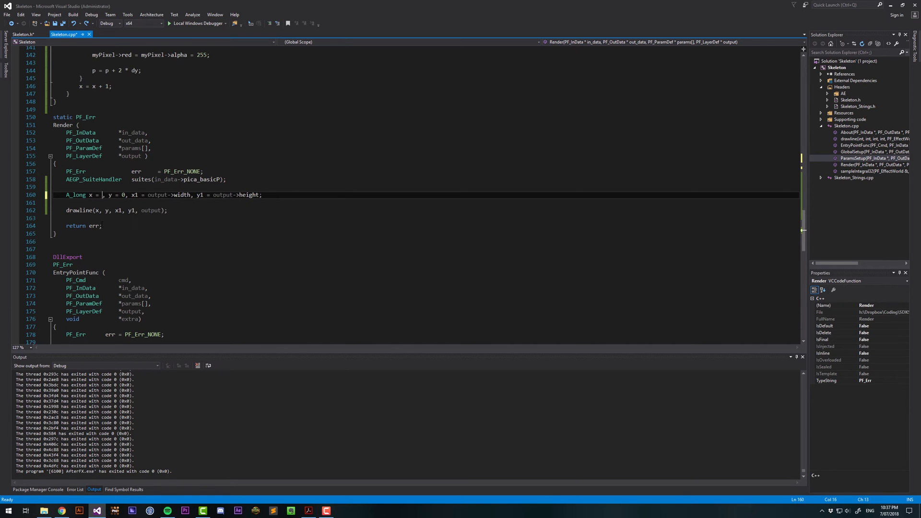
Set x in Render to FIX_2_FLOAT(params[SKELETON_START]->u.td.x_value)
{"action": "type", "text": "params"}
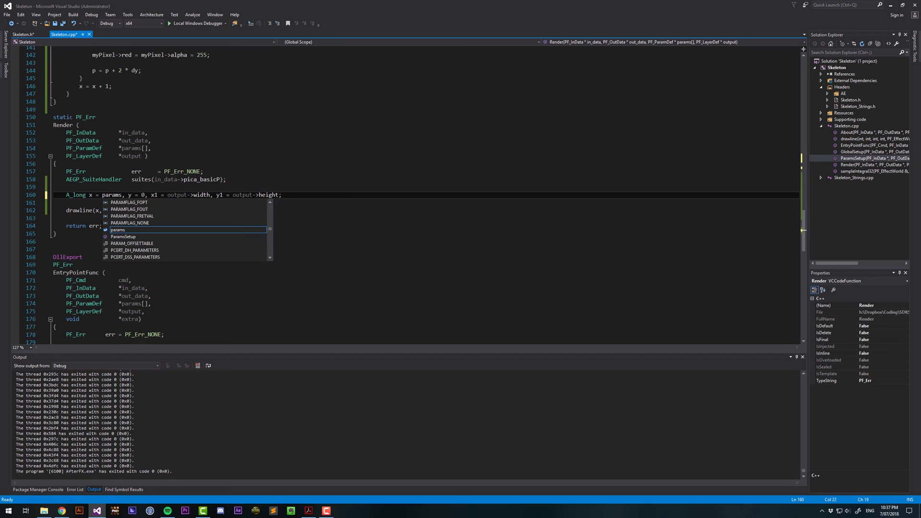
{"action": "type", "text": "[SKELETON"}
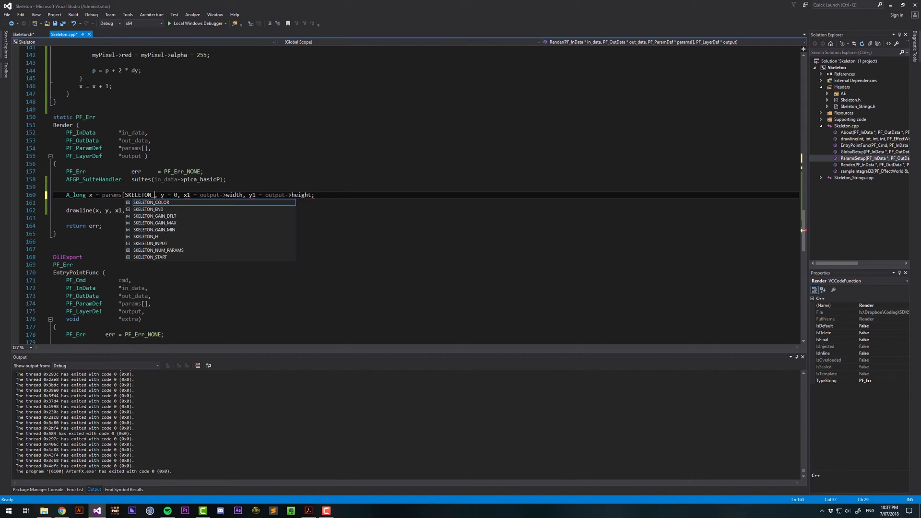
{"action": "type", "text": "_START"}
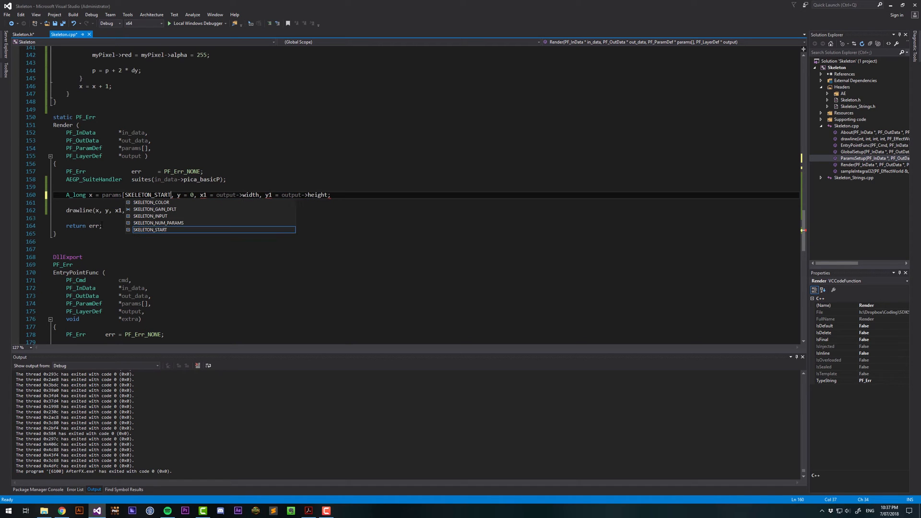
{"action": "type", "text": "]->u"}
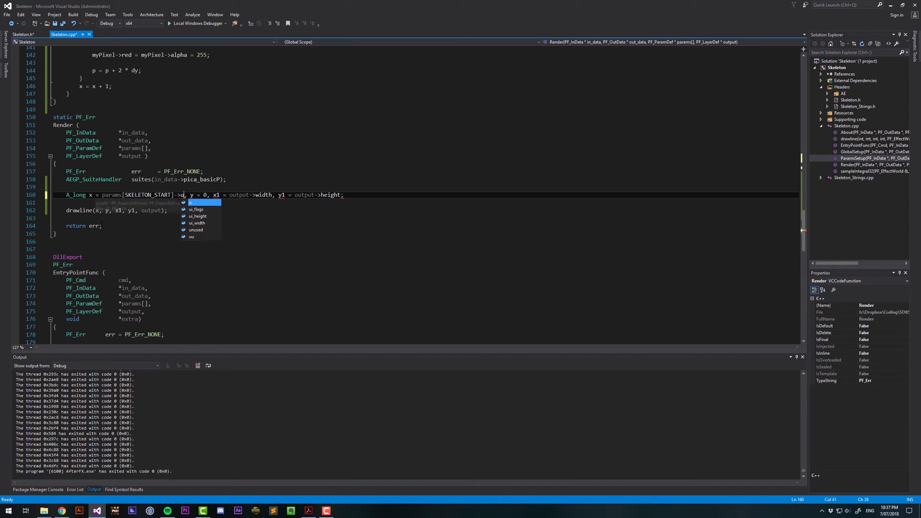
{"action": "type", "text": ".td.x_value"}
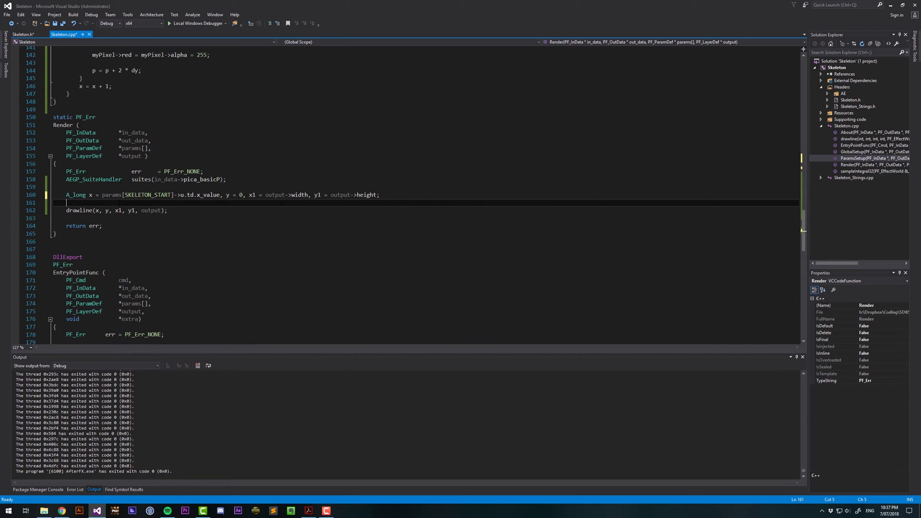
{"action": "mouse_move", "coordinate": [206, 194]}
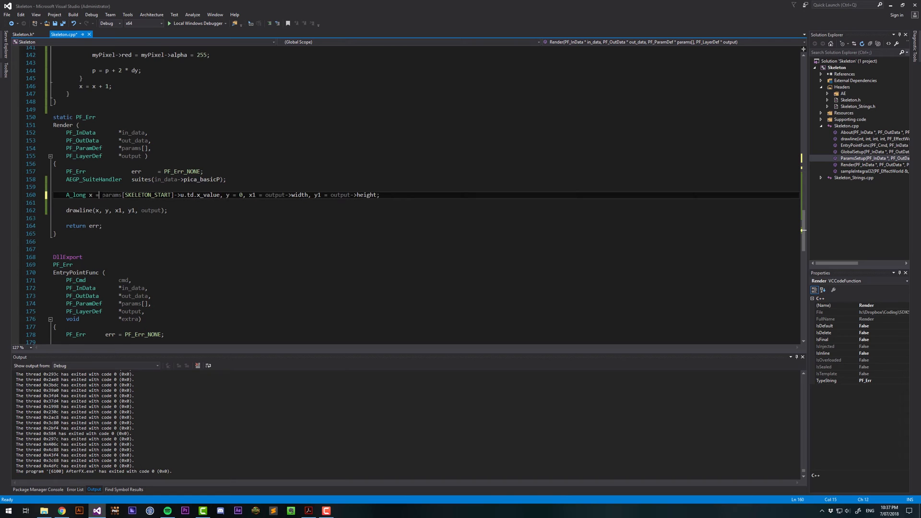
{"action": "double_click", "coordinate": [112, 194]}
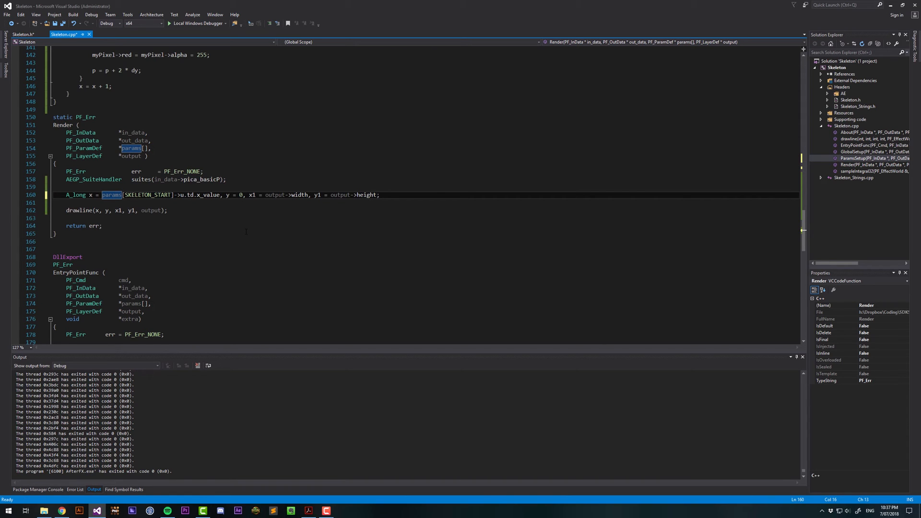
{"action": "type", "text": "FIX_2_FLOAT("}
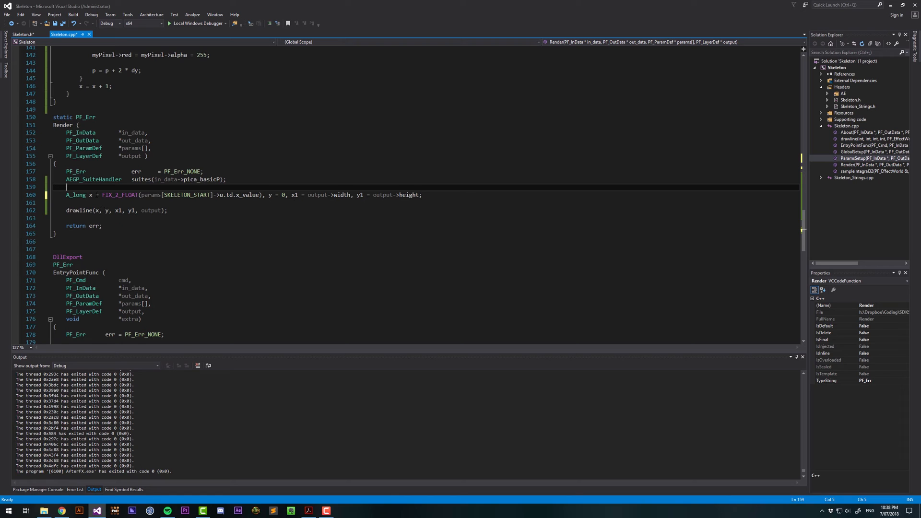
{"action": "mouse_move", "coordinate": [81, 194]}
{"action": "type", "text": "y1  = FIX_2_FLOAT(params[SKELETON_END]->u.td.y_value);"}
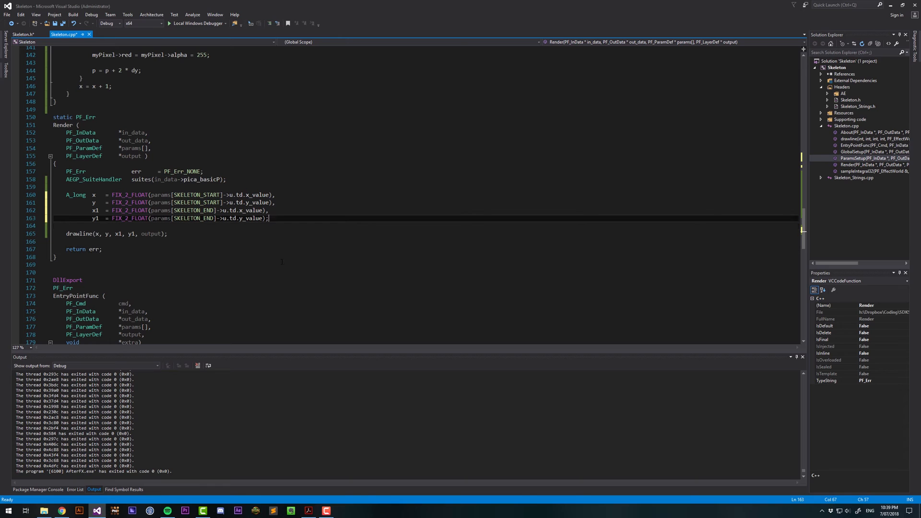
Store params[SKELETON_COLOR]->u.cd.value in PF_Pixel color and pass color to drawline
{"action": "key", "text": "enter"}
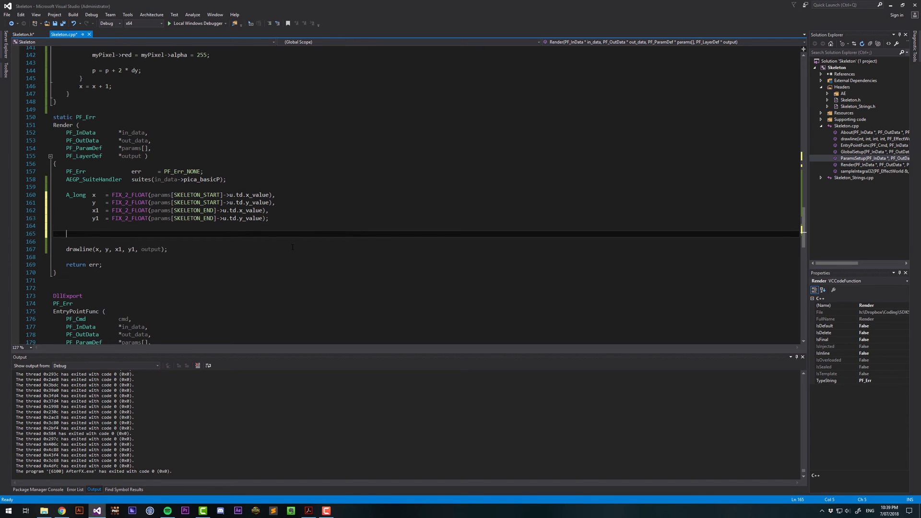
{"action": "type", "text": "PF_Pixel"}
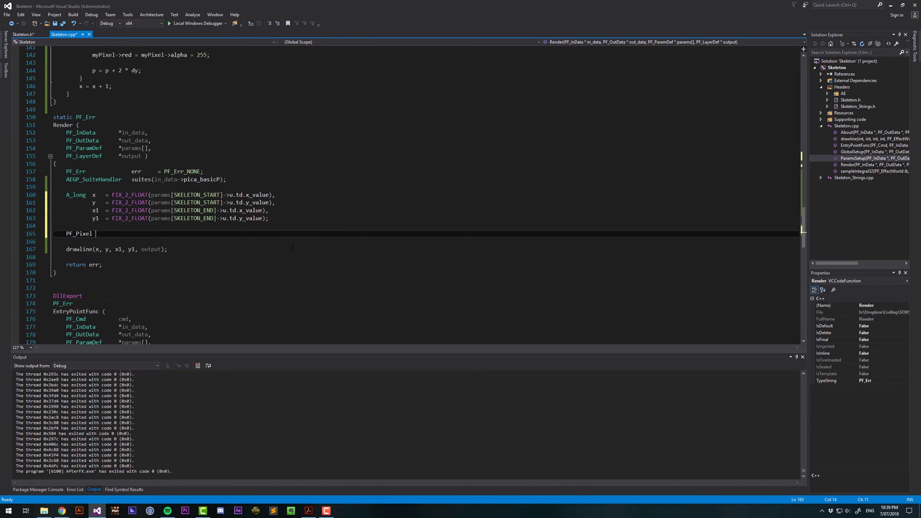
{"action": "type", "text": "color"}
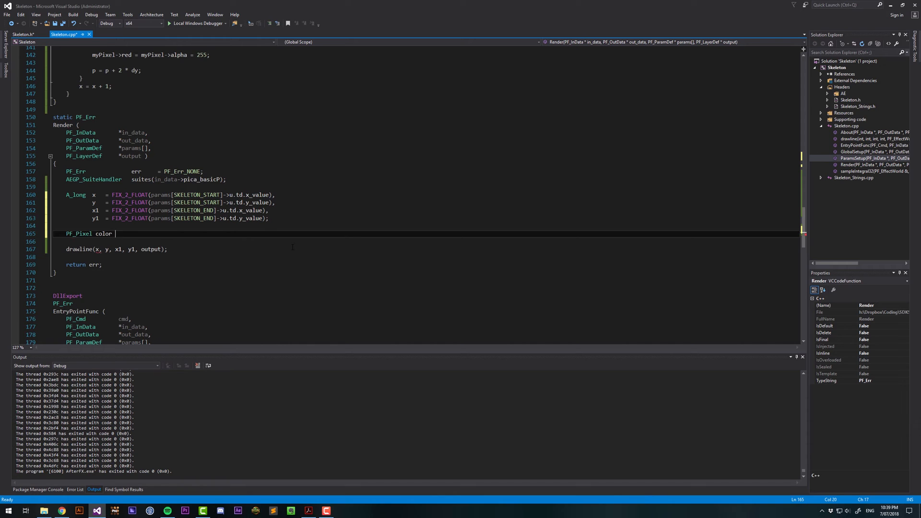
{"action": "type", "text": "= params[]"}
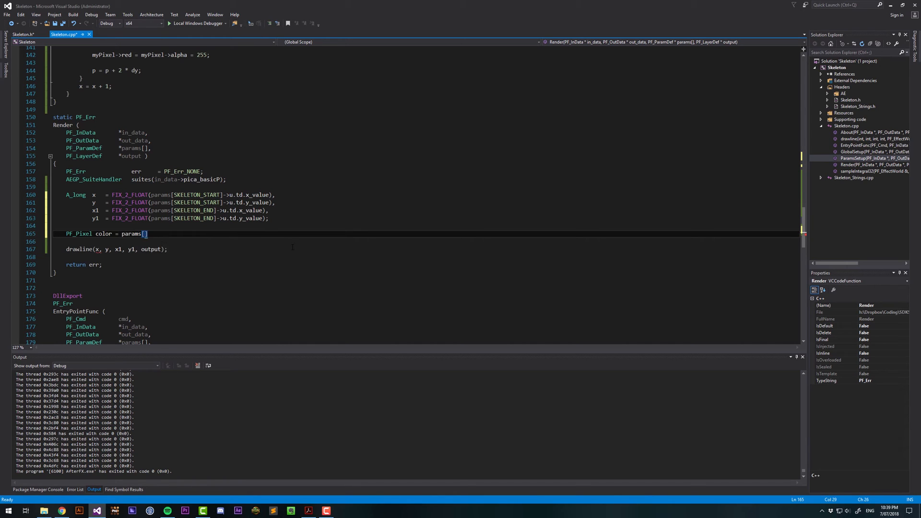
{"action": "type", "text": "SKELETON_COLOR"}
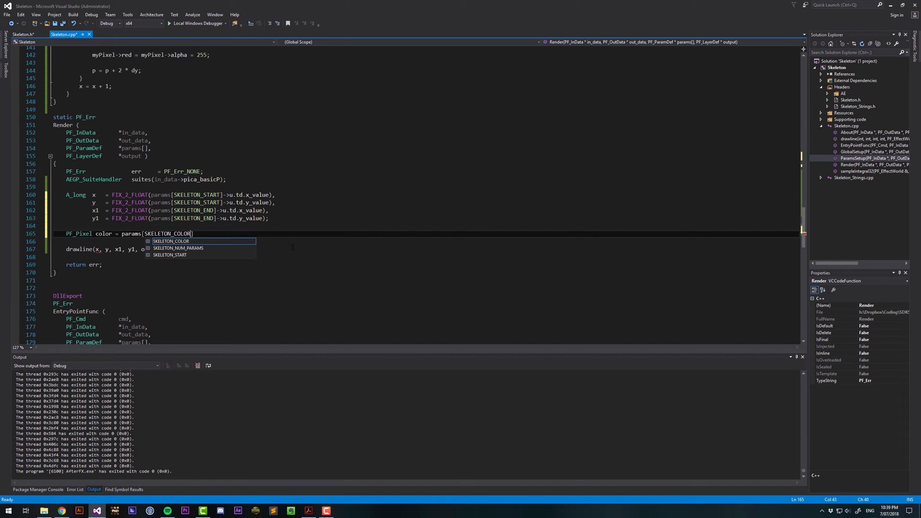
{"action": "type", "text": "]->u."}
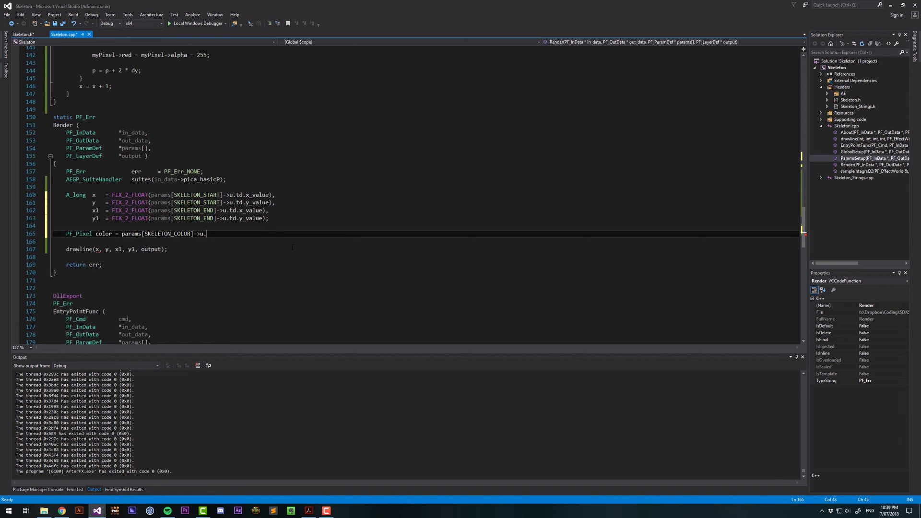
{"action": "type", "text": "cd.value;"}
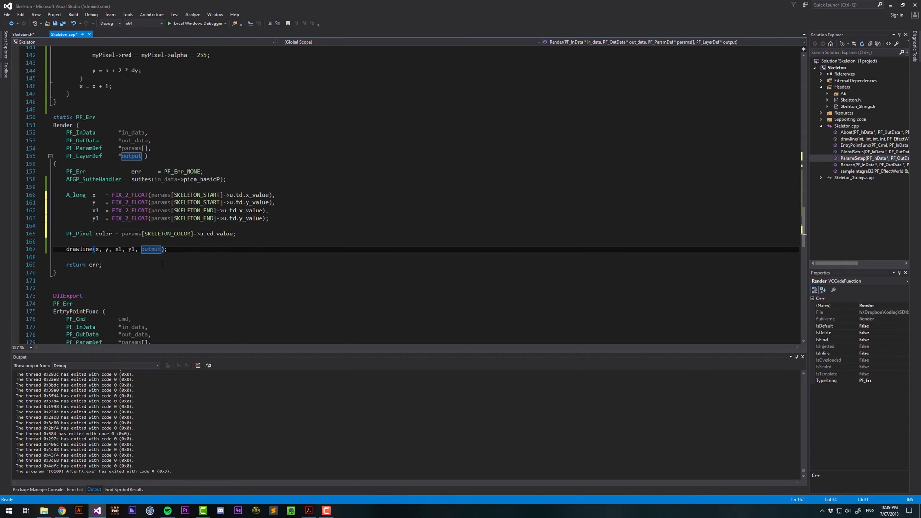
{"action": "type", "text": ", color"}
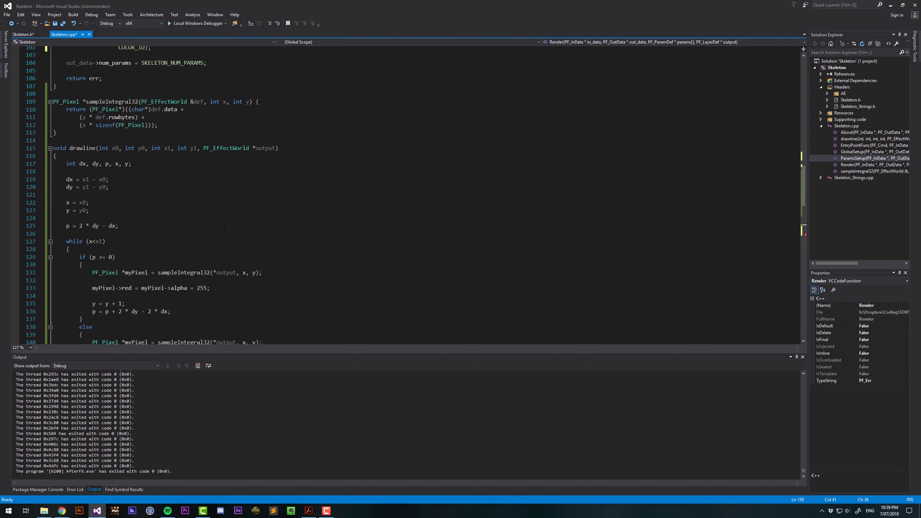
Add a PF_Pixel color parameter to the drawline function
{"action": "type", "text": ","}
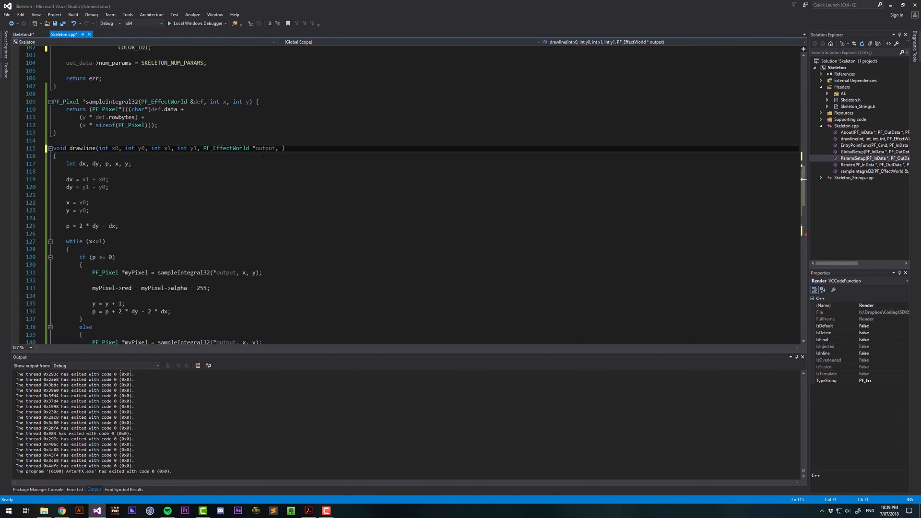
{"action": "type", "text": "PF_Pixel"}
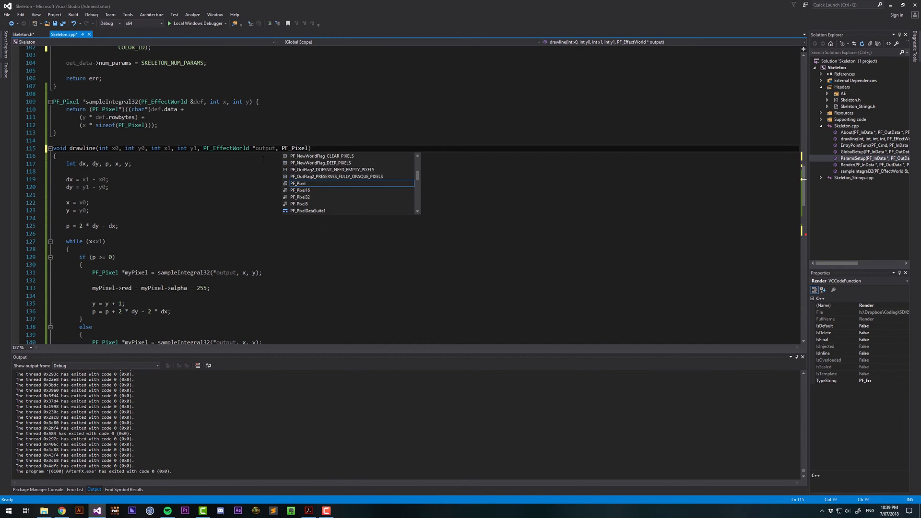
{"action": "type", "text": "color"}
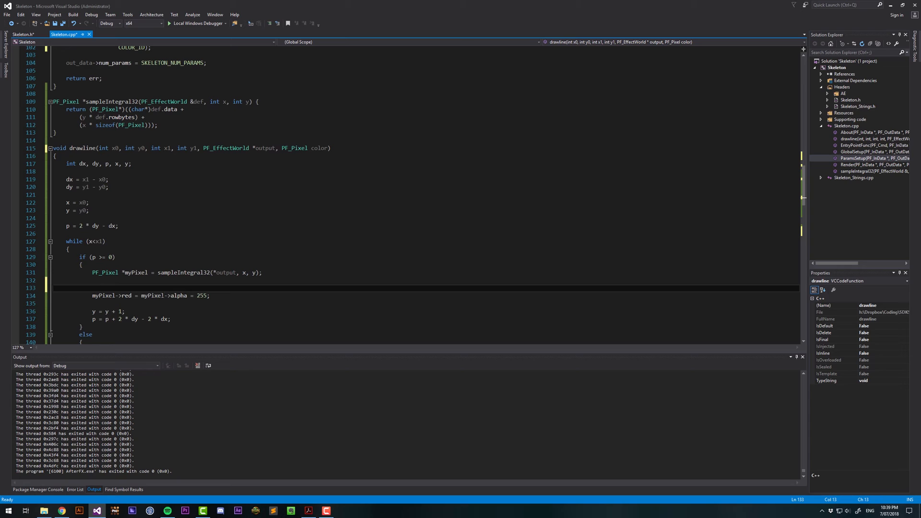
Assign color to *myPixel and set color's alpha to 255
{"action": "left_click", "coordinate": [92, 288]}
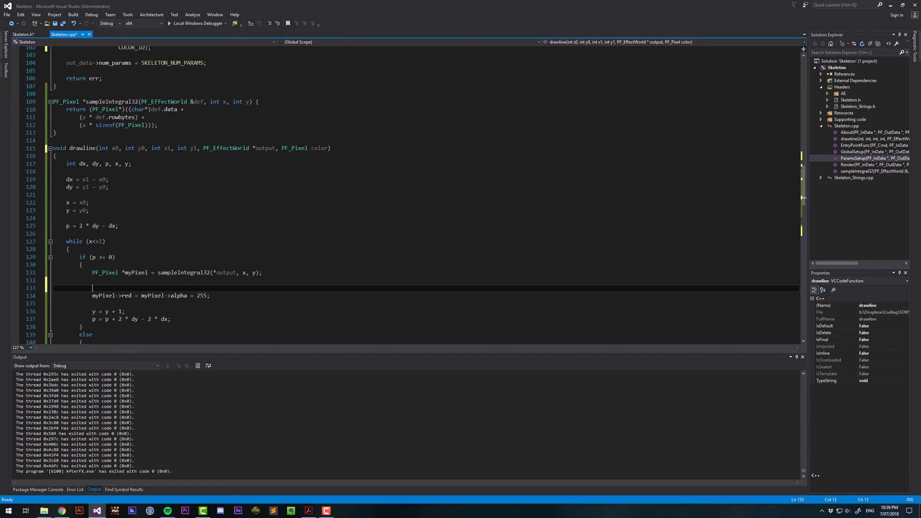
{"action": "type", "text": "myPixel"}
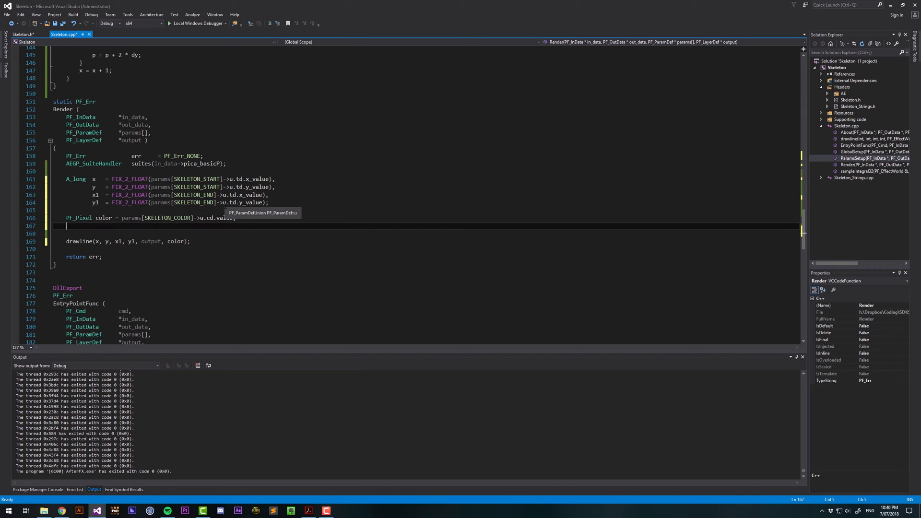
{"action": "type", "text": "color-"}
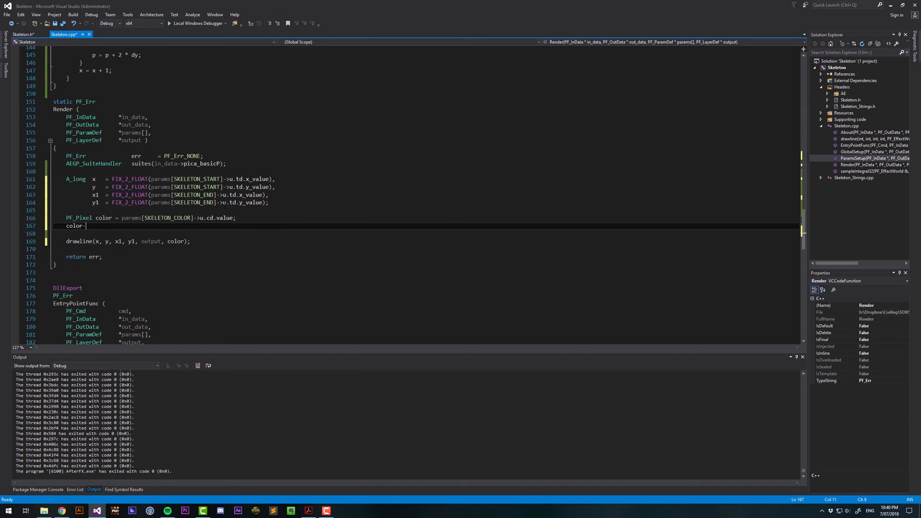
{"action": "type", "text": "alpha"}
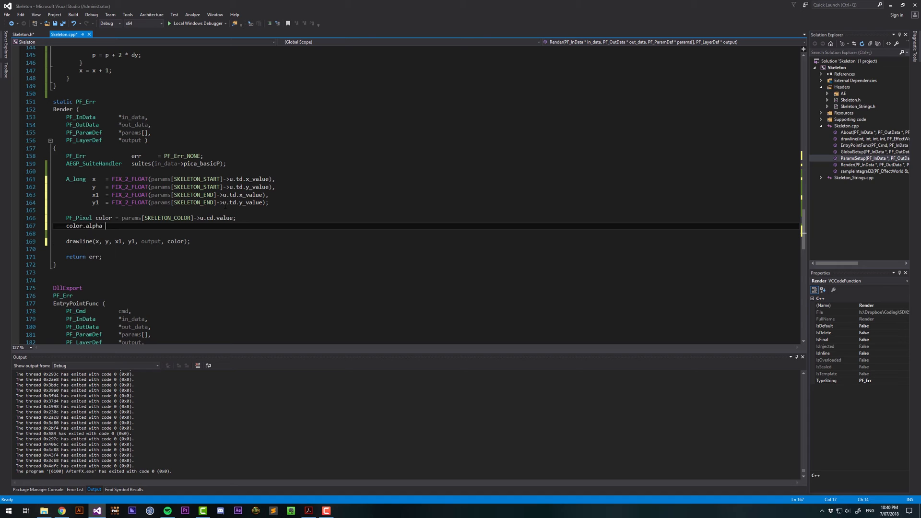
{"action": "type", "text": "= 255;"}
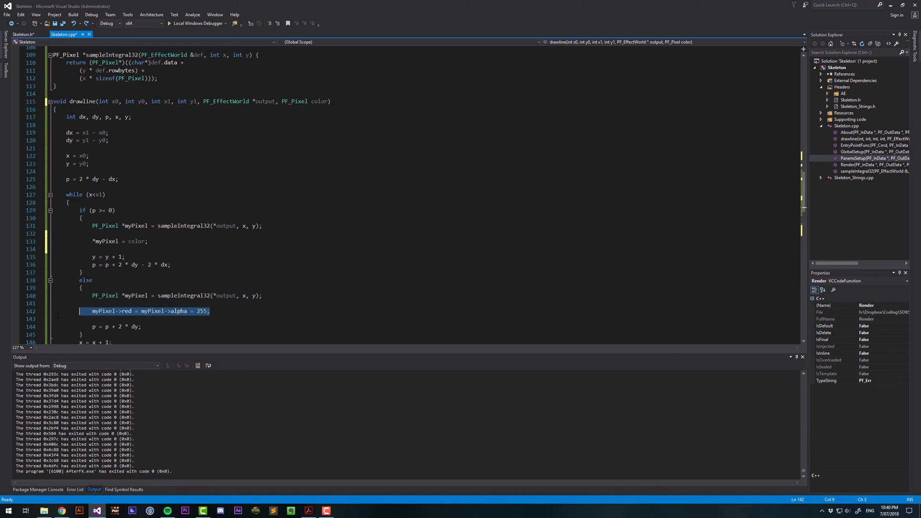
Rebuild the Skeleton solution after checking the project's General configuration properties
{"action": "left_click", "coordinate": [73, 15]}
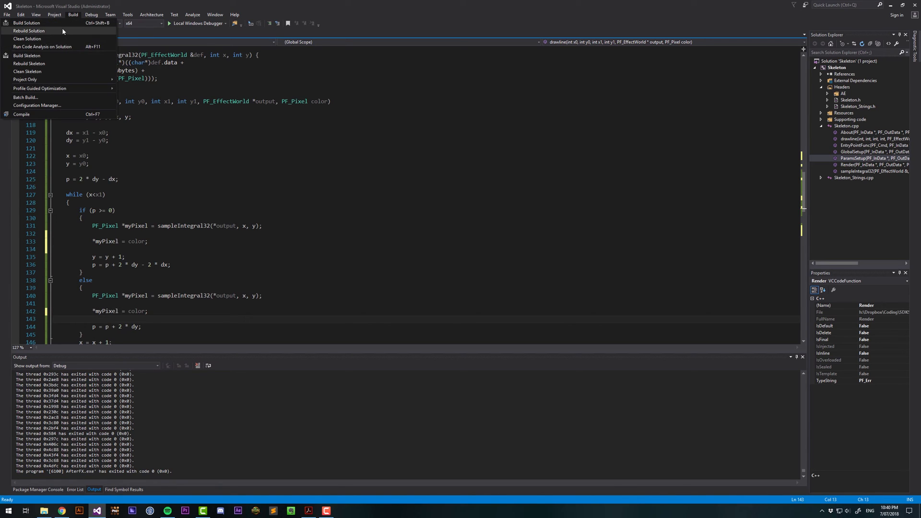
{"action": "left_click", "coordinate": [28, 31]}
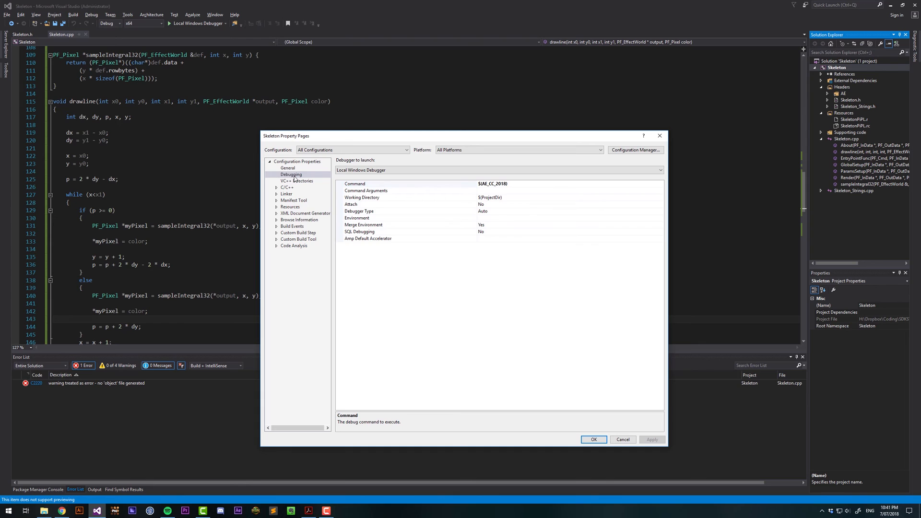
{"action": "left_click", "coordinate": [296, 161]}
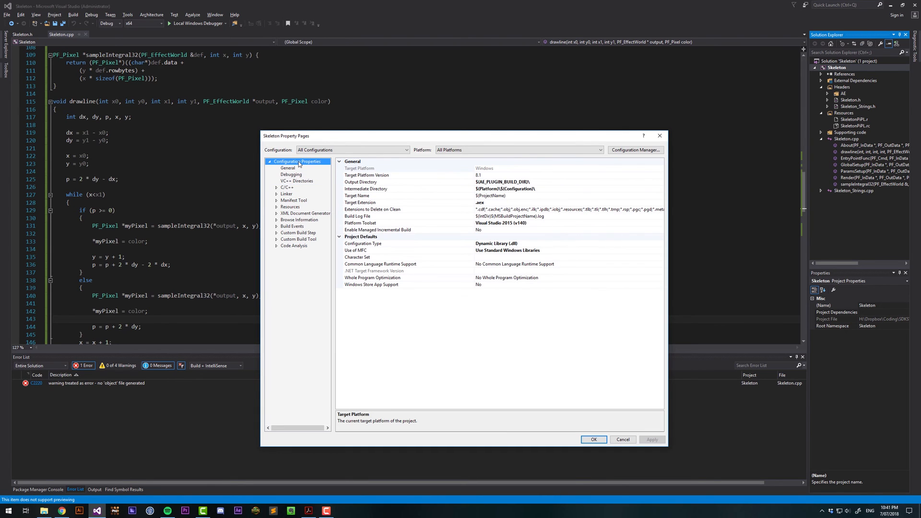
{"action": "left_click", "coordinate": [288, 187]}
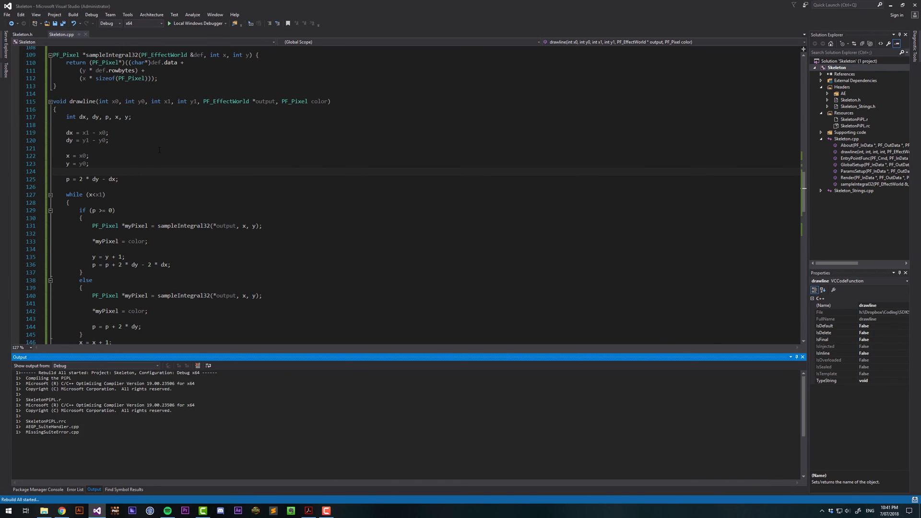
{"action": "left_click", "coordinate": [196, 23]}
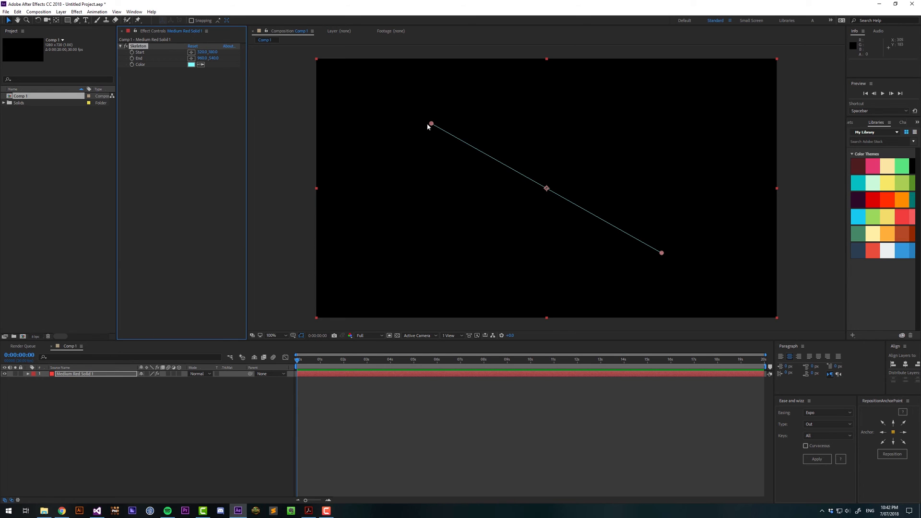
Reposition the Start and End point handles and set the line colour to red
{"action": "left_click_drag", "start_coordinate": [431, 124], "coordinate": [447, 121]}
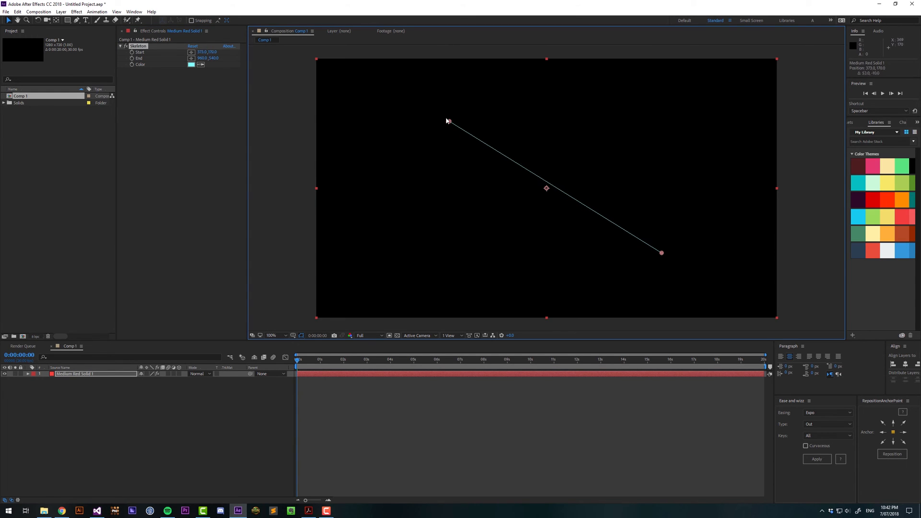
{"action": "left_click_drag", "start_coordinate": [446, 121], "coordinate": [438, 115]}
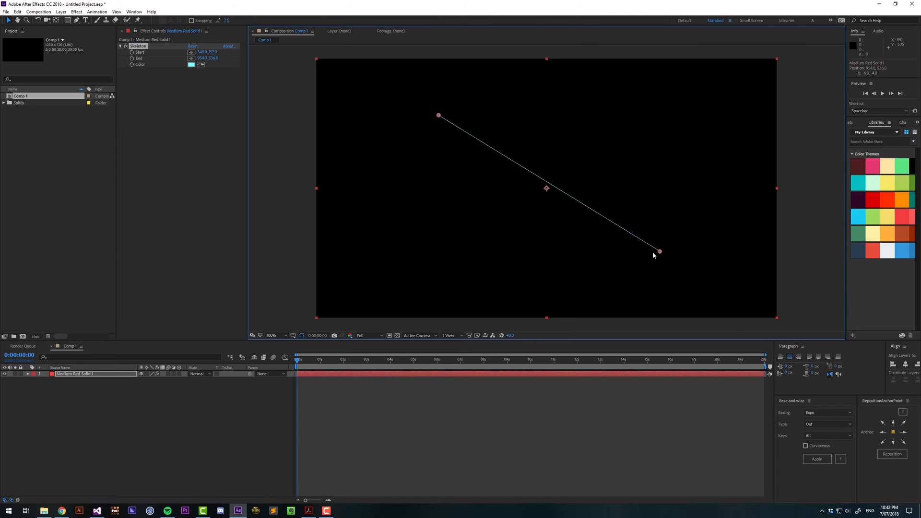
{"action": "left_click_drag", "start_coordinate": [659, 252], "coordinate": [654, 253]}
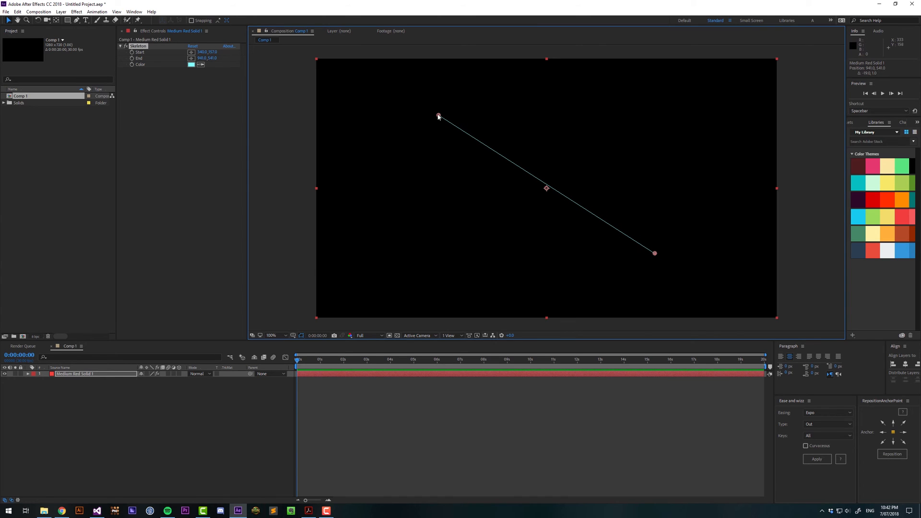
{"action": "mouse_move", "coordinate": [322, 110]}
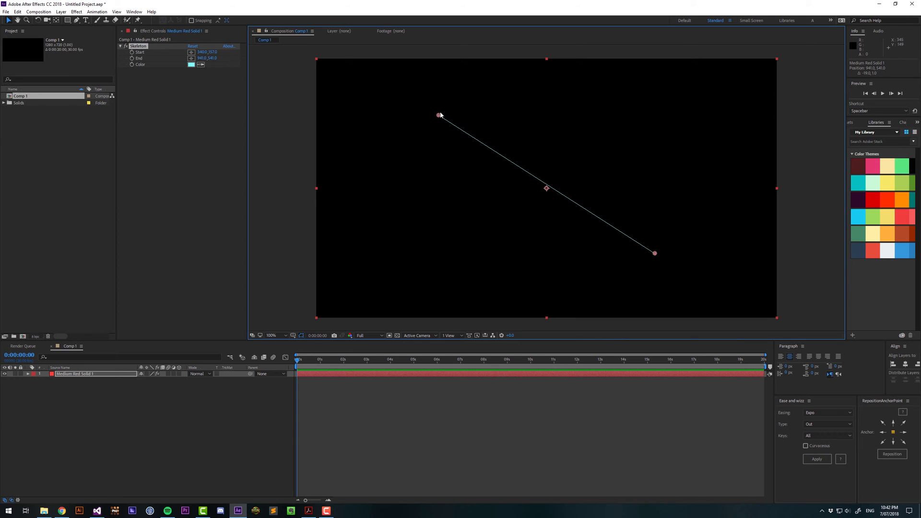
{"action": "mouse_move", "coordinate": [644, 317]}
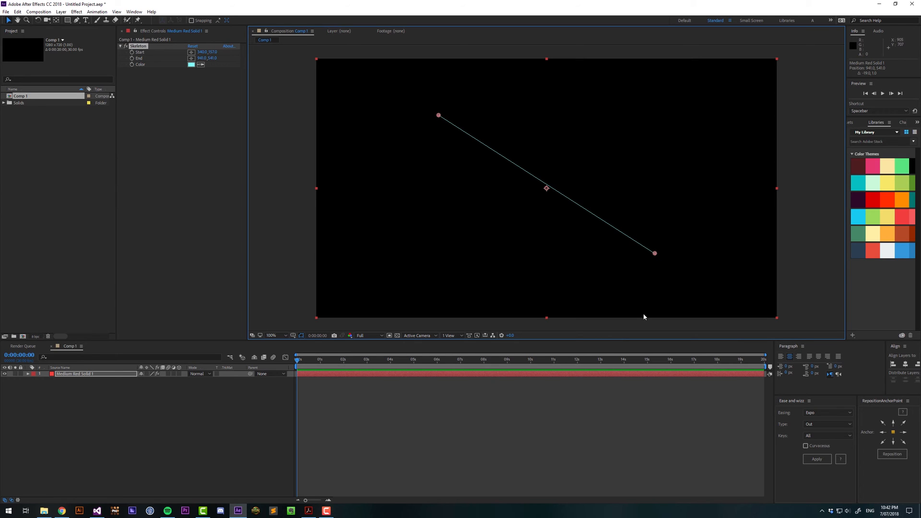
{"action": "mouse_move", "coordinate": [468, 175]}
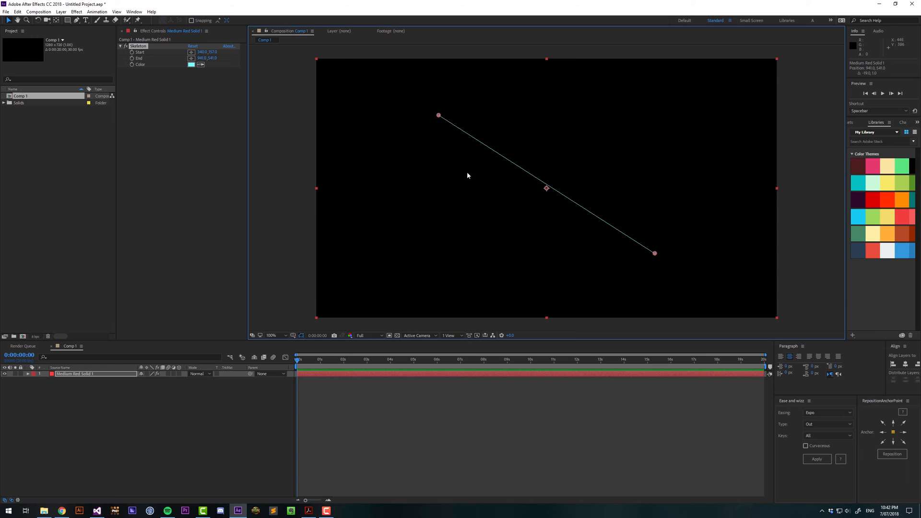
{"action": "left_click_drag", "start_coordinate": [438, 115], "coordinate": [419, 105]}
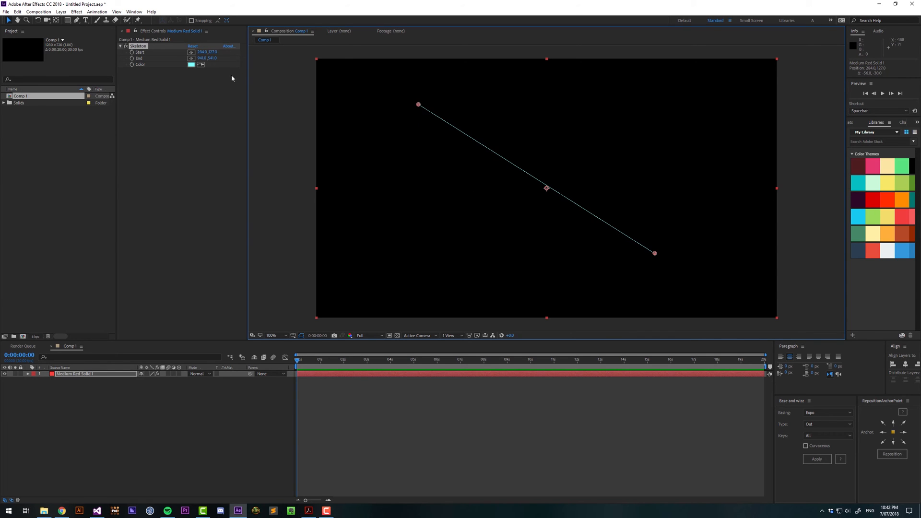
{"action": "left_click", "coordinate": [191, 63]}
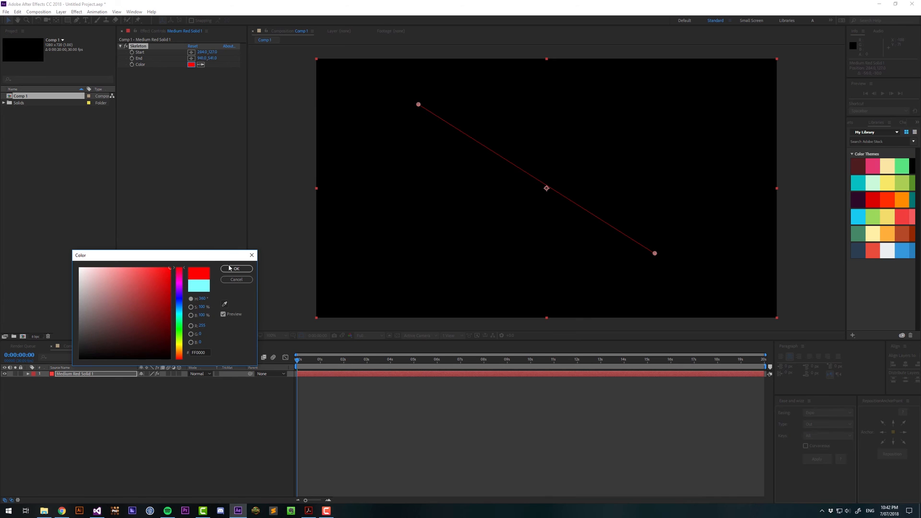
{"action": "left_click", "coordinate": [235, 269]}
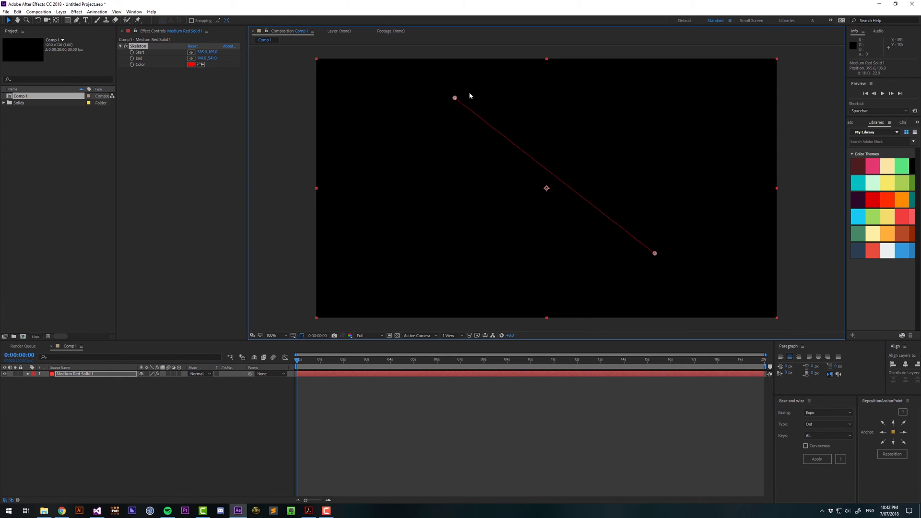
Drag the Start point through several positions, including close to the End point
{"action": "left_click_drag", "start_coordinate": [454, 97], "coordinate": [502, 117]}
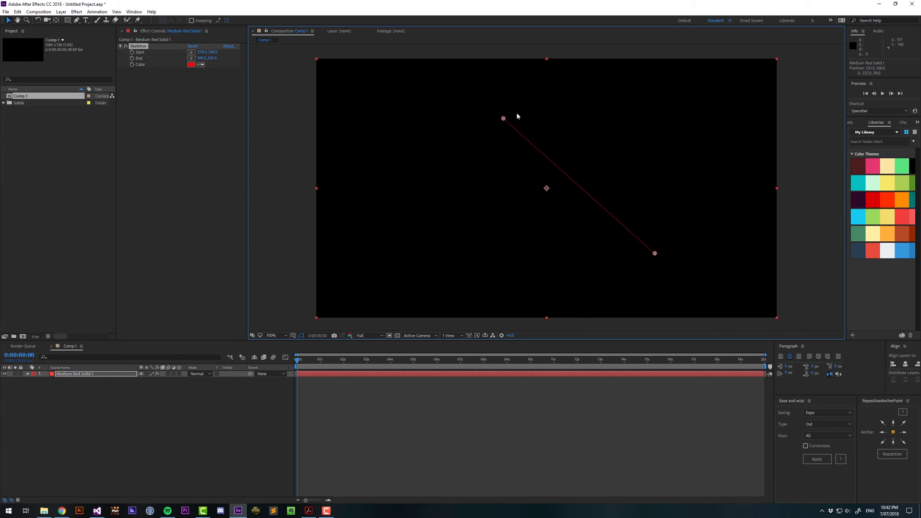
{"action": "left_click_drag", "start_coordinate": [503, 118], "coordinate": [556, 111]}
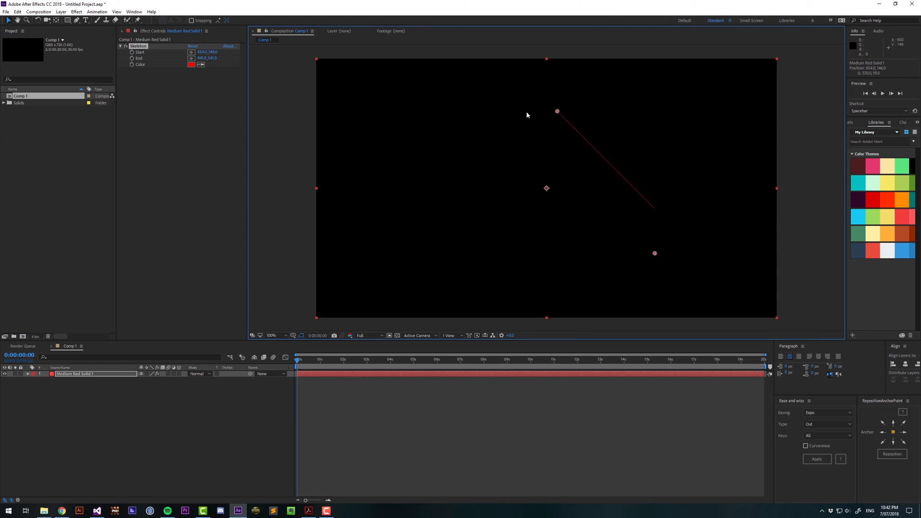
{"action": "left_click_drag", "start_coordinate": [557, 111], "coordinate": [591, 256]}
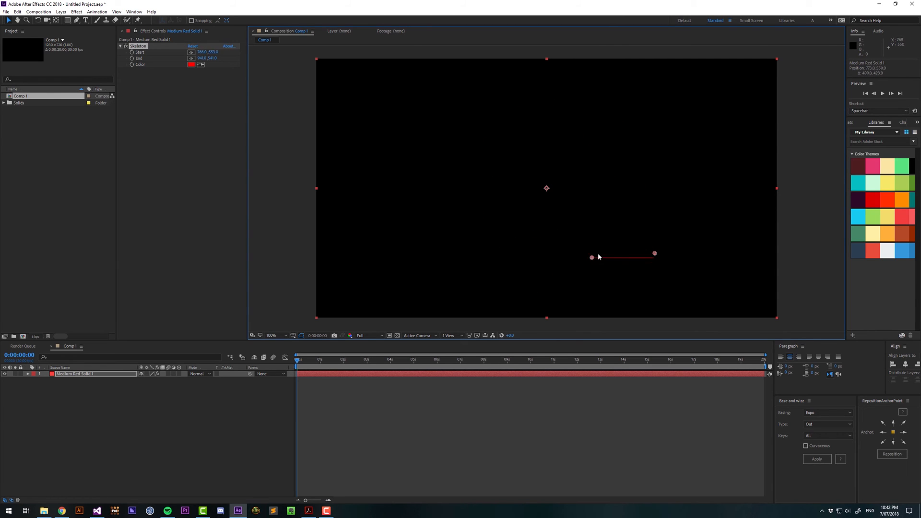
{"action": "left_click_drag", "start_coordinate": [591, 257], "coordinate": [402, 222]}
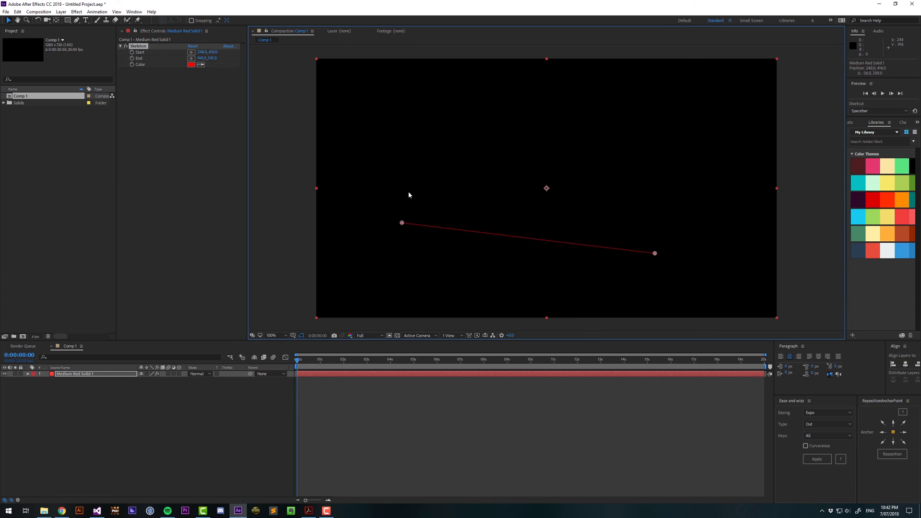
{"action": "left_click_drag", "start_coordinate": [401, 222], "coordinate": [599, 116]}
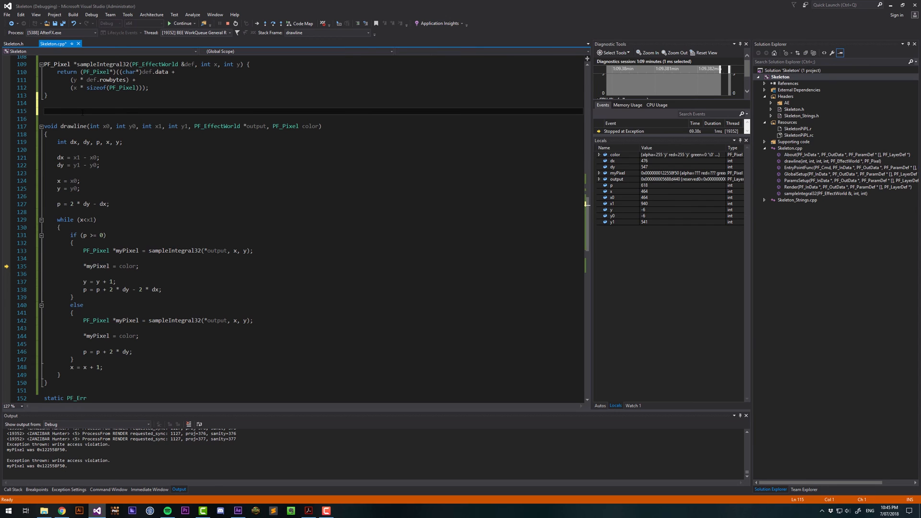
Declare a PF_Boolean isInside(int x, int y, PF_EffectWorld *output) function above drawline
{"action": "type", "text": "PF_Bool"}
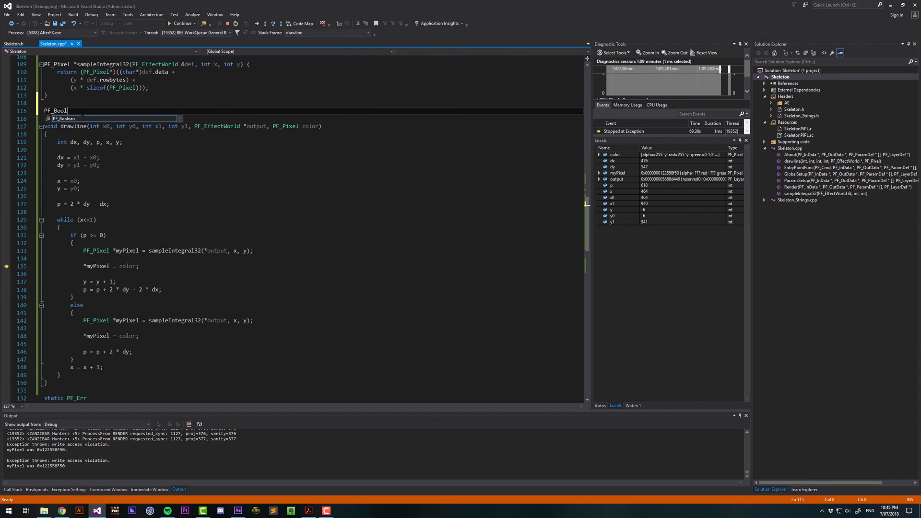
{"action": "type", "text": "ean"}
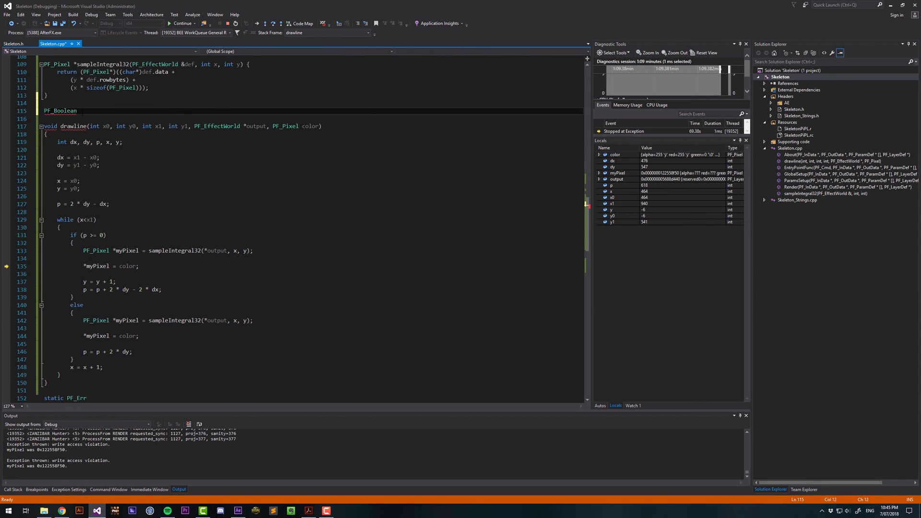
{"action": "type", "text": "isInside"}
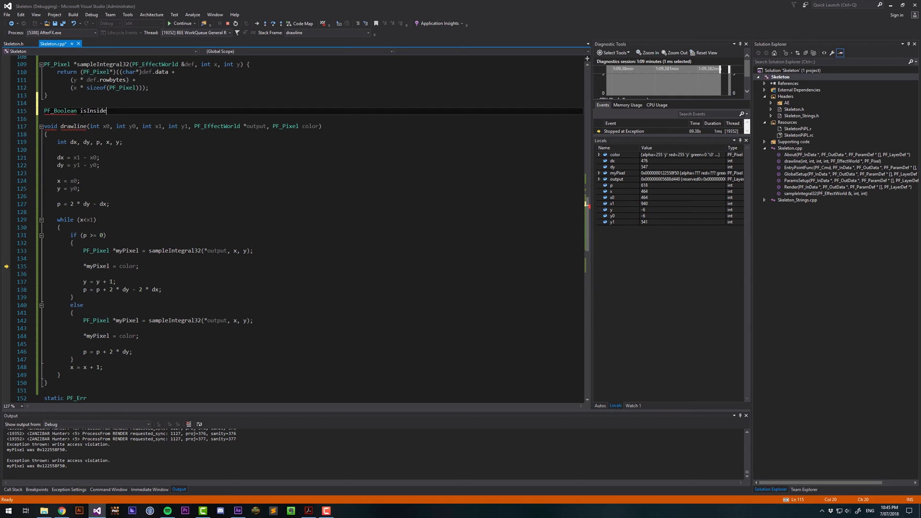
{"action": "type", "text": "(int x, int"}
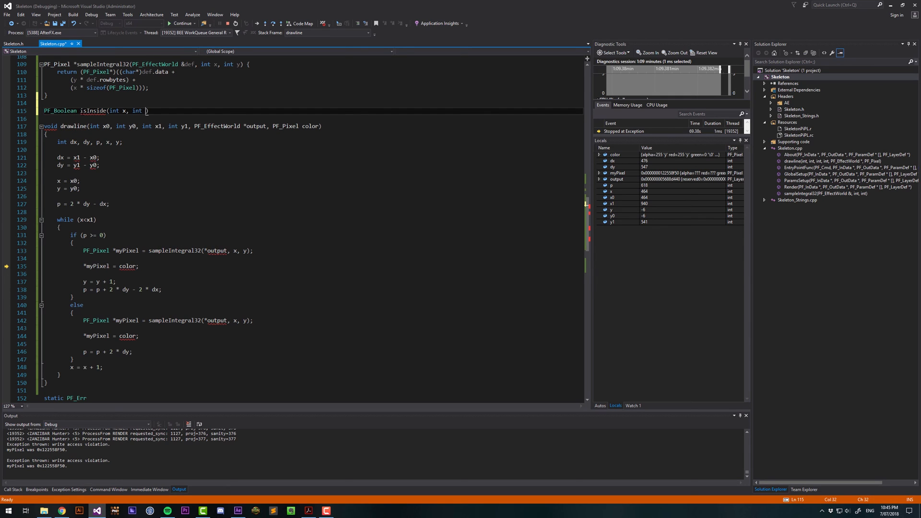
{"action": "type", "text": "y,"}
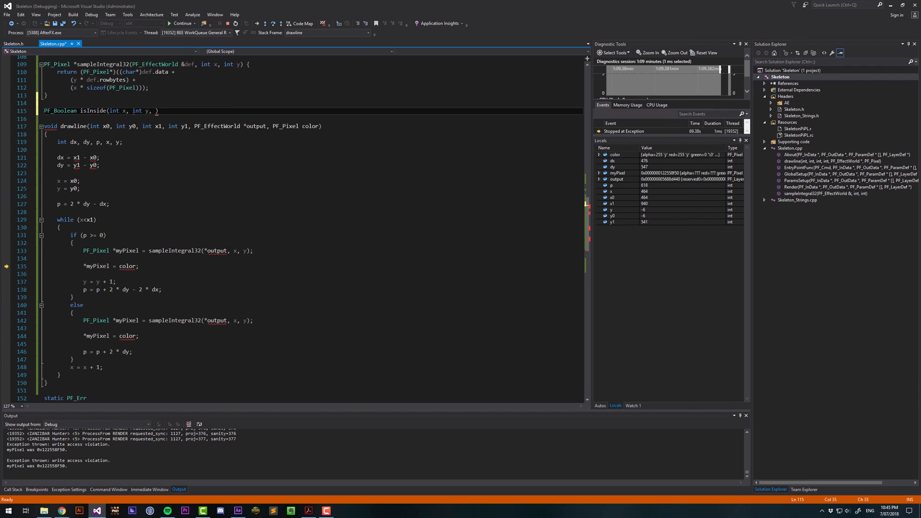
{"action": "double_click", "coordinate": [229, 126]}
{"action": "type", "text": "PF_EffectWorld *output"}
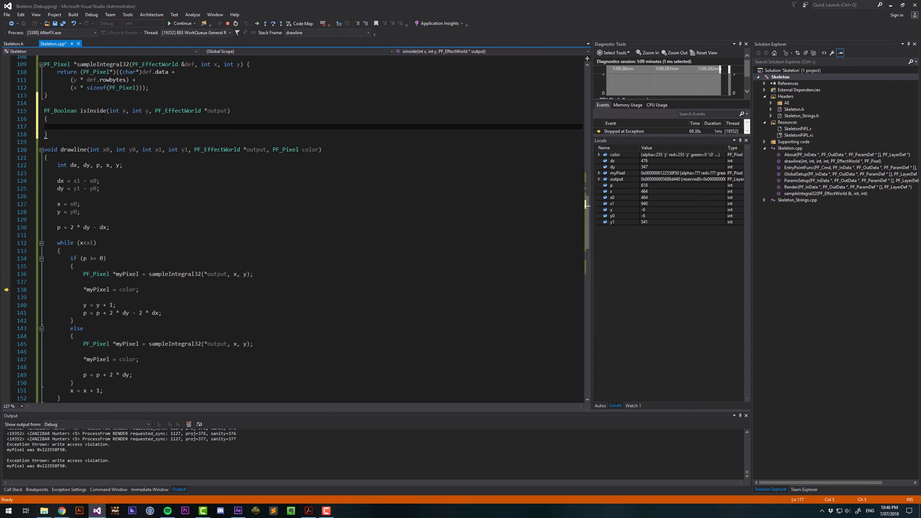
Initialize isInside to false and set it true inside an empty if block
{"action": "type", "text": "PF_boolean isInside"}
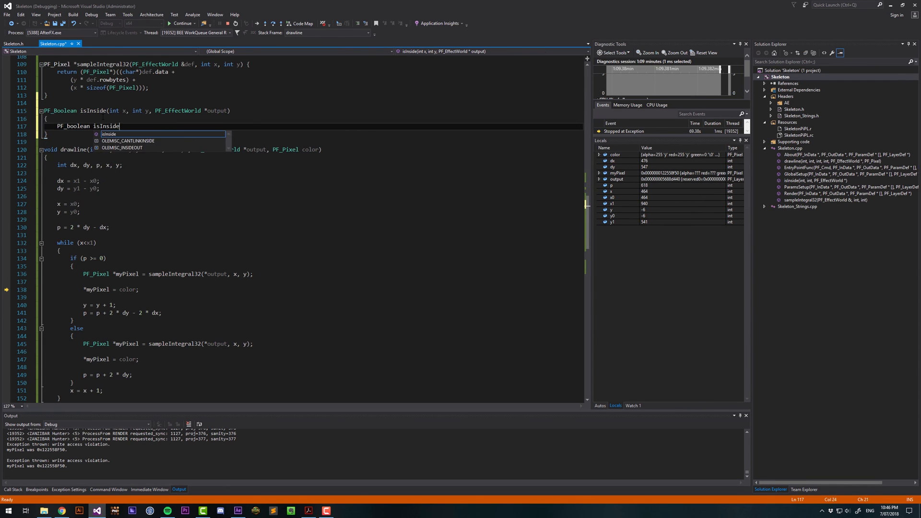
{"action": "type", "text": "= false;"}
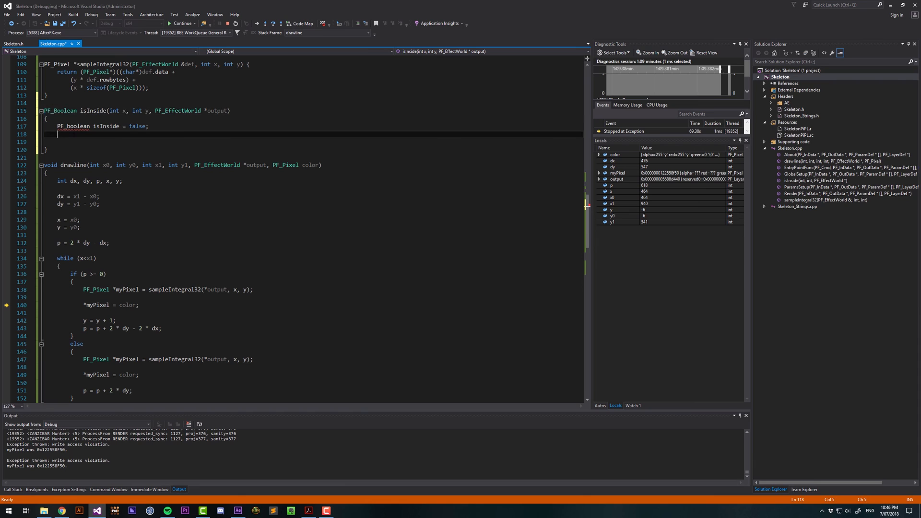
{"action": "type", "text": "isInside = false;"}
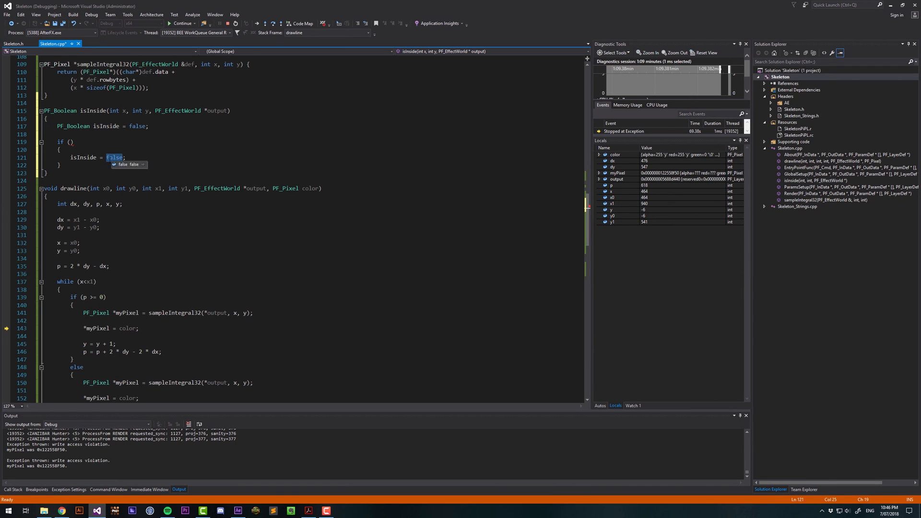
{"action": "type", "text": "true"}
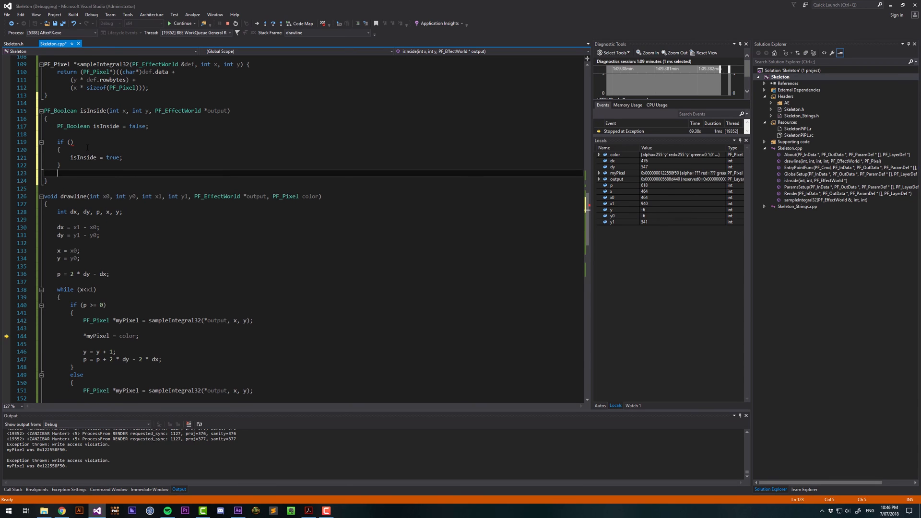
Check x > 0 && y > 0 && x < output->width && y < output->height, returning isInside
{"action": "type", "text": "return isInside;"}
{"action": "left_click", "coordinate": [313, 141]}
{"action": "type", "text": "x > 0"}
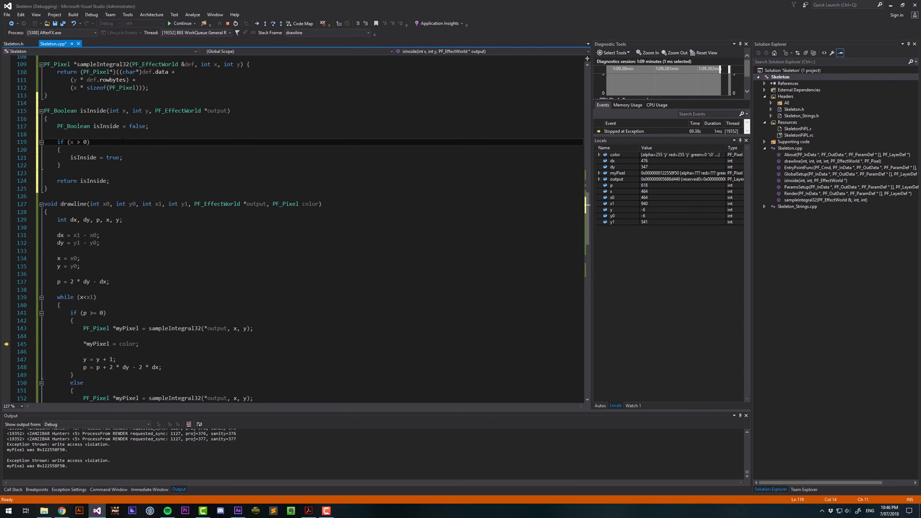
{"action": "type", "text": "&& y > 0 &&"}
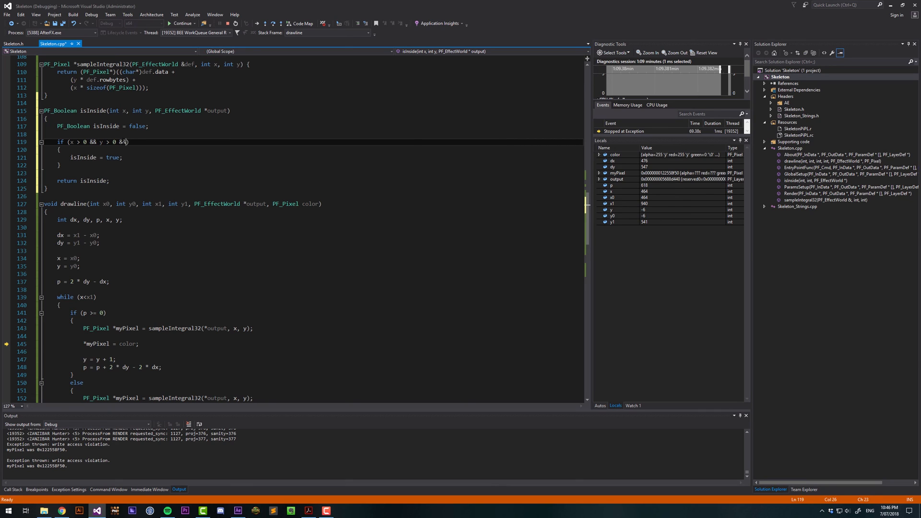
{"action": "type", "text": "x < outp"}
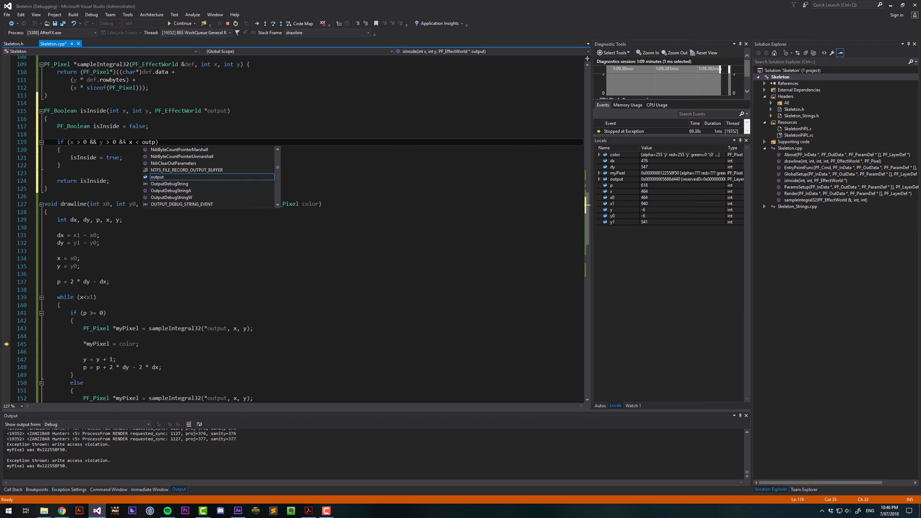
{"action": "type", "text": "->width && y < output->height"}
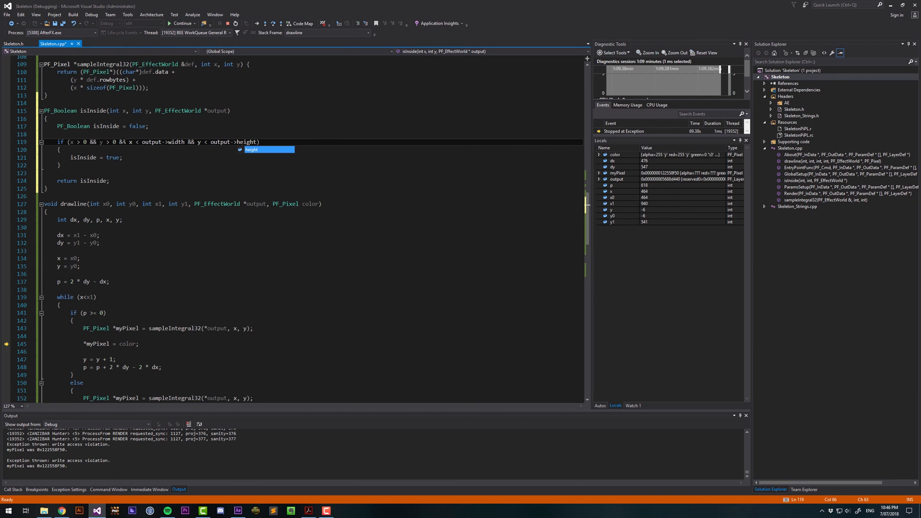
{"action": "left_click", "coordinate": [61, 149]}
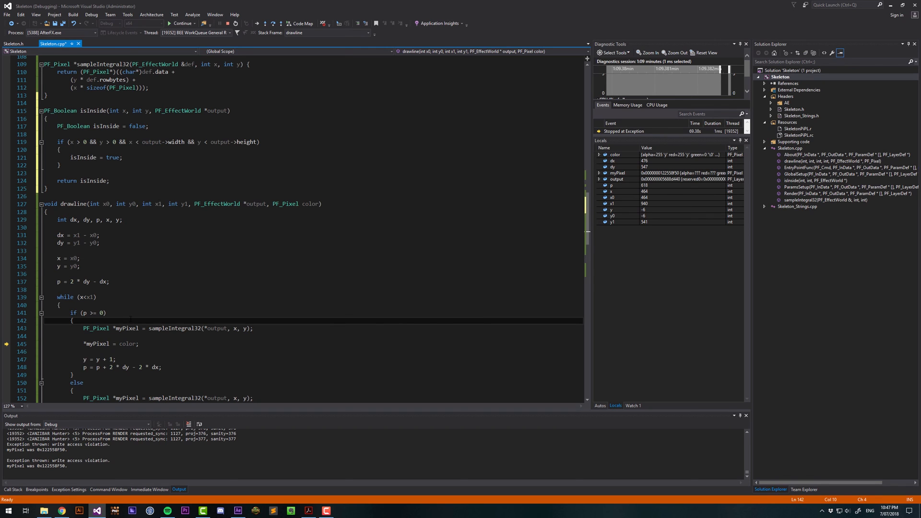
Wrap both drawline pixel writes in if (isInside(x, y, output)) { }
{"action": "type", "text": "if"}
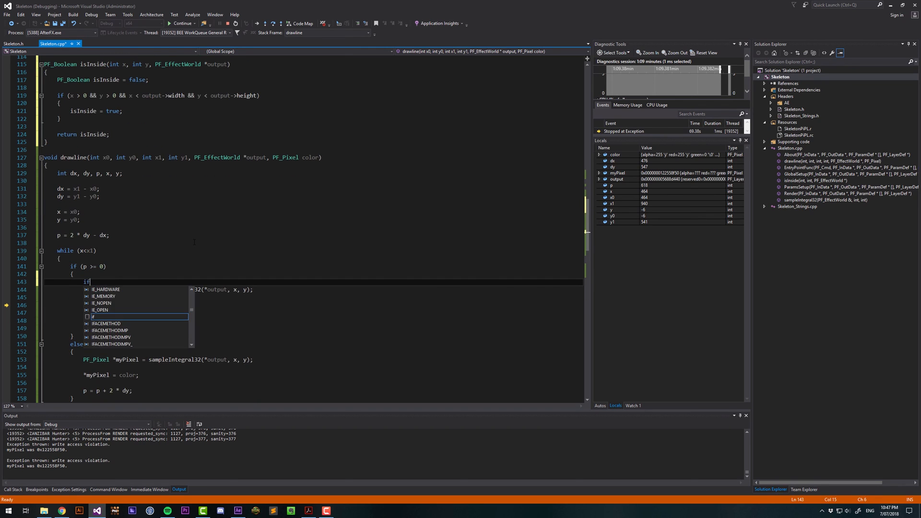
{"action": "type", "text": "sInside)"}
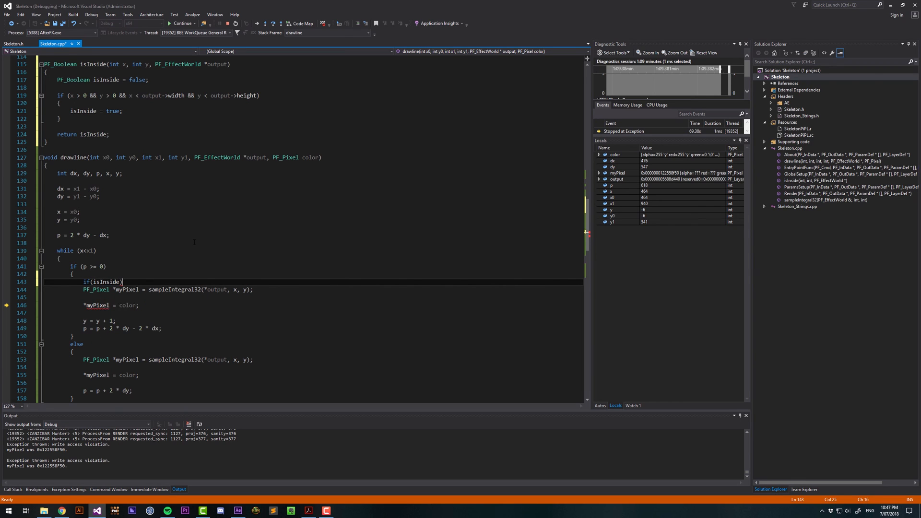
{"action": "type", "text": "("}
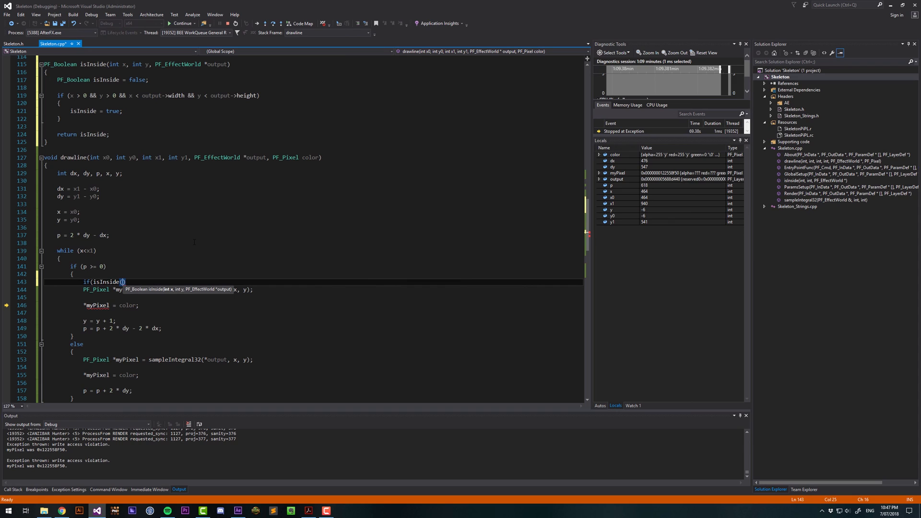
{"action": "type", "text": "x, y,"}
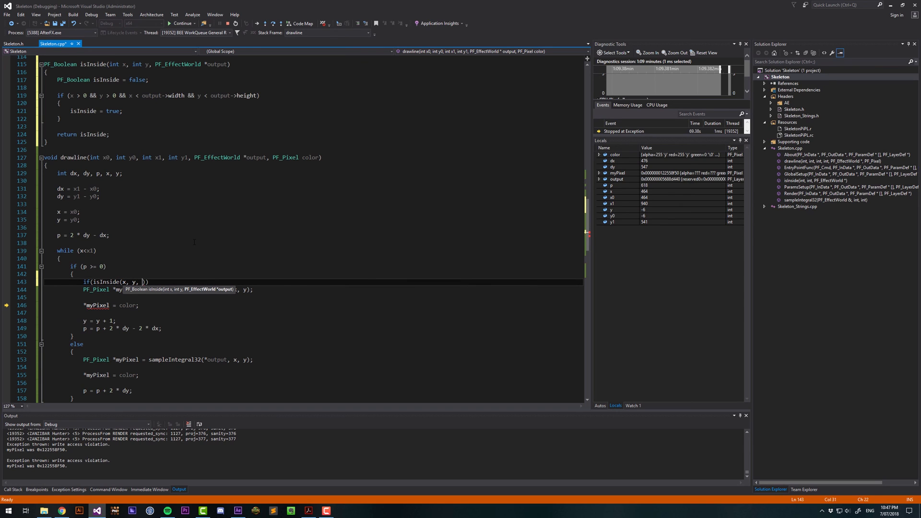
{"action": "type", "text": "output"}
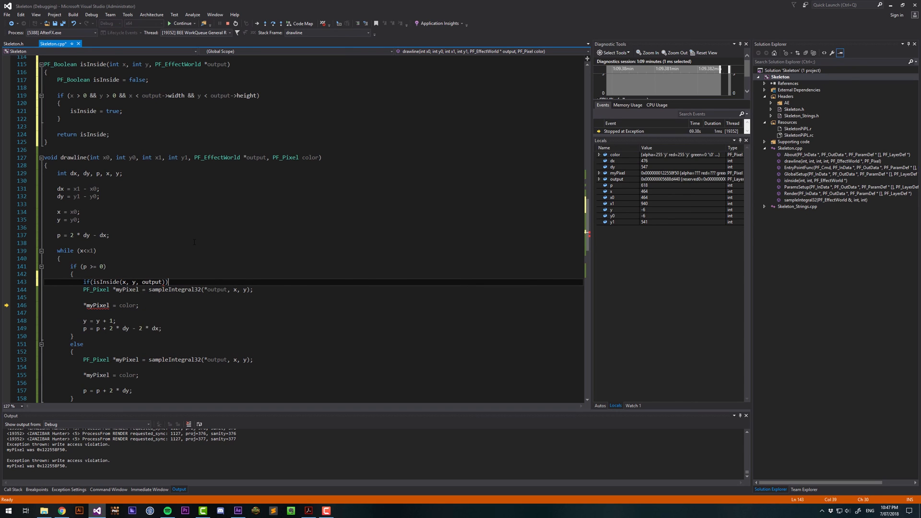
{"action": "type", "text": "{}"}
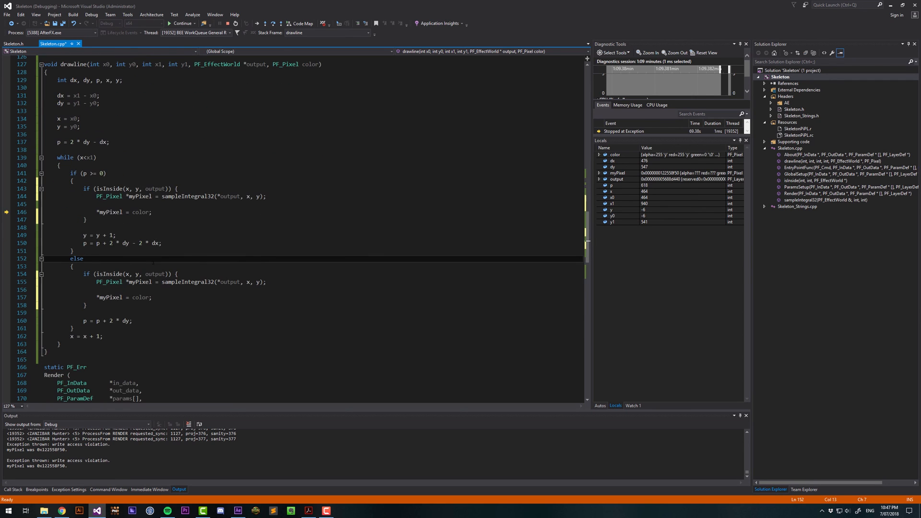
{"action": "mouse_move", "coordinate": [235, 23]}
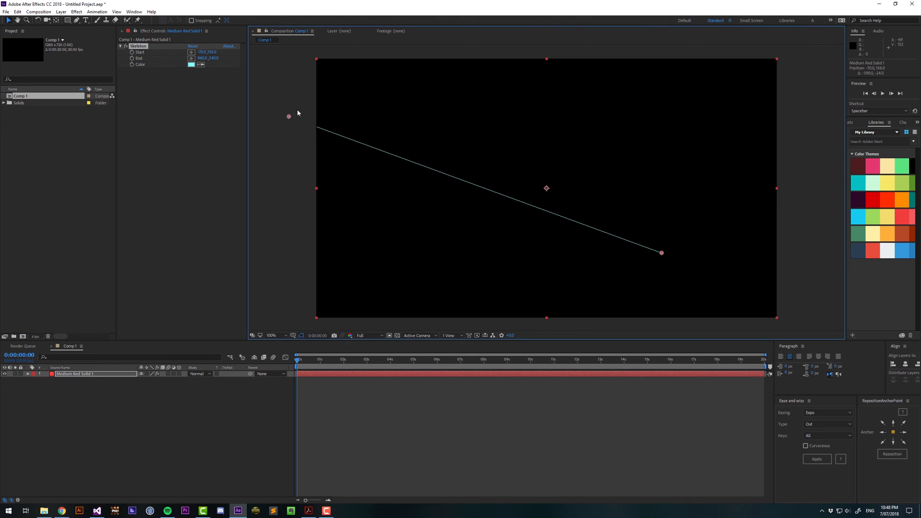
Drag the Skeleton Start point off the left edge, to centre, then upper left
{"action": "left_click_drag", "start_coordinate": [288, 116], "coordinate": [302, 246]}
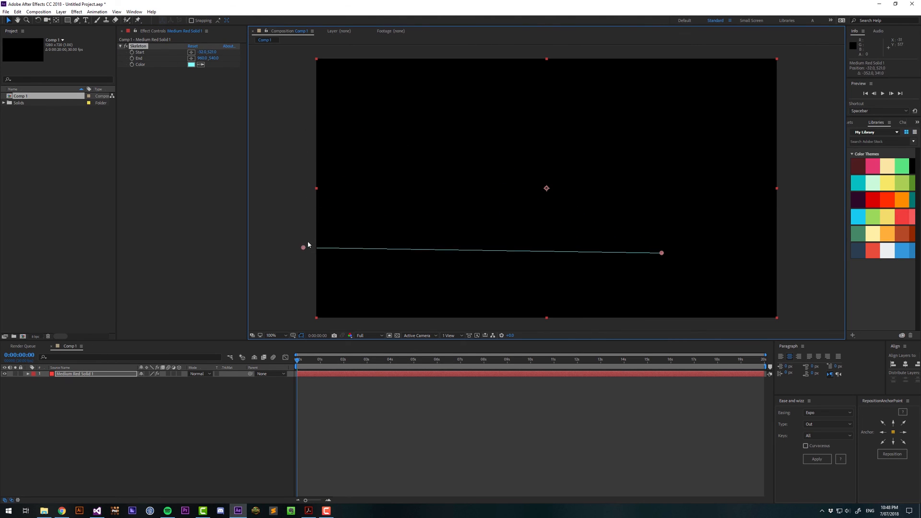
{"action": "left_click_drag", "start_coordinate": [302, 247], "coordinate": [591, 192]}
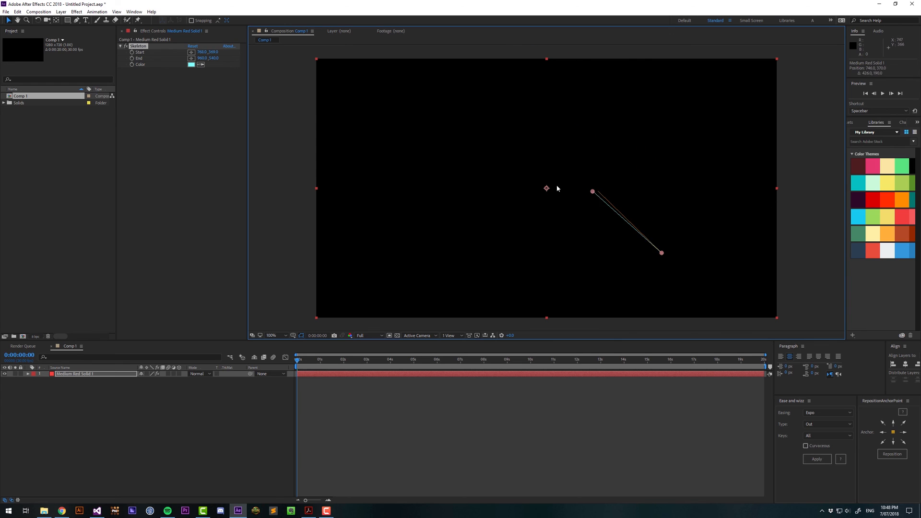
{"action": "left_click_drag", "start_coordinate": [591, 191], "coordinate": [381, 113]}
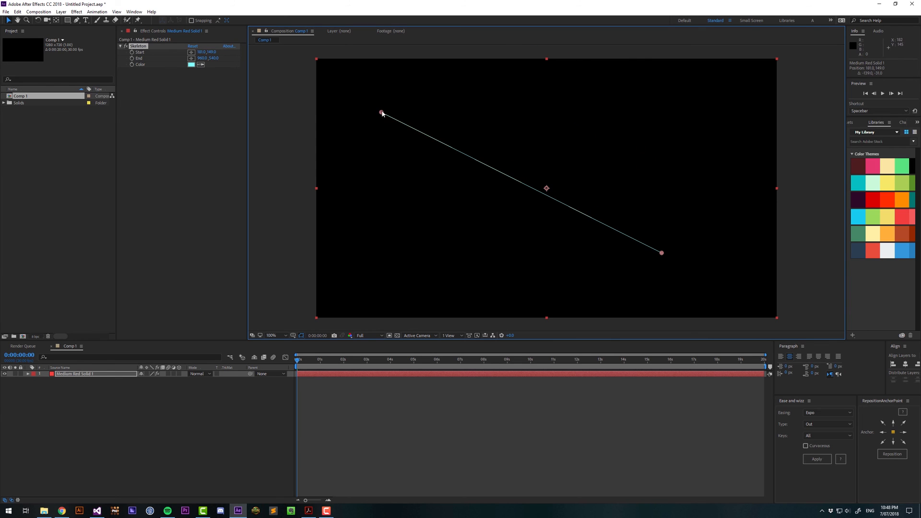
{"action": "left_click_drag", "start_coordinate": [382, 113], "coordinate": [379, 97]}
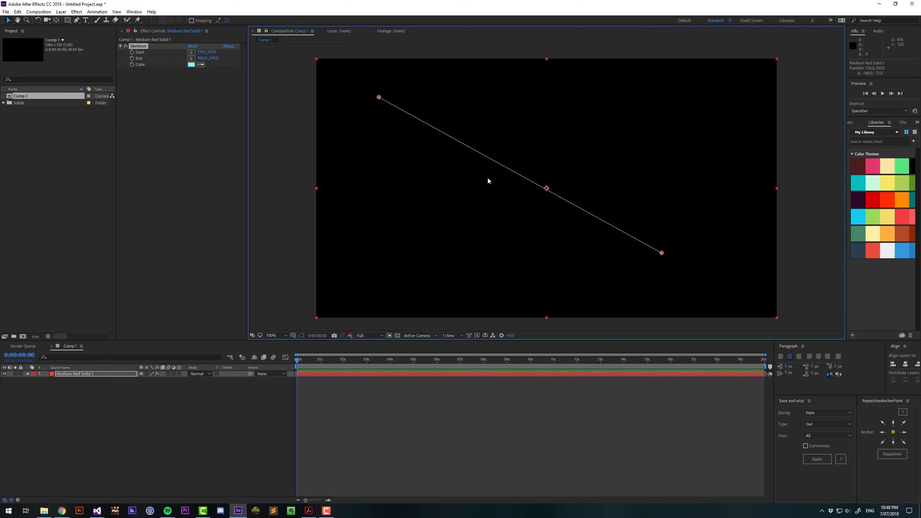
{"action": "mouse_move", "coordinate": [437, 197]}
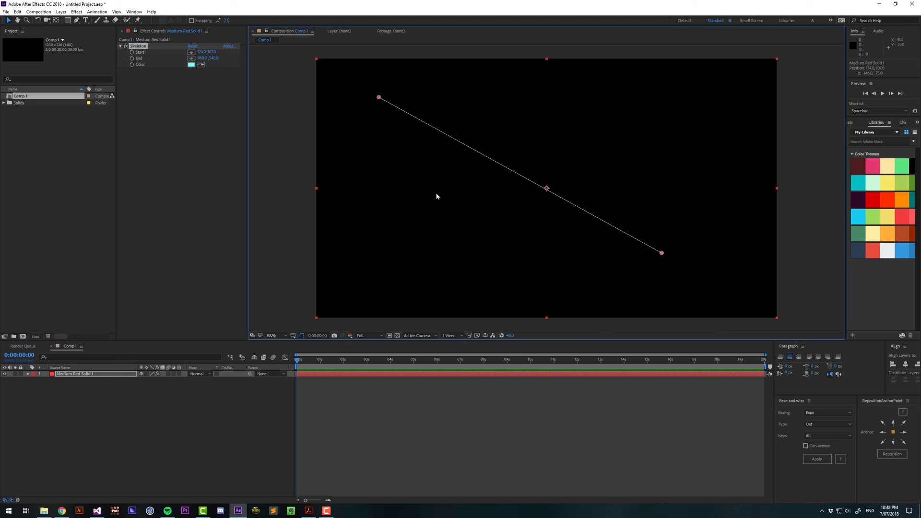
{"action": "mouse_move", "coordinate": [269, 262]}
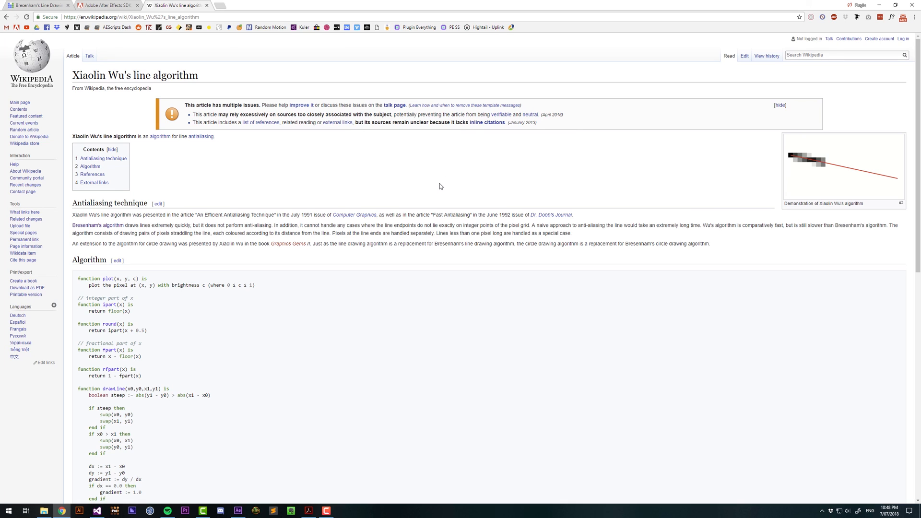
{"action": "mouse_move", "coordinate": [442, 169]}
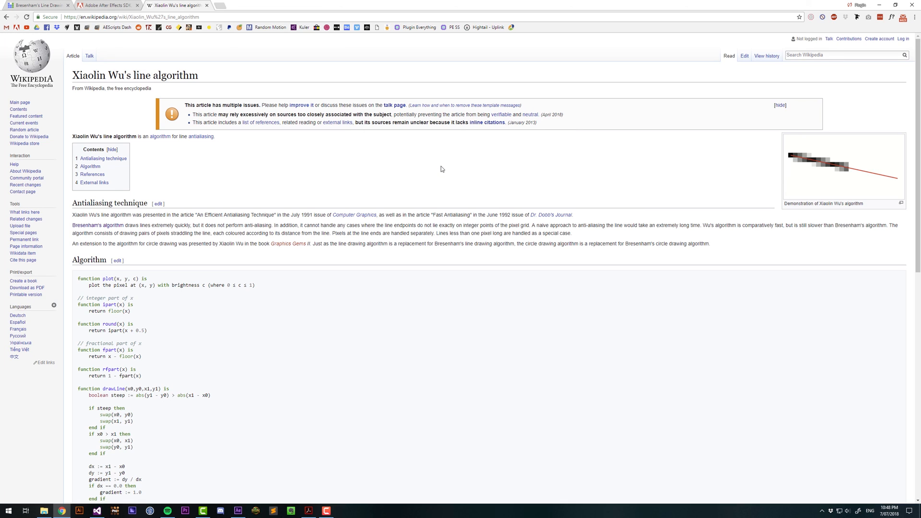
{"action": "mouse_move", "coordinate": [482, 169]}
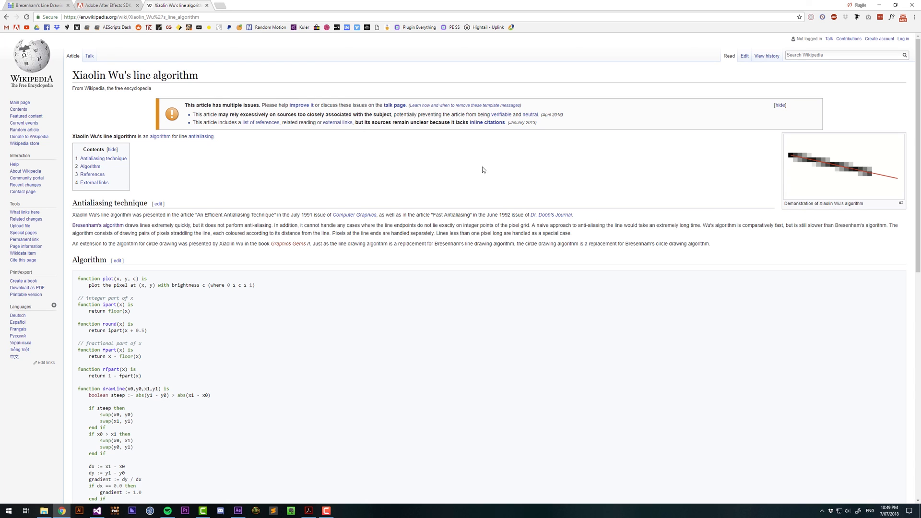
Scroll through the Wikipedia article on Xiaolin Wu's line algorithm
{"action": "scroll", "scroll_direction": "down", "scroll_amount": 3}
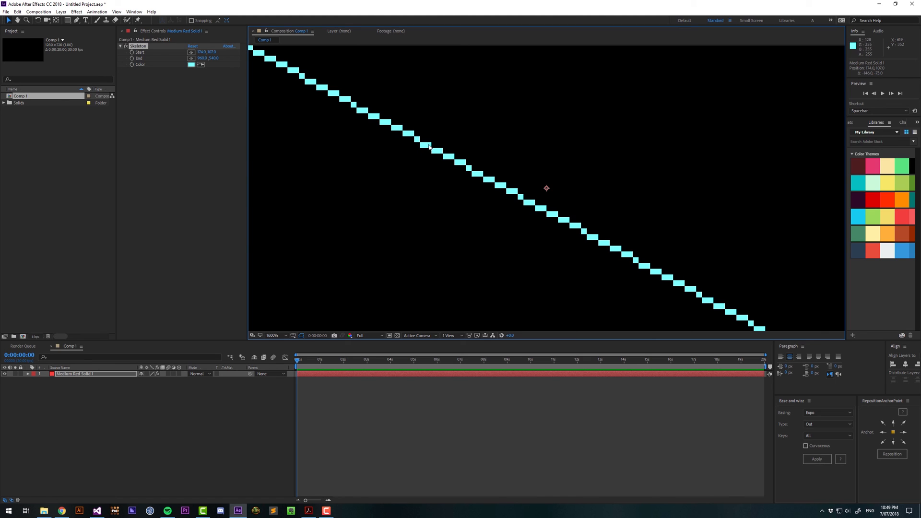
{"action": "mouse_move", "coordinate": [493, 180]}
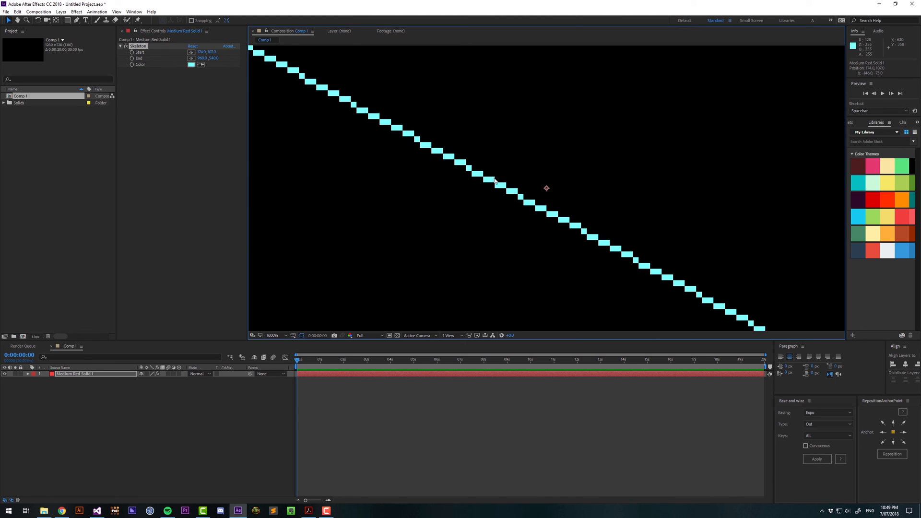
{"action": "mouse_move", "coordinate": [527, 207]}
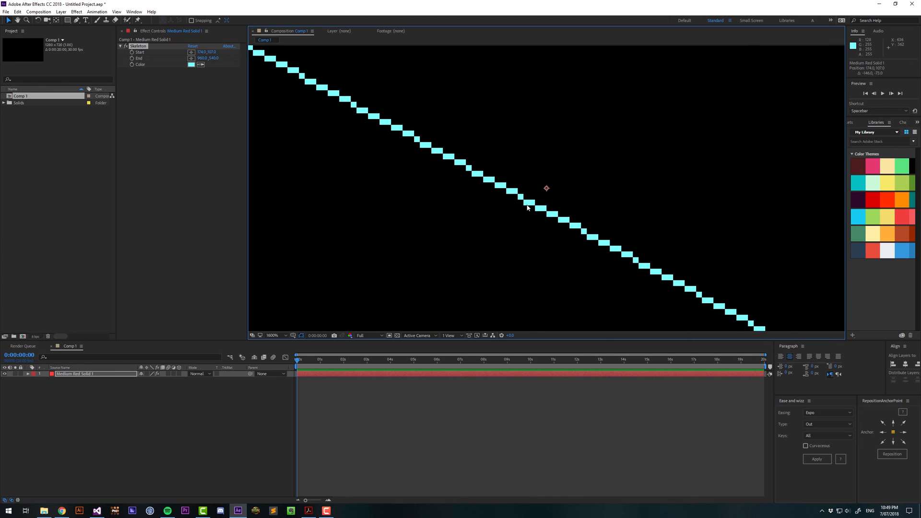
{"action": "mouse_move", "coordinate": [528, 204]}
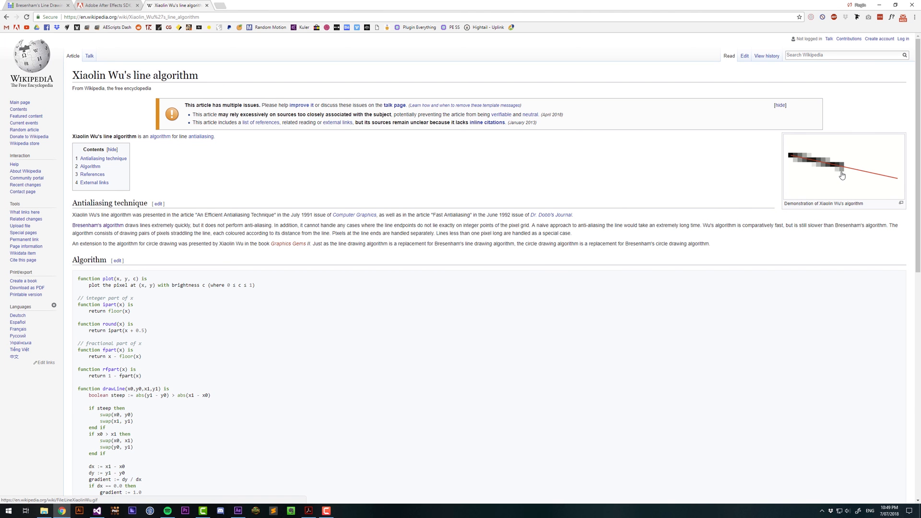
Return to the browser to view Wu's antialiased line demonstration image
{"action": "left_click", "coordinate": [176, 5]}
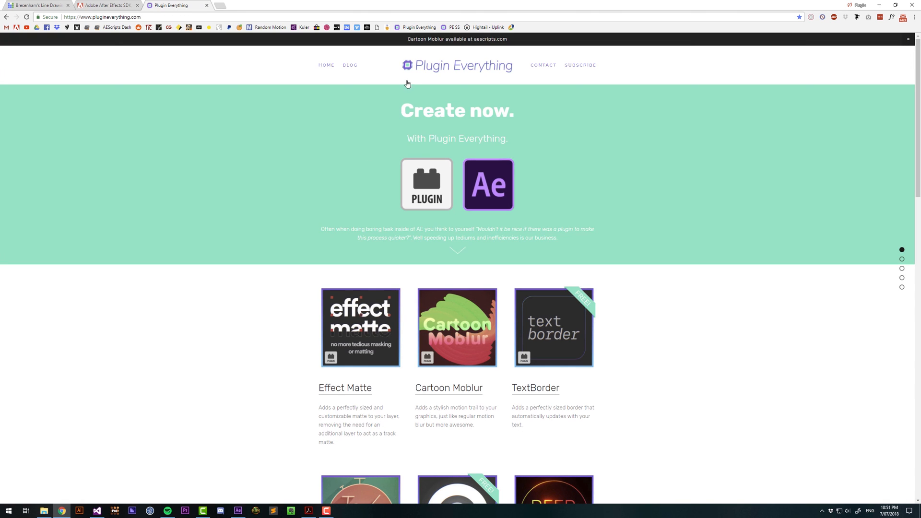
{"action": "mouse_move", "coordinate": [279, 275]}
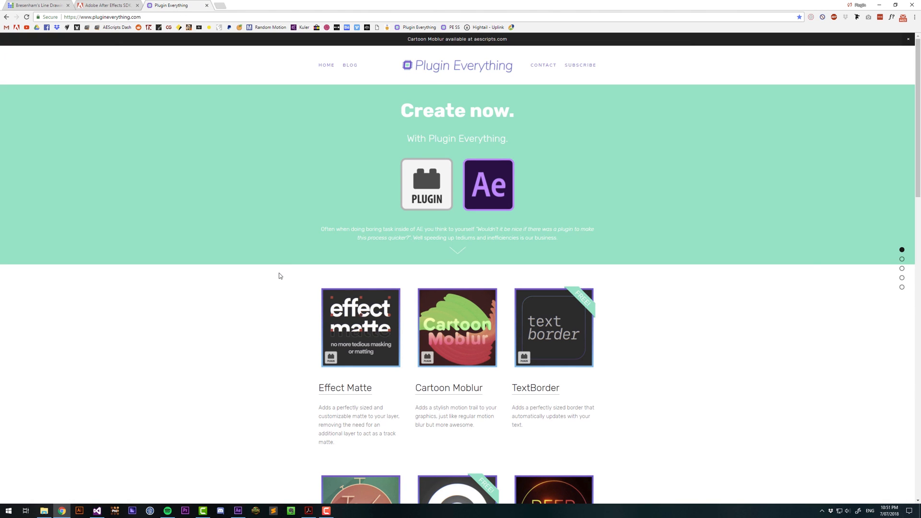
Scroll to the plugin catalogue showing Effect Matte, Cartoon Moblur, TextDelay and Deep Glow
{"action": "scroll", "scroll_direction": "down", "scroll_amount": 3}
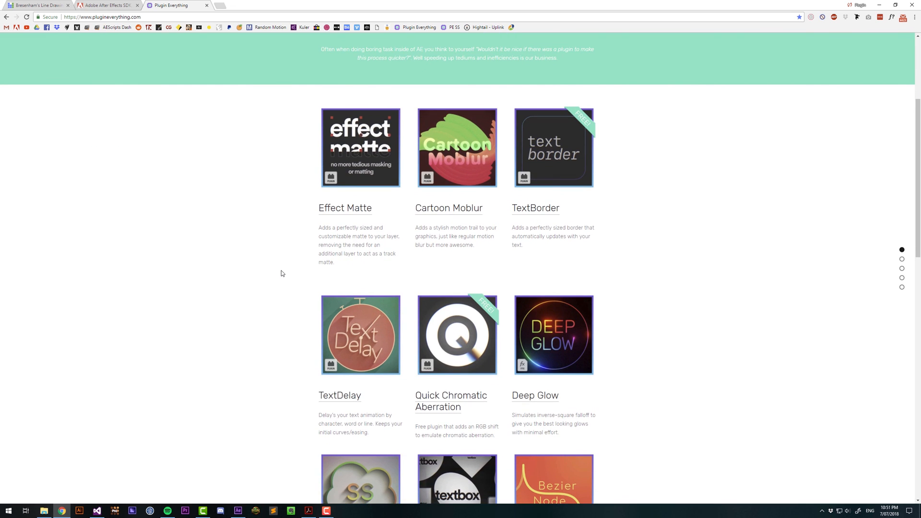